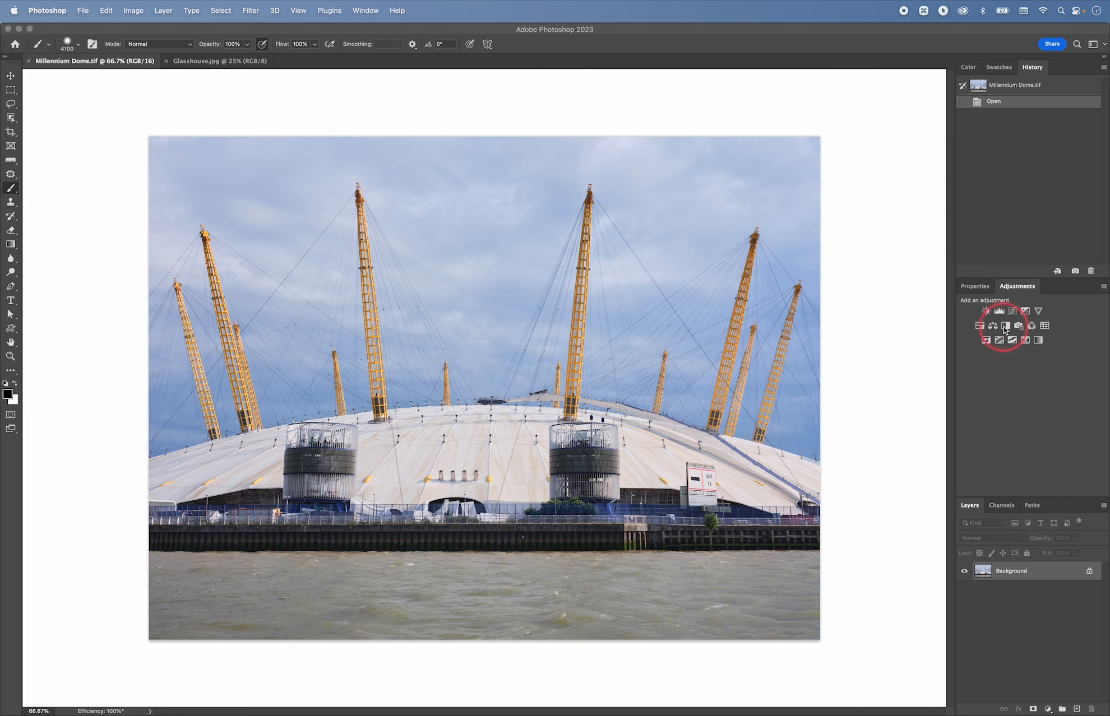
Add a Black & White adjustment layer using the Blue Filter preset
{"action": "left_click", "coordinate": [1005, 326]}
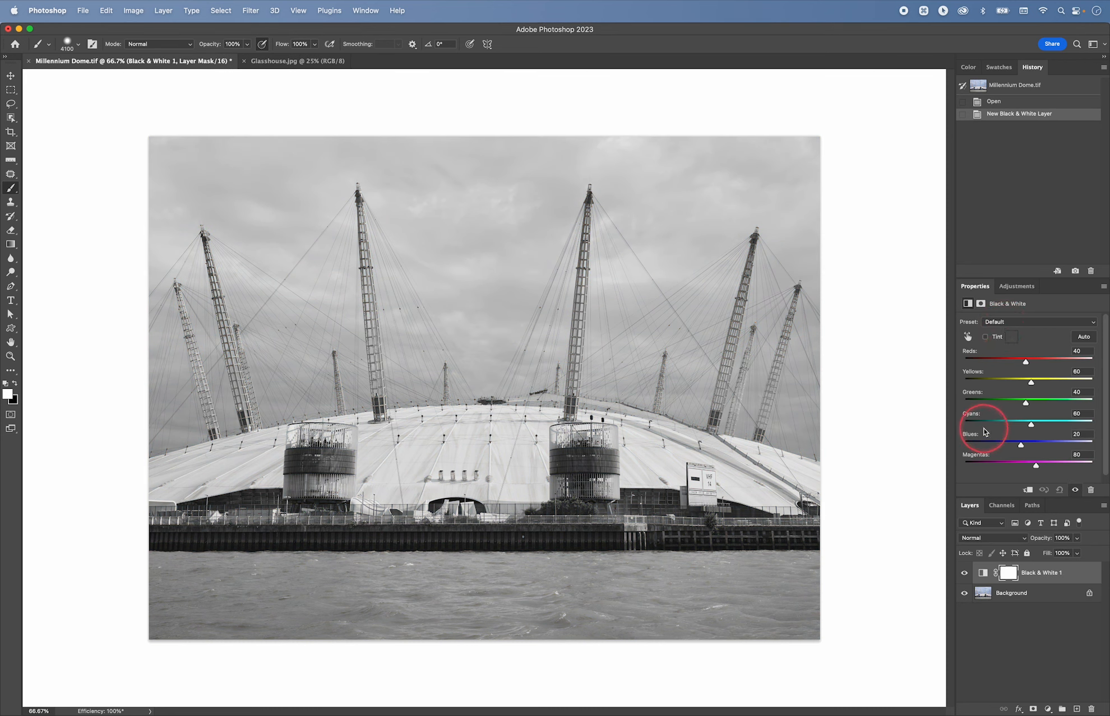
{"action": "mouse_move", "coordinate": [977, 328]}
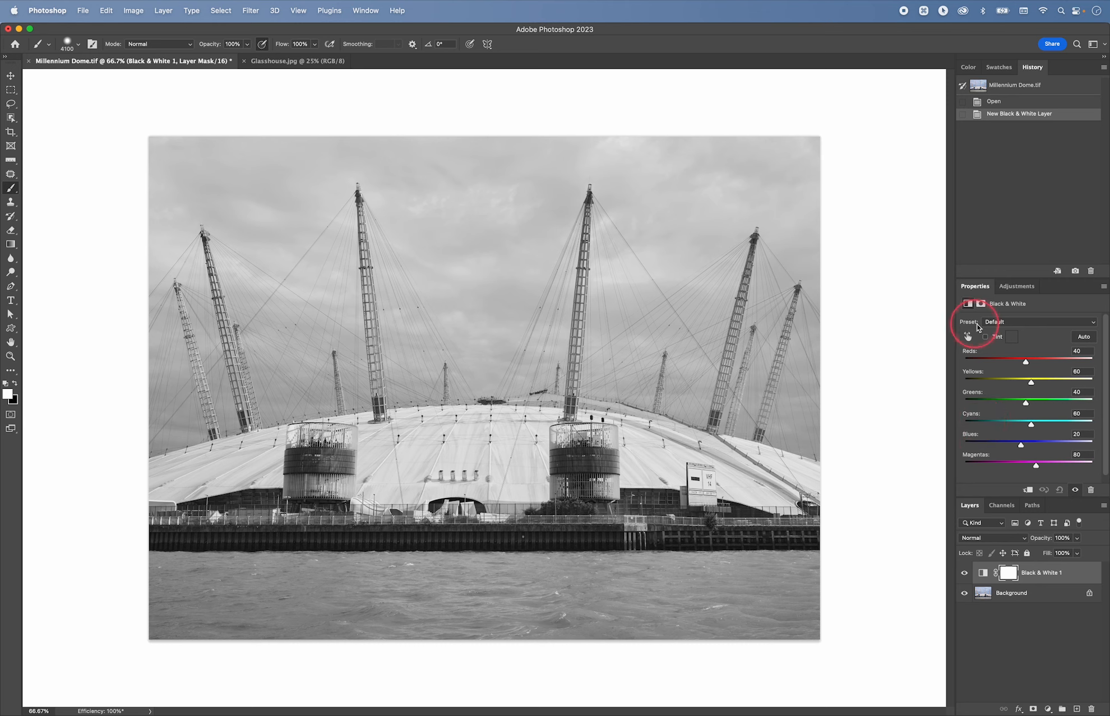
{"action": "left_click", "coordinate": [1042, 323]}
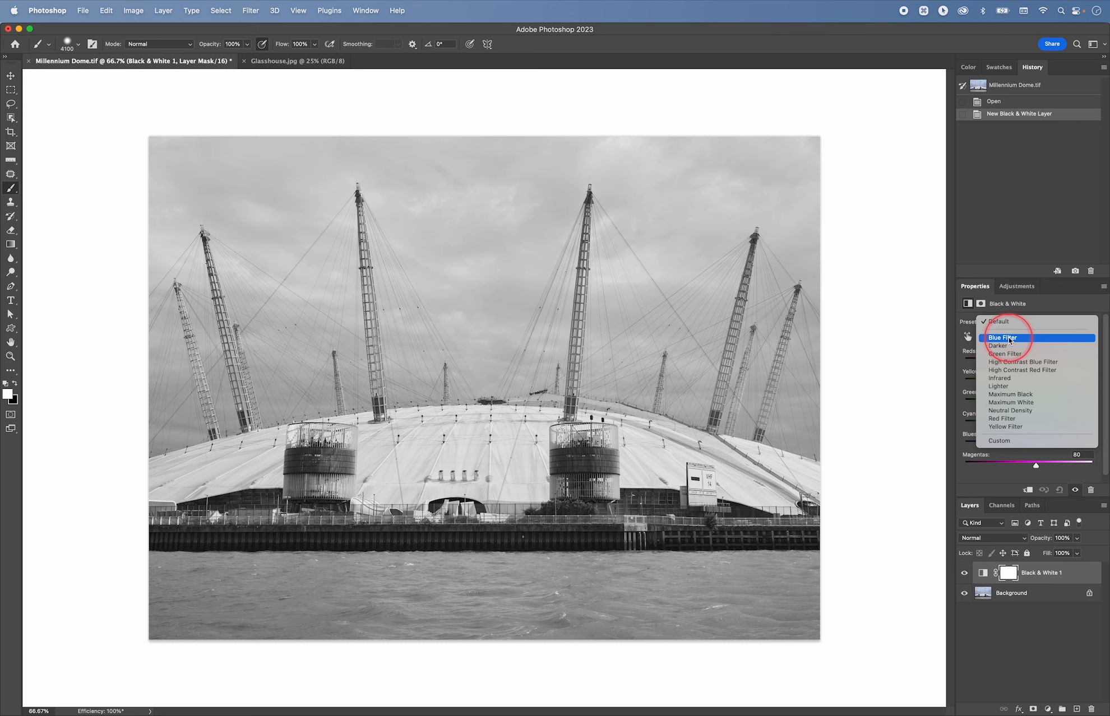
{"action": "left_click", "coordinate": [1002, 337]}
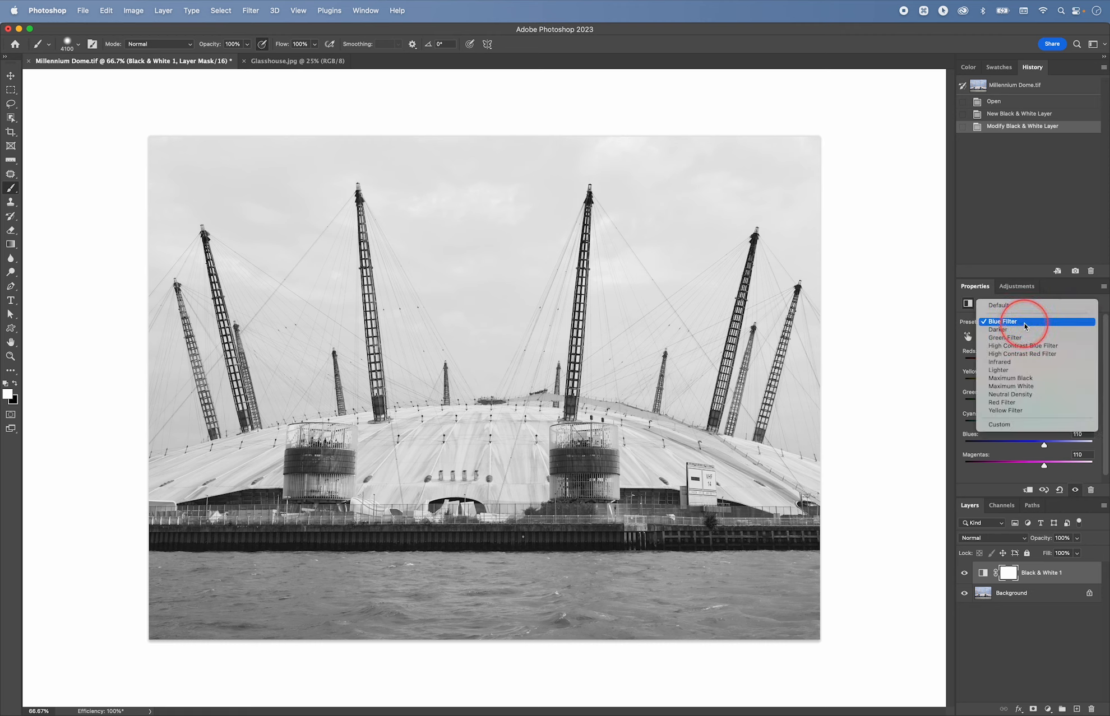
{"action": "mouse_move", "coordinate": [1002, 402]}
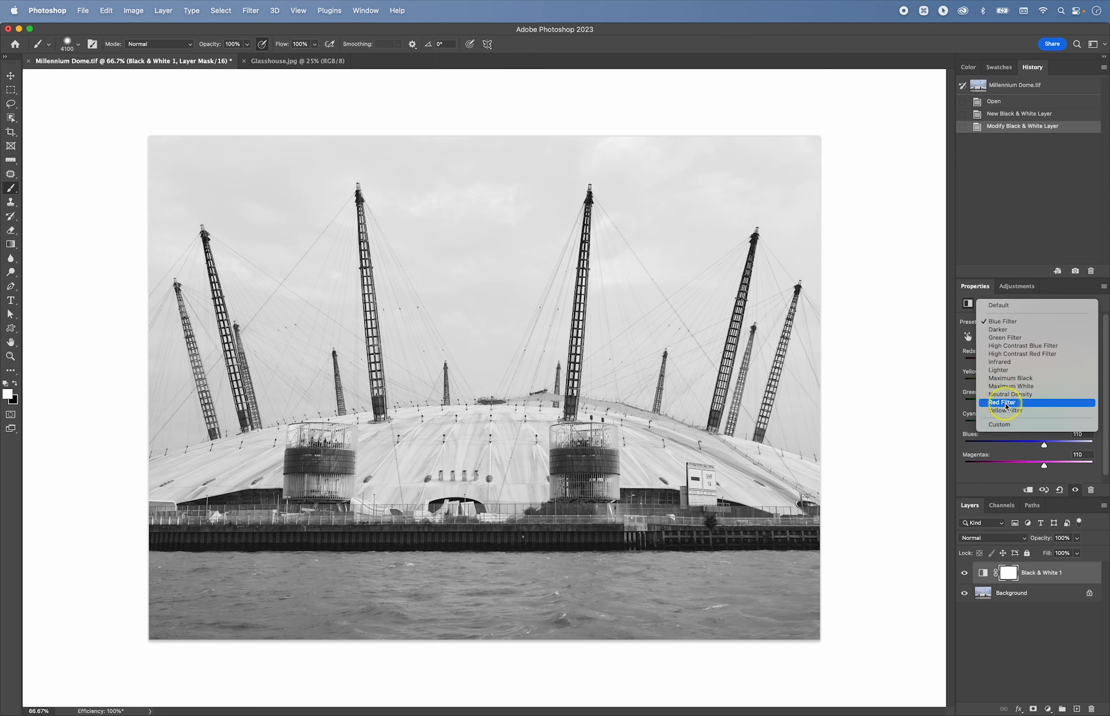
Preview the Red and Yellow Filter presets, return to Blue Filter, then hide Black & White 1
{"action": "left_click", "coordinate": [1001, 402]}
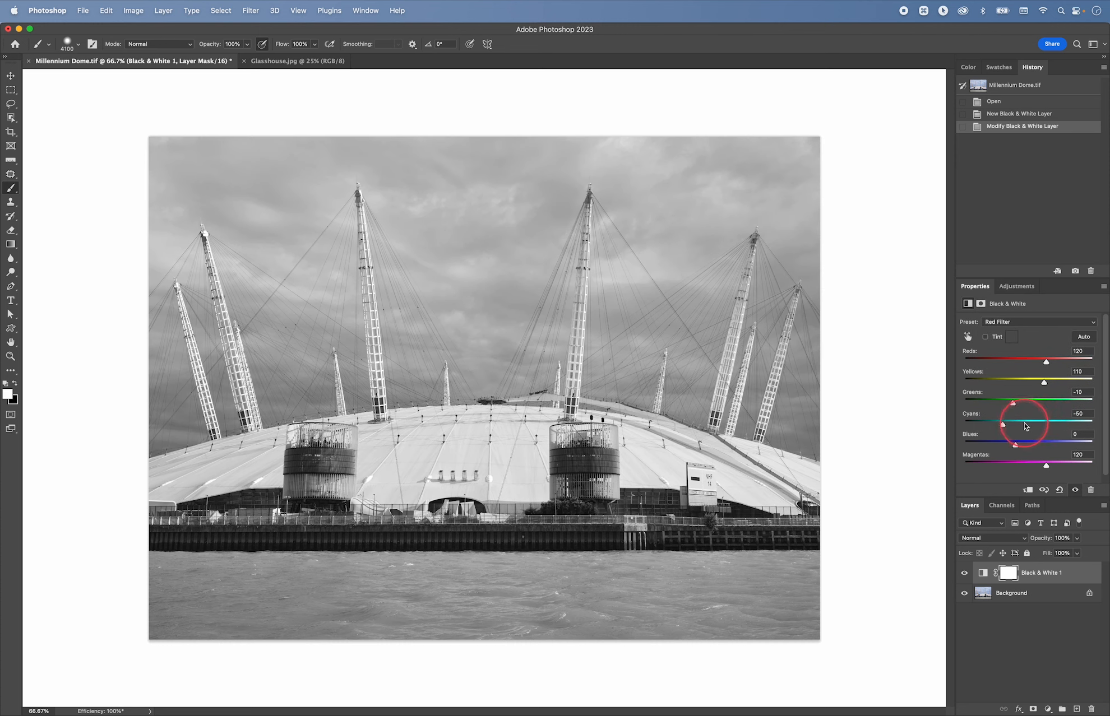
{"action": "left_click", "coordinate": [1040, 321]}
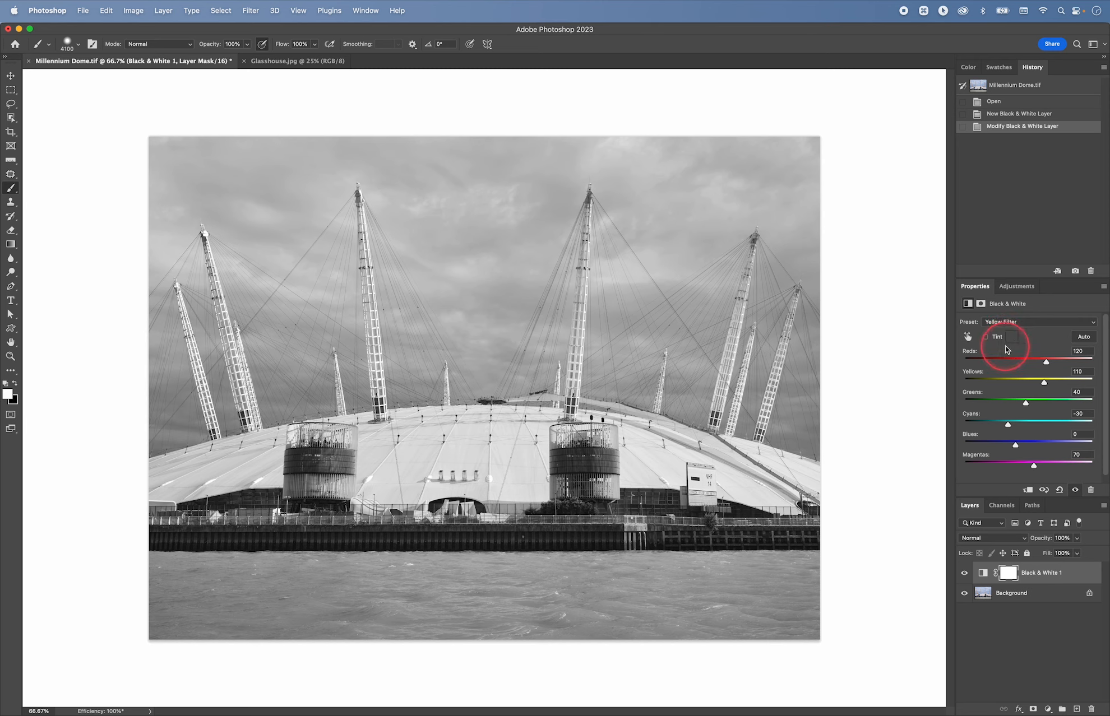
{"action": "left_click", "coordinate": [1027, 322]}
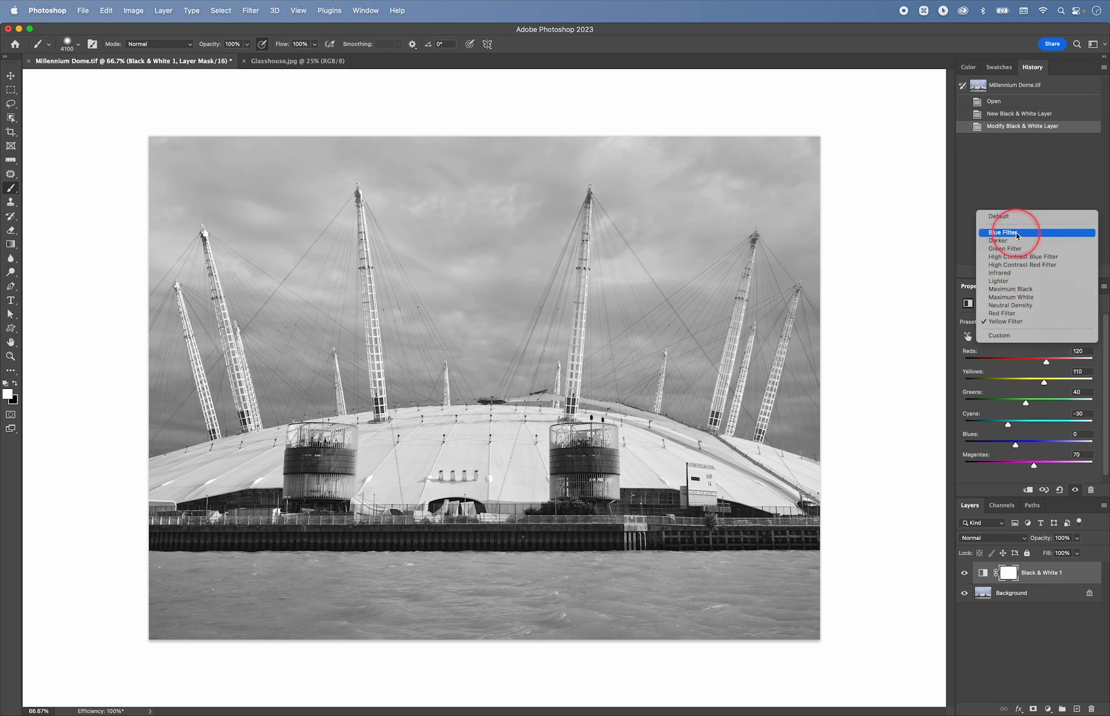
{"action": "left_click", "coordinate": [1002, 232]}
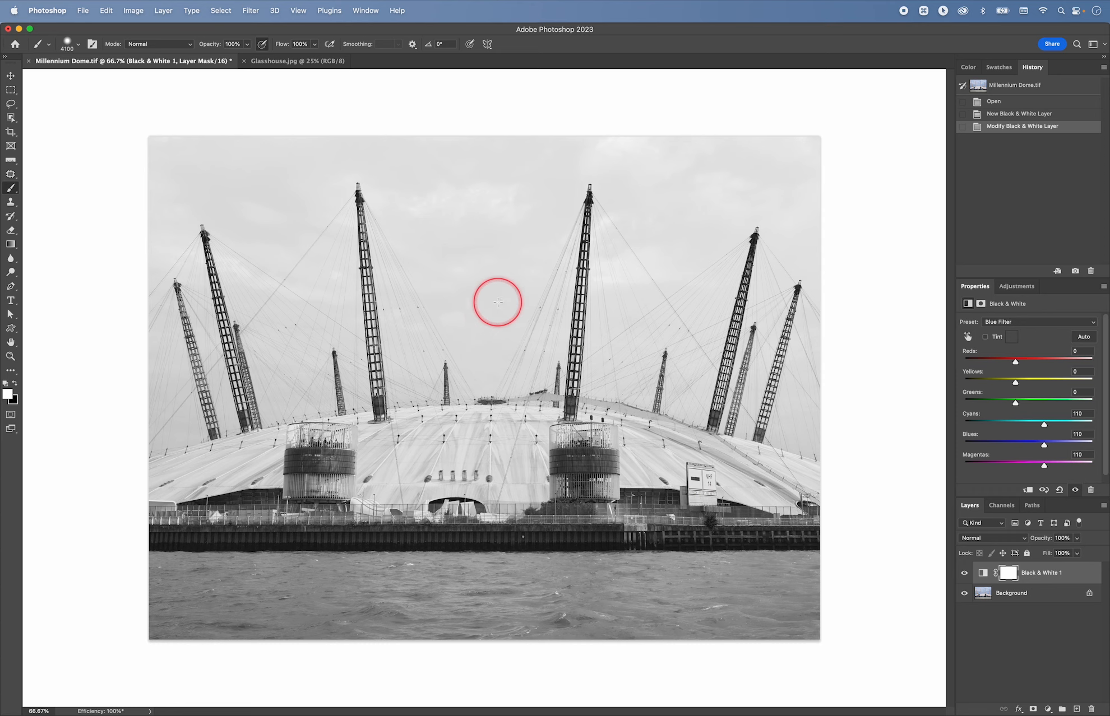
{"action": "mouse_move", "coordinate": [488, 327]}
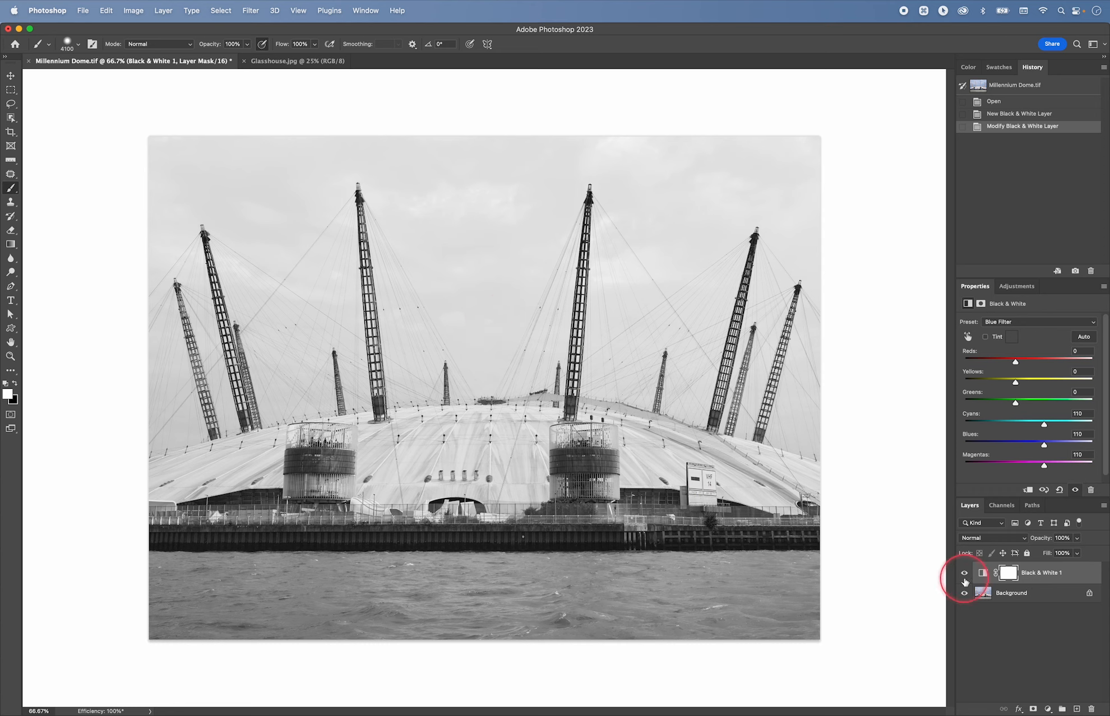
{"action": "left_click", "coordinate": [964, 573]}
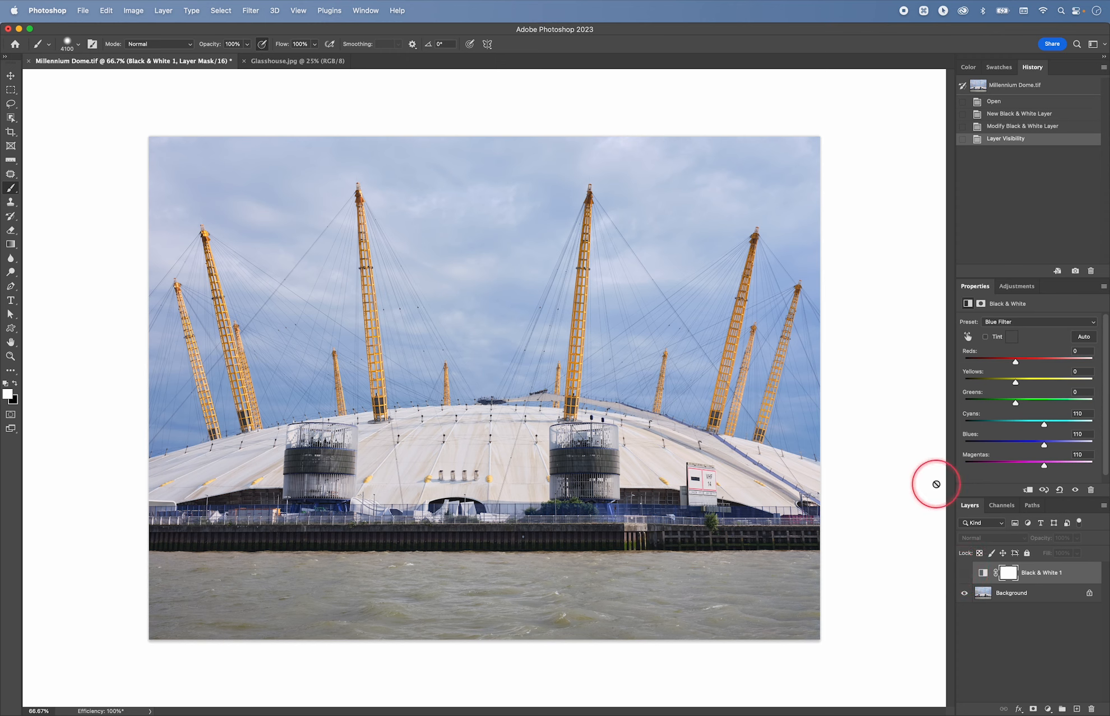
{"action": "mouse_move", "coordinate": [372, 326]}
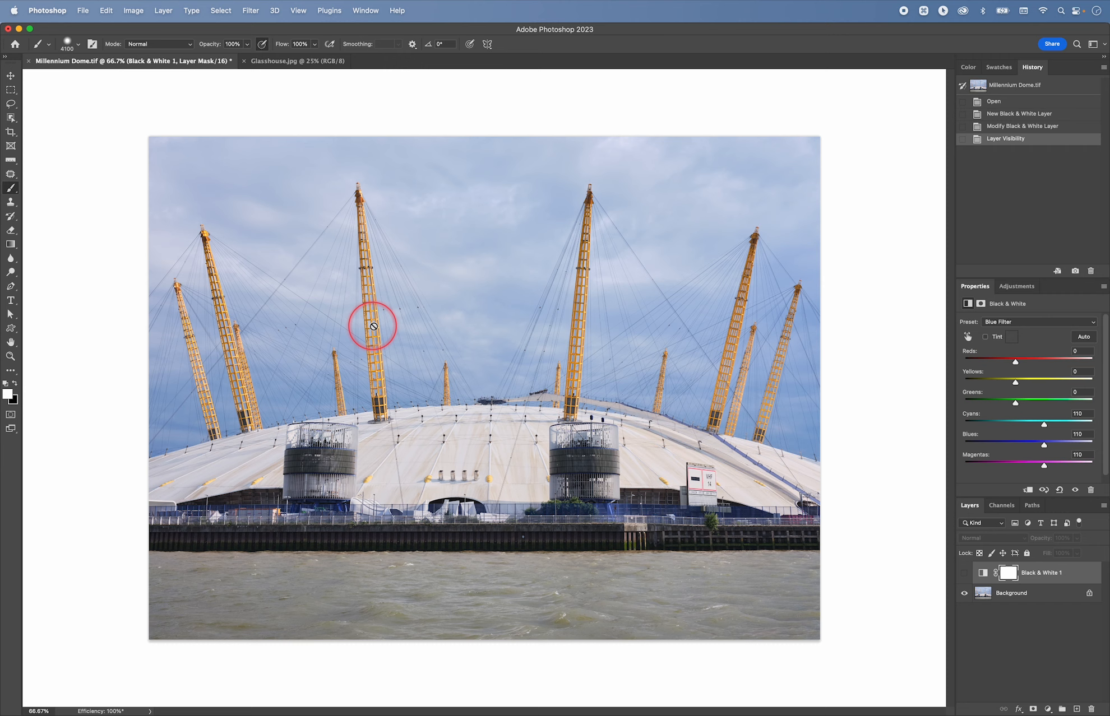
{"action": "mouse_move", "coordinate": [480, 338]}
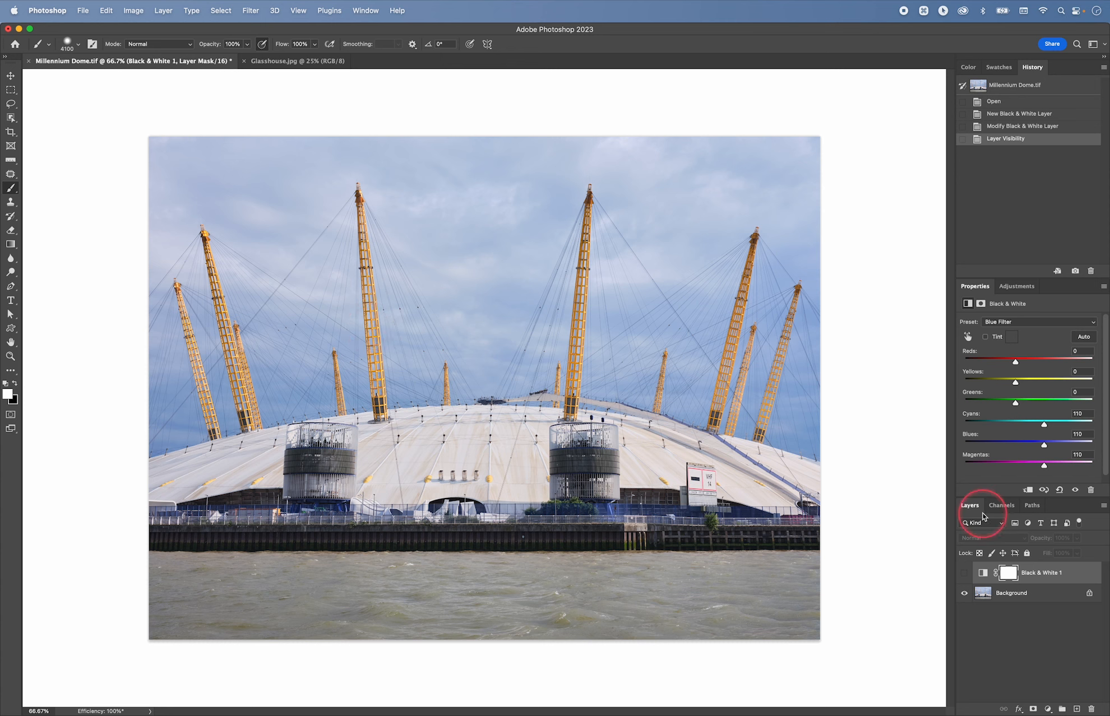
Make Black & White 1 visible again and switch it to the Red Filter preset
{"action": "left_click", "coordinate": [964, 573]}
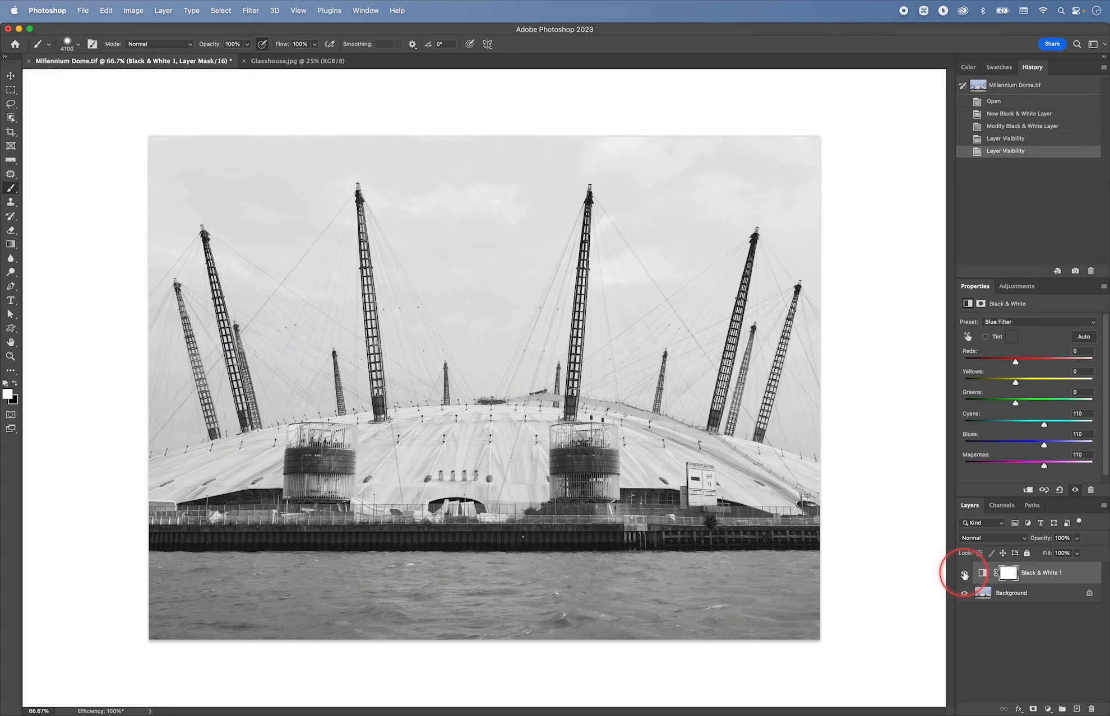
{"action": "left_click", "coordinate": [1028, 321]}
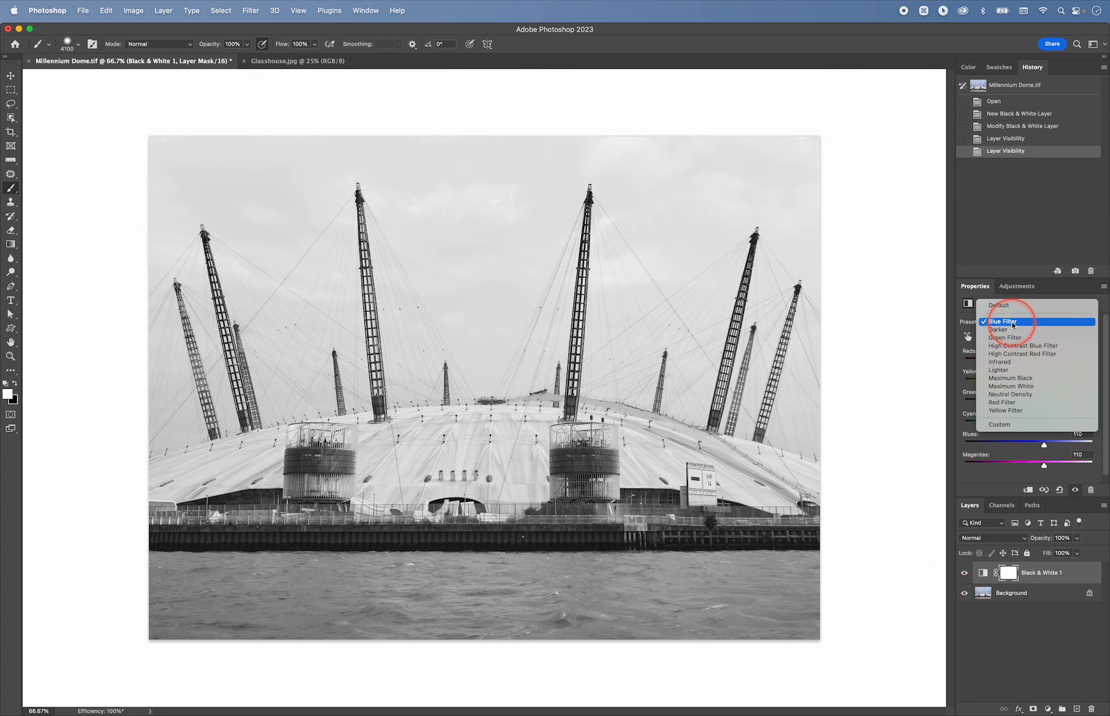
{"action": "left_click", "coordinate": [1002, 402]}
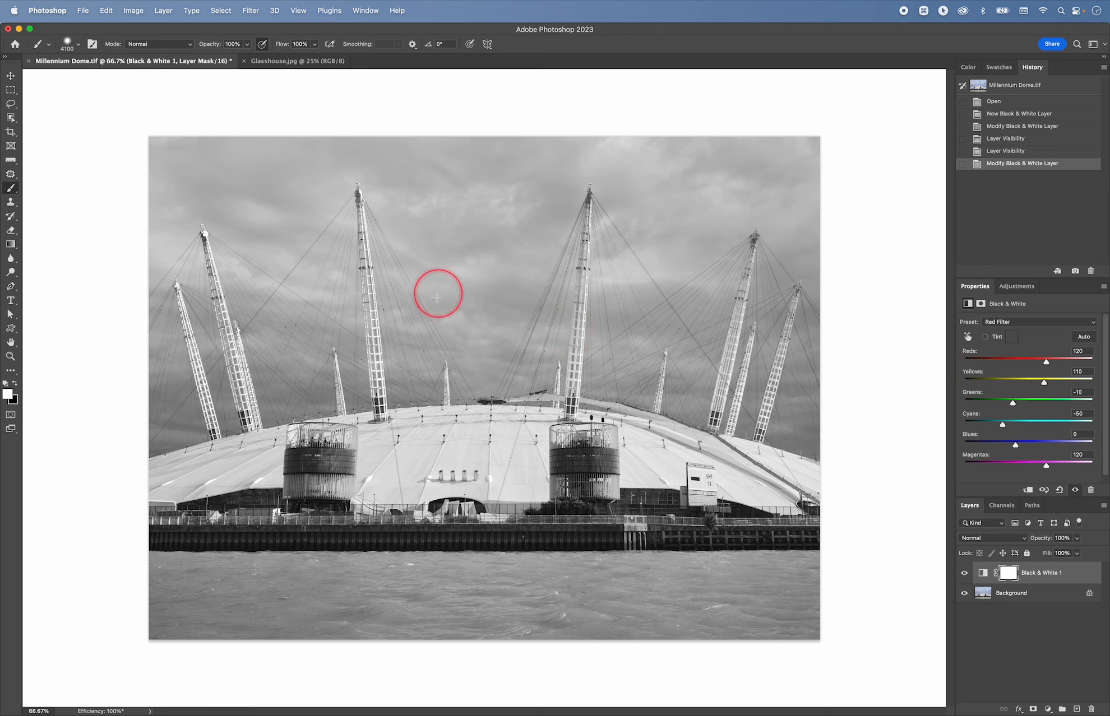
{"action": "mouse_move", "coordinate": [257, 363]}
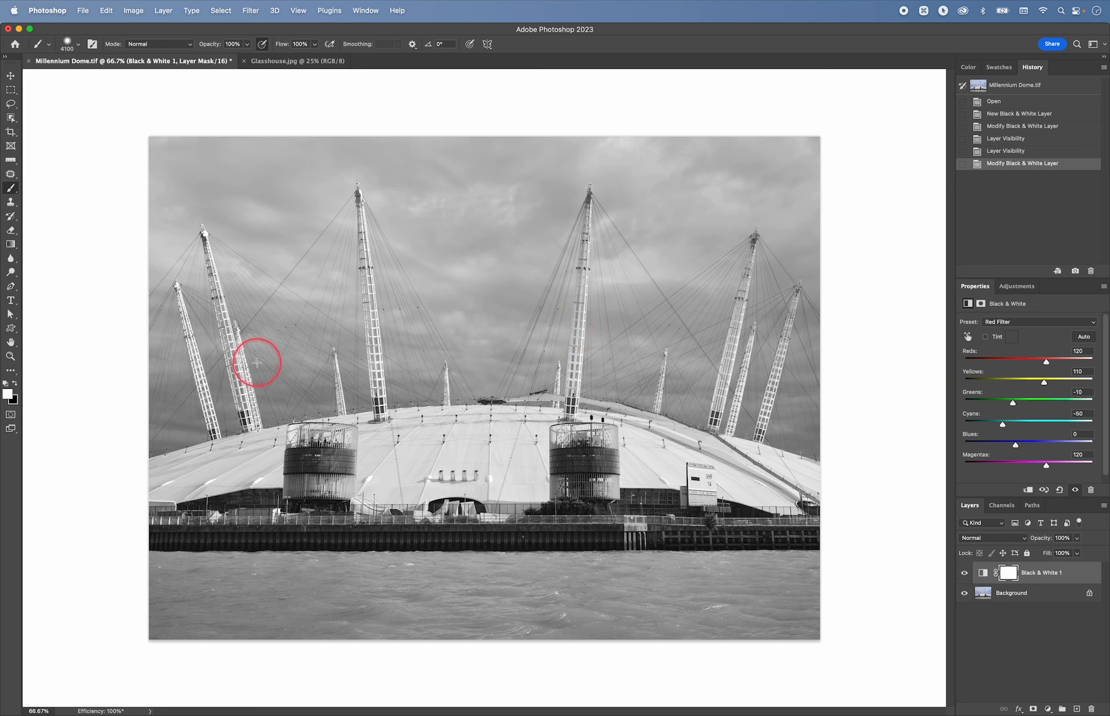
{"action": "mouse_move", "coordinate": [368, 360]}
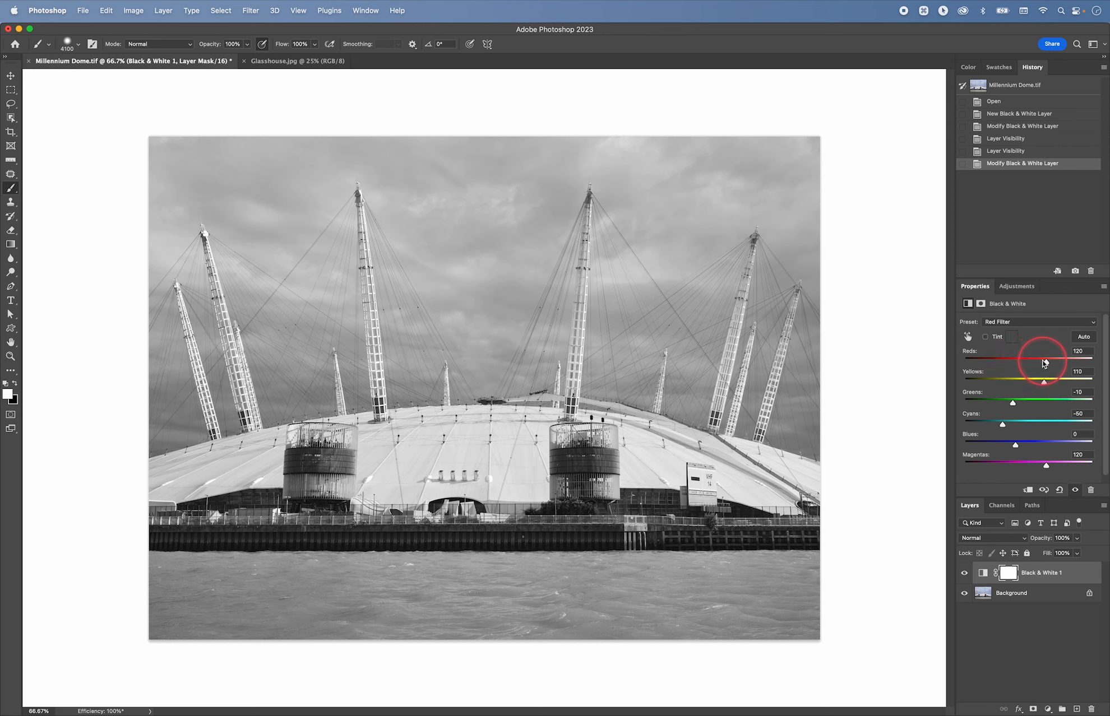
Set the Black & White sliders to Reds -61, Yellows -28, Greens -10, Cyans -50, Magentas 120
{"action": "left_click_drag", "start_coordinate": [1043, 361], "coordinate": [1029, 361]}
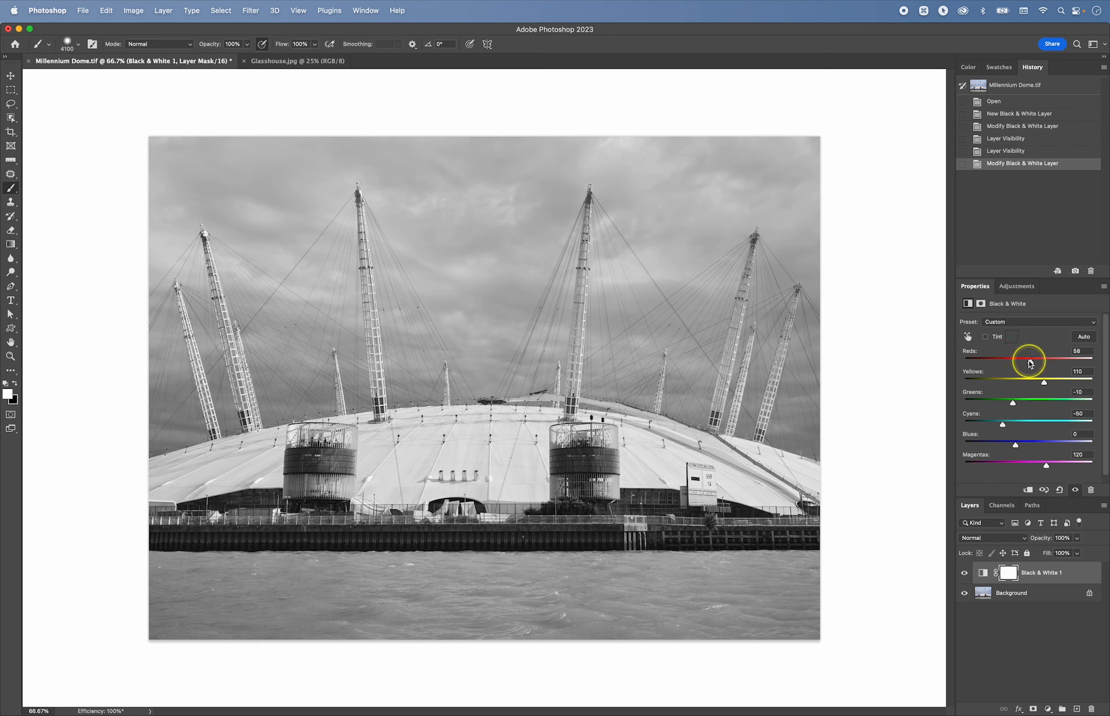
{"action": "left_click_drag", "start_coordinate": [1031, 360], "coordinate": [973, 360]}
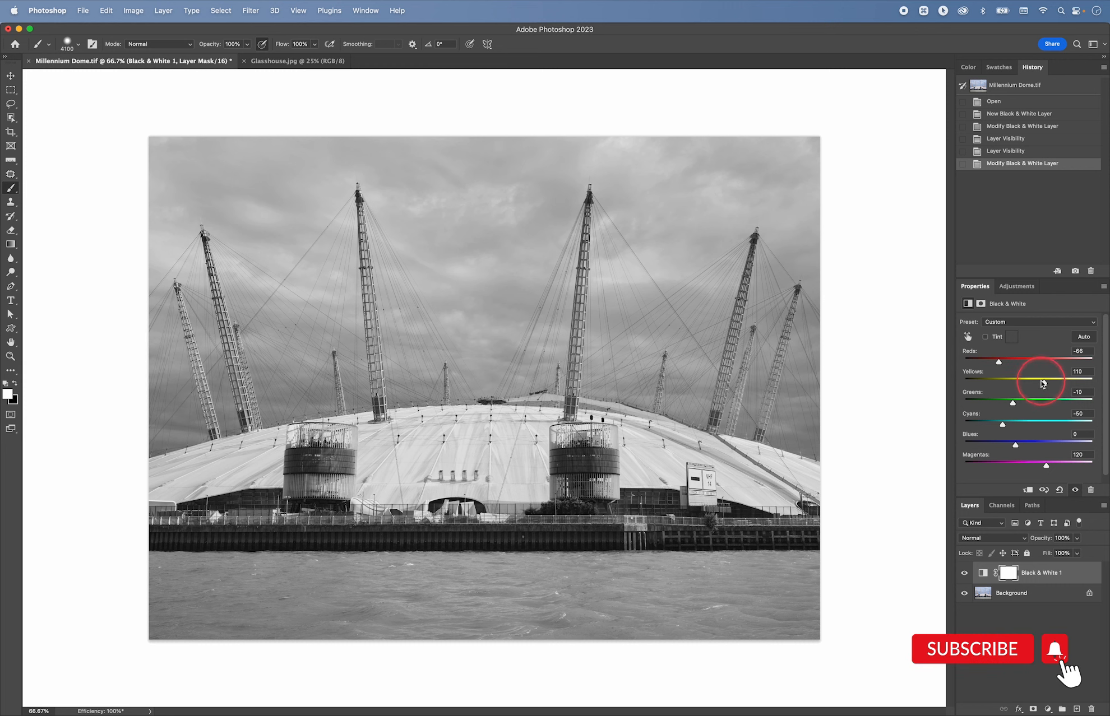
{"action": "left_click_drag", "start_coordinate": [1041, 371], "coordinate": [1008, 372]}
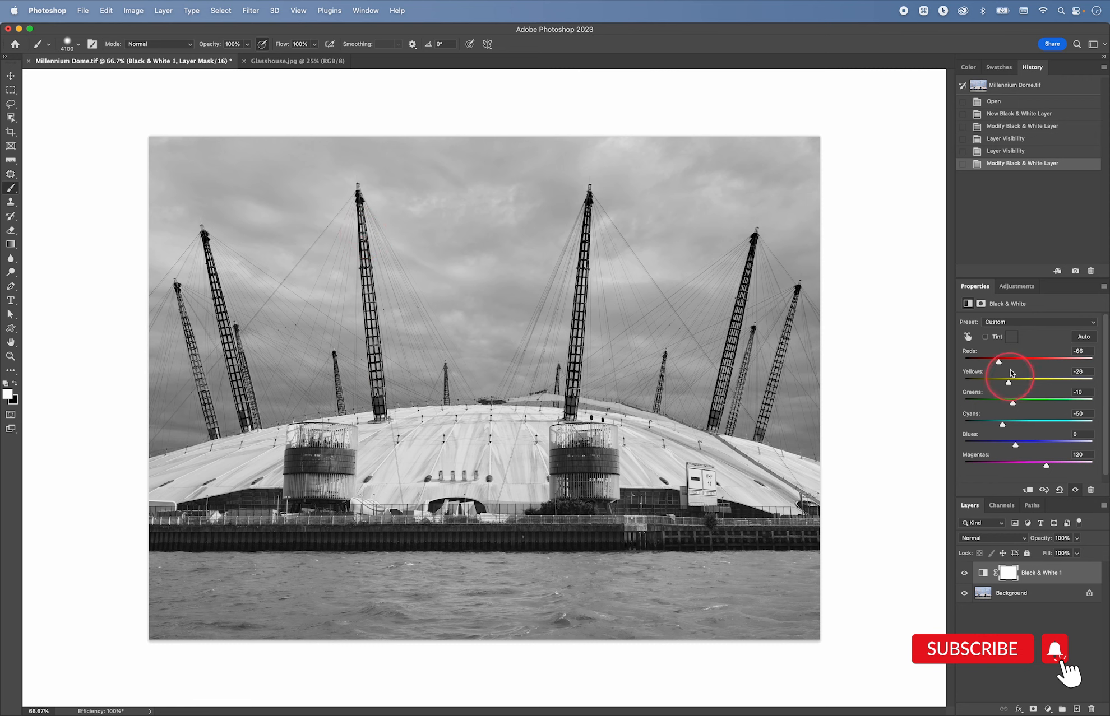
{"action": "left_click_drag", "start_coordinate": [1023, 383], "coordinate": [1004, 383]}
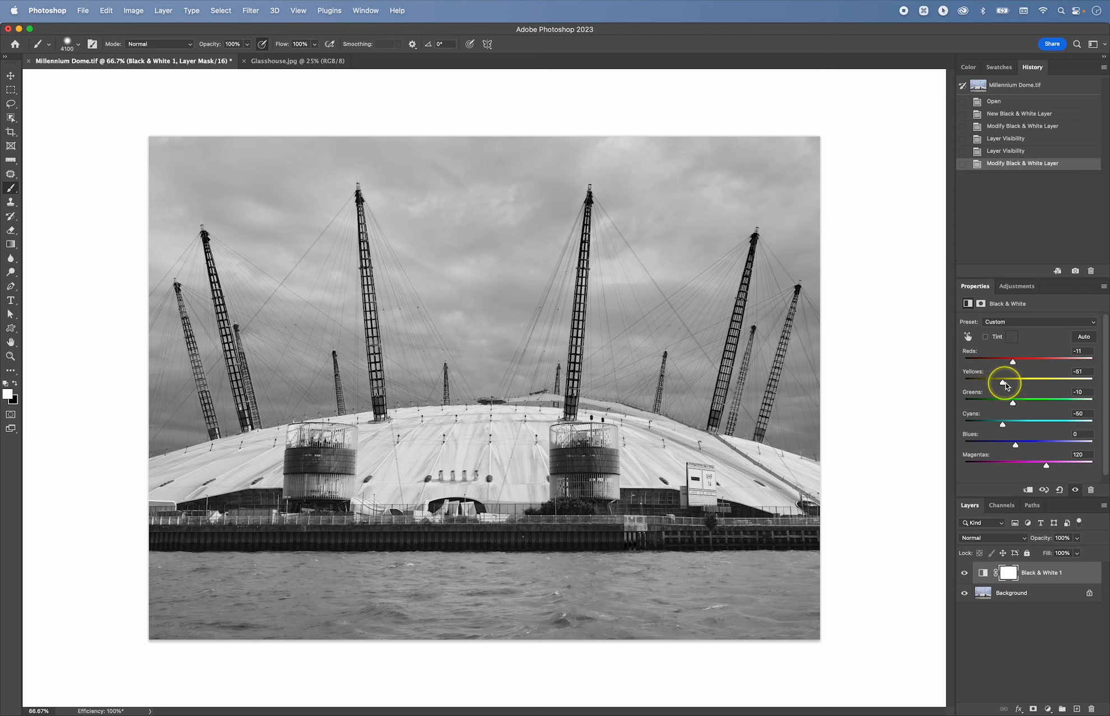
{"action": "left_click_drag", "start_coordinate": [1007, 380], "coordinate": [1008, 361]}
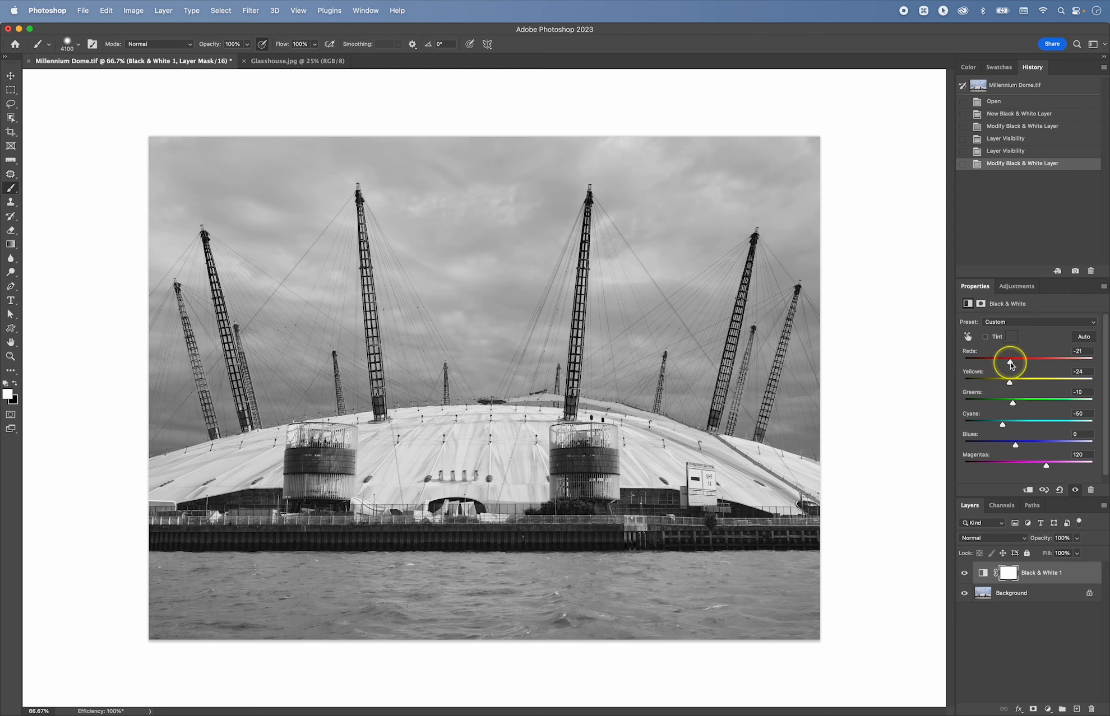
{"action": "left_click_drag", "start_coordinate": [1009, 362], "coordinate": [1000, 361]}
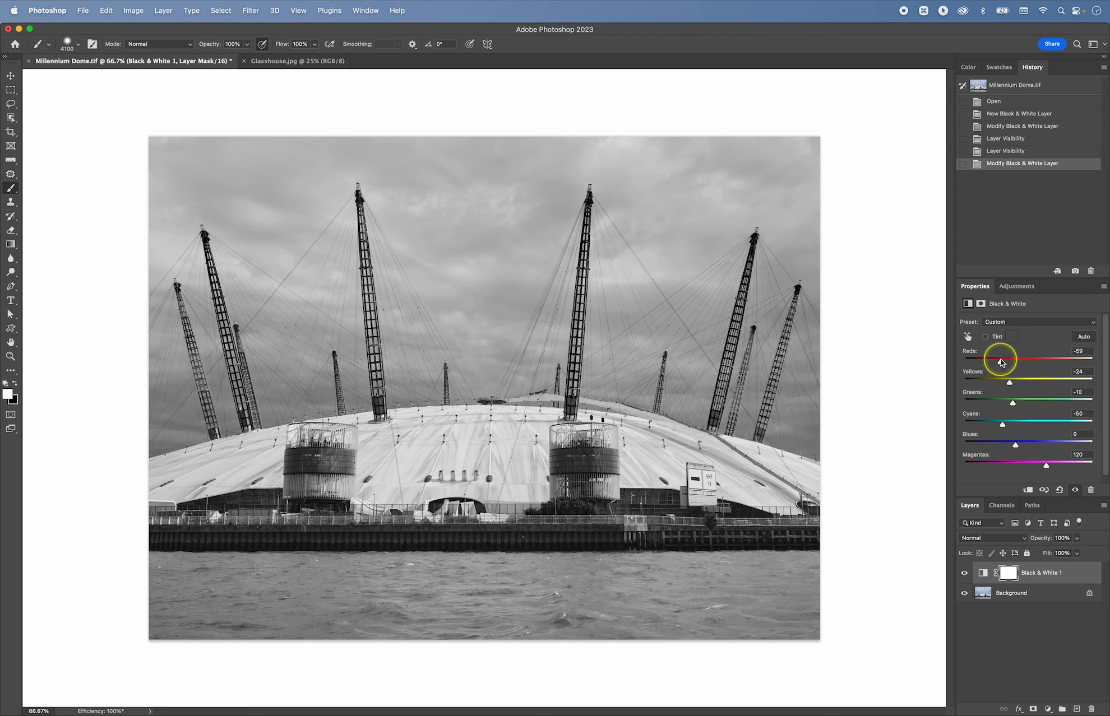
{"action": "left_click_drag", "start_coordinate": [1028, 382], "coordinate": [1005, 382]}
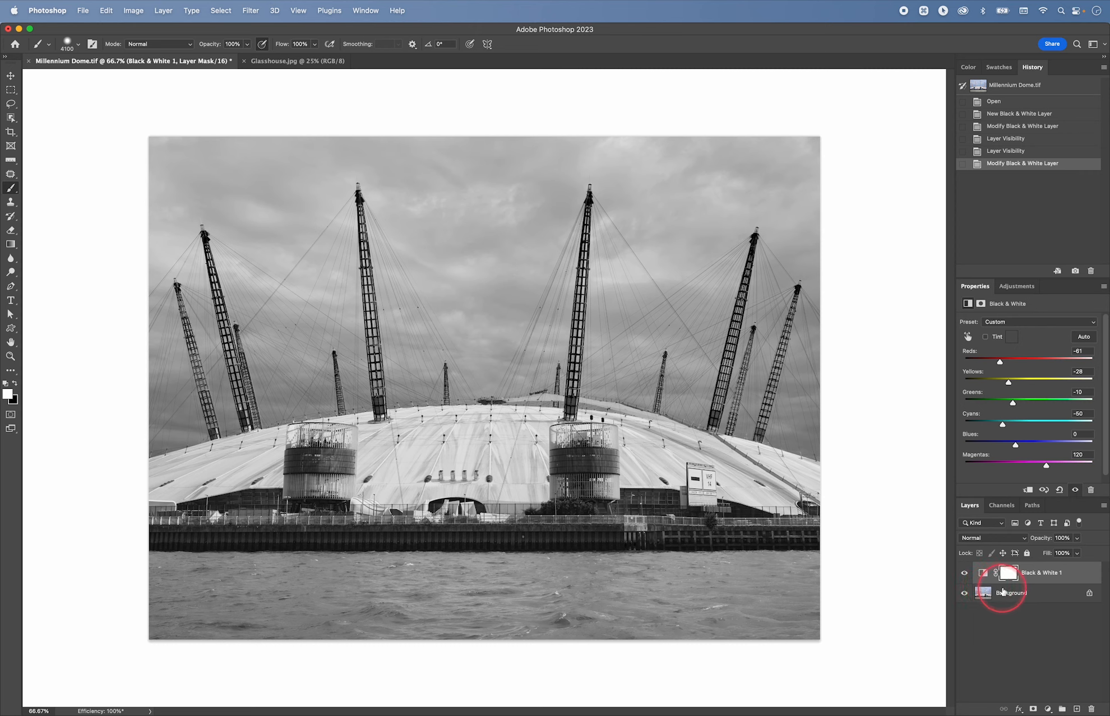
{"action": "mouse_move", "coordinate": [1003, 593]}
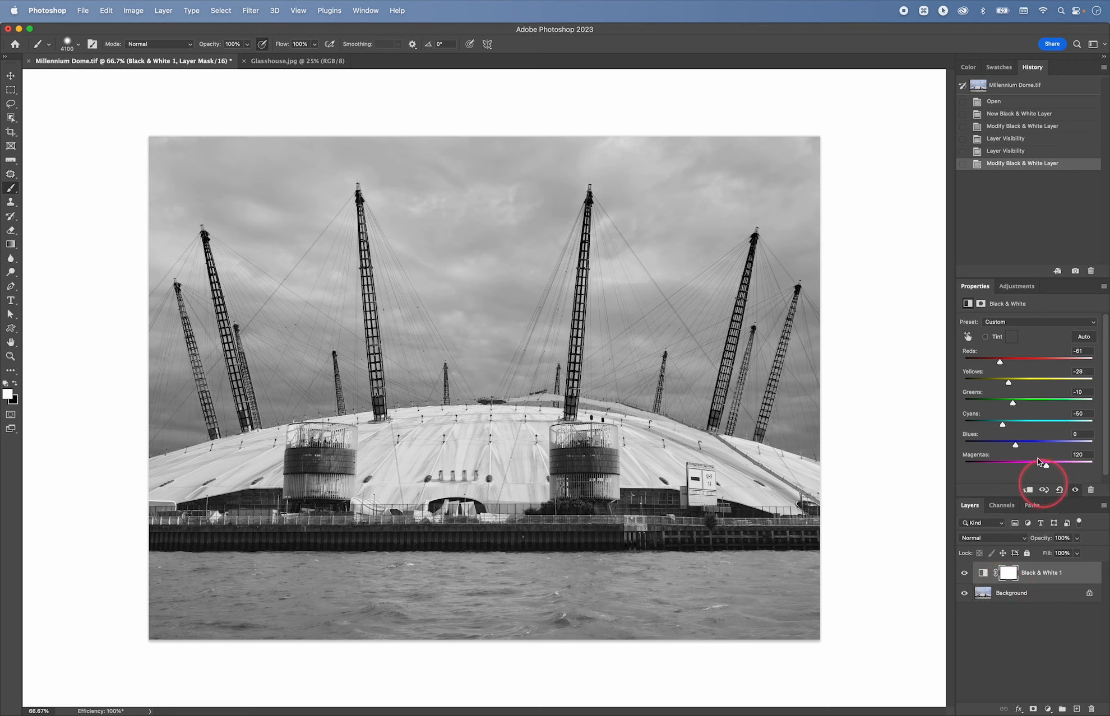
Add a Curves adjustment layer with its midpoint pulled down to darken midtones
{"action": "left_click", "coordinate": [1016, 285]}
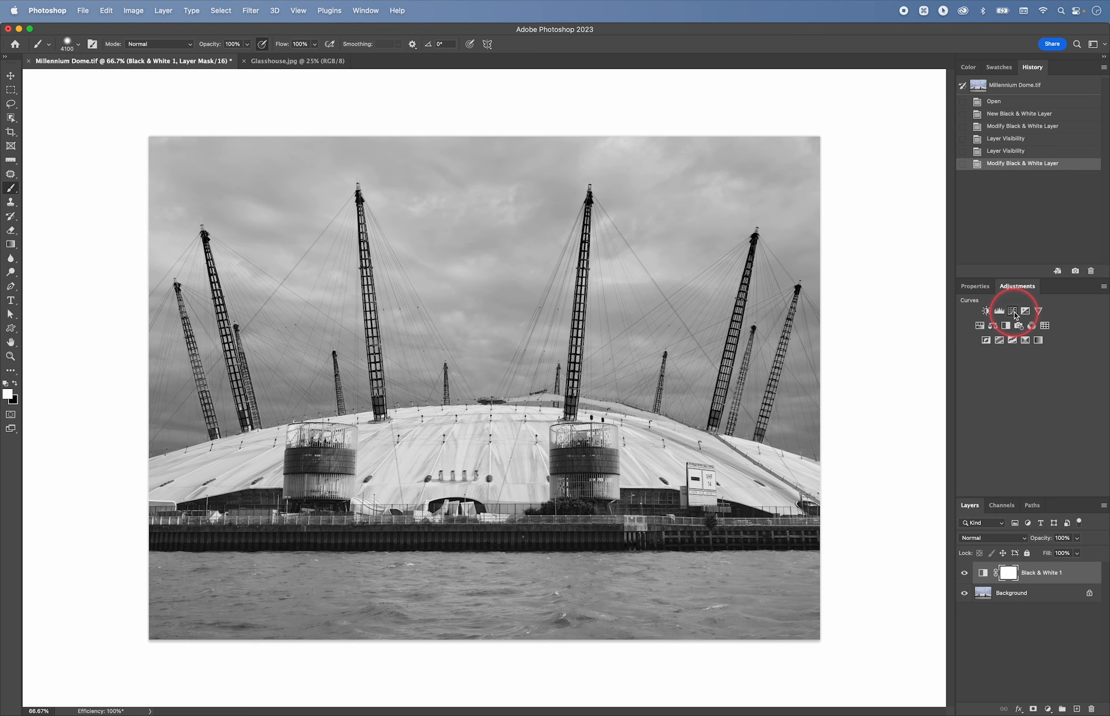
{"action": "left_click", "coordinate": [1015, 312]}
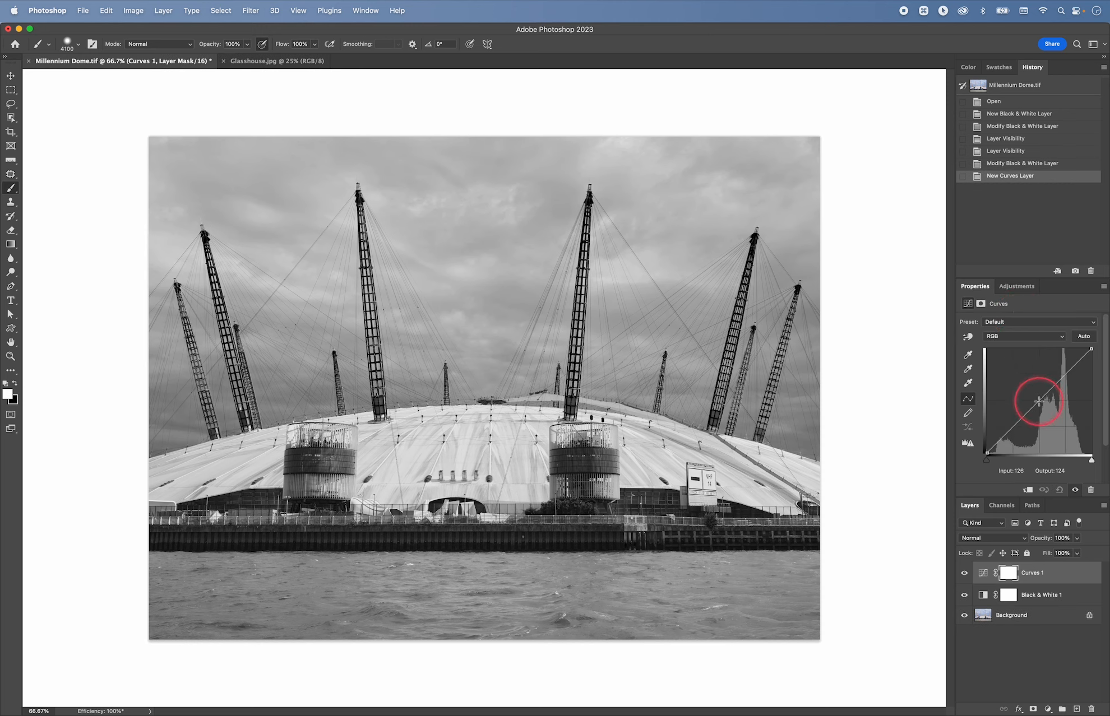
{"action": "left_click_drag", "start_coordinate": [1038, 400], "coordinate": [1042, 403]}
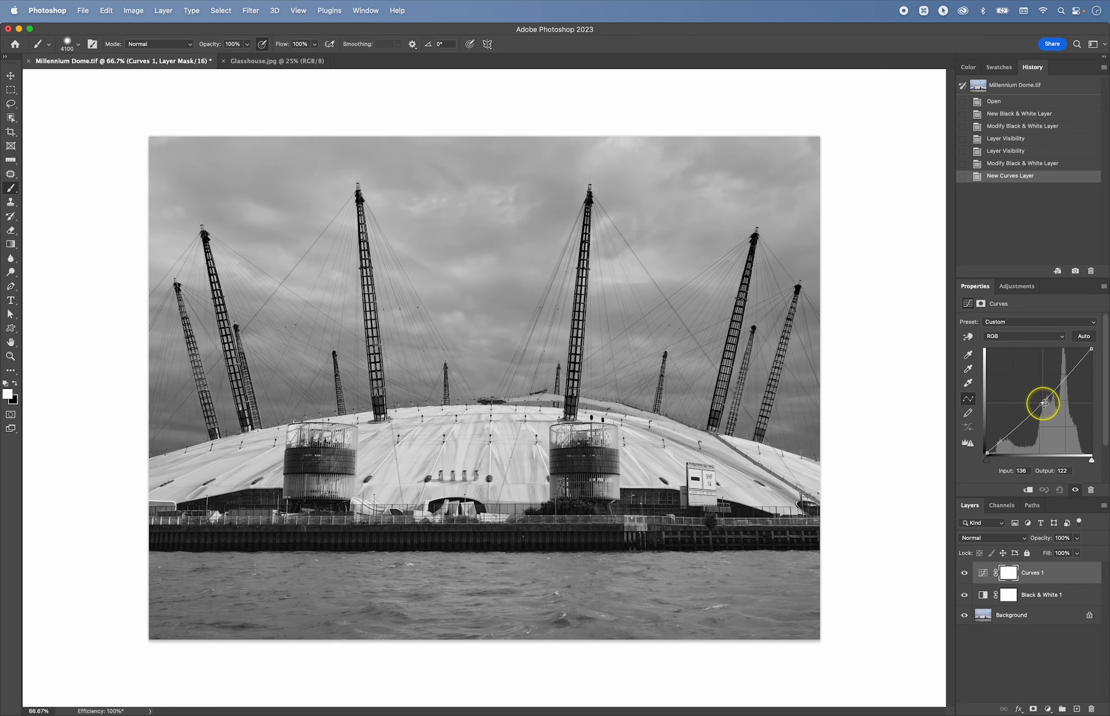
{"action": "left_click_drag", "start_coordinate": [1042, 404], "coordinate": [1050, 406]}
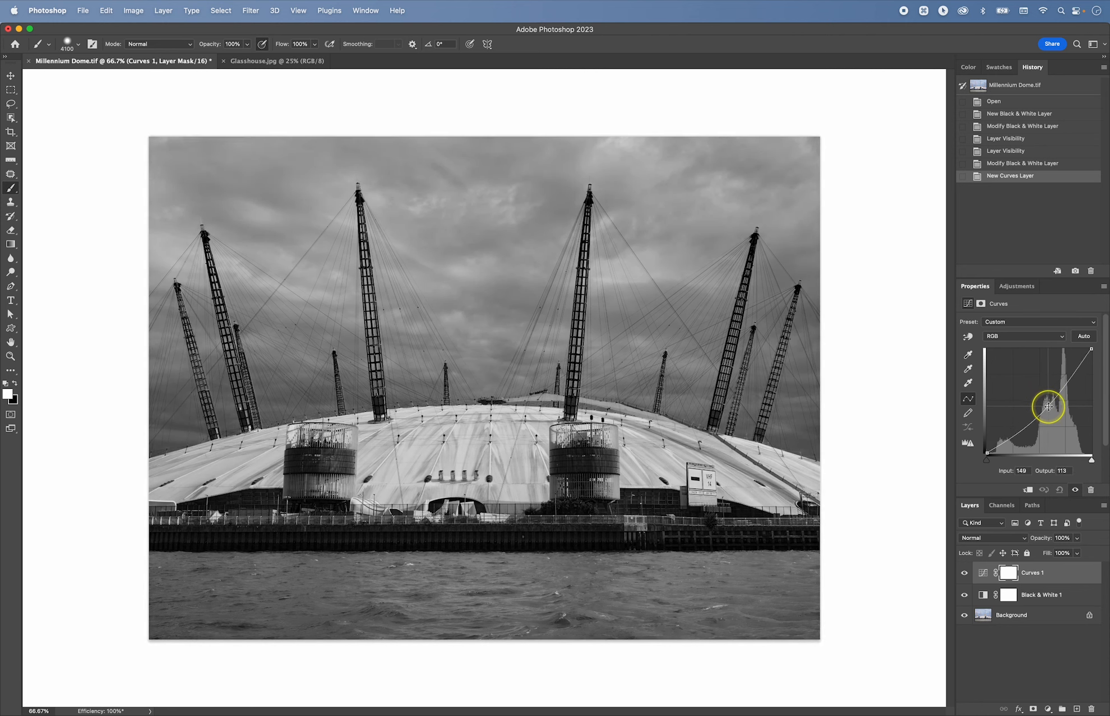
{"action": "left_click_drag", "start_coordinate": [1050, 405], "coordinate": [1051, 404]}
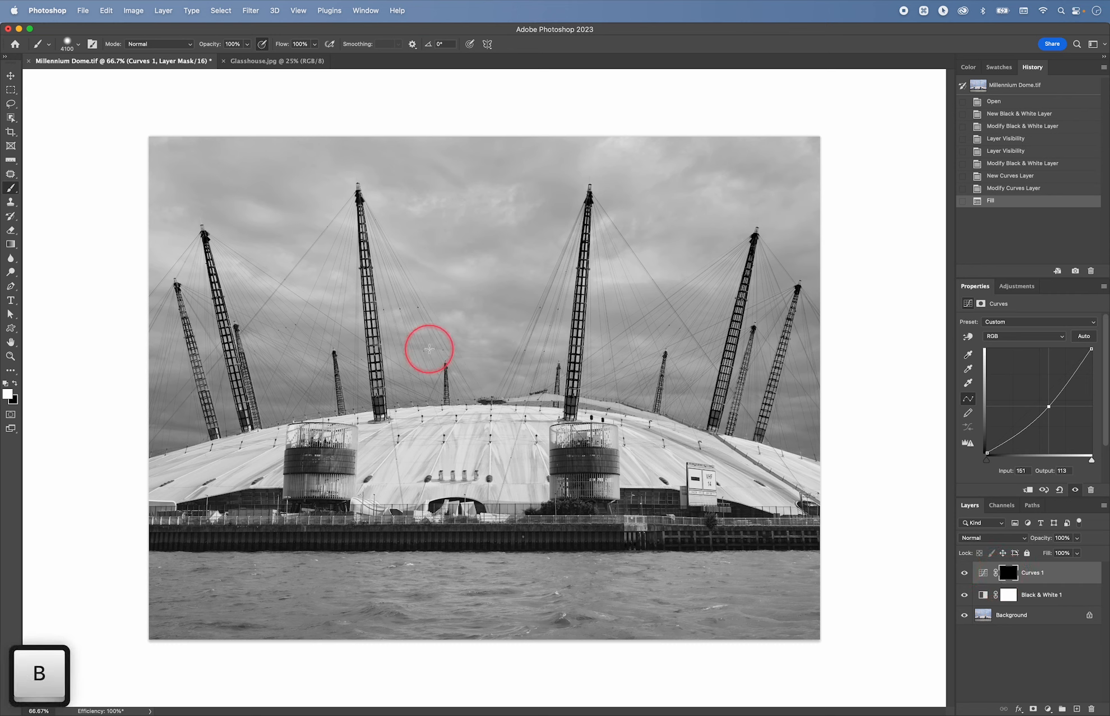
Paint the Curves mask across the top sky, left edge and bottom-left water
{"action": "left_click_drag", "start_coordinate": [429, 349], "coordinate": [218, 363]}
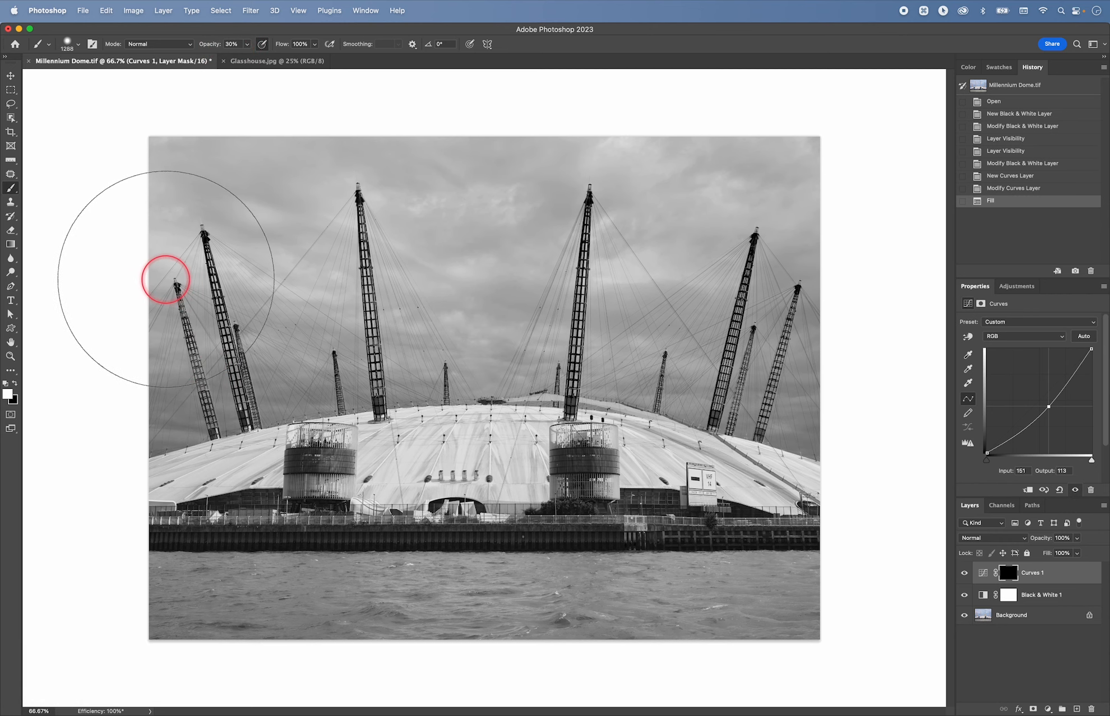
{"action": "key", "text": "cmd+-"}
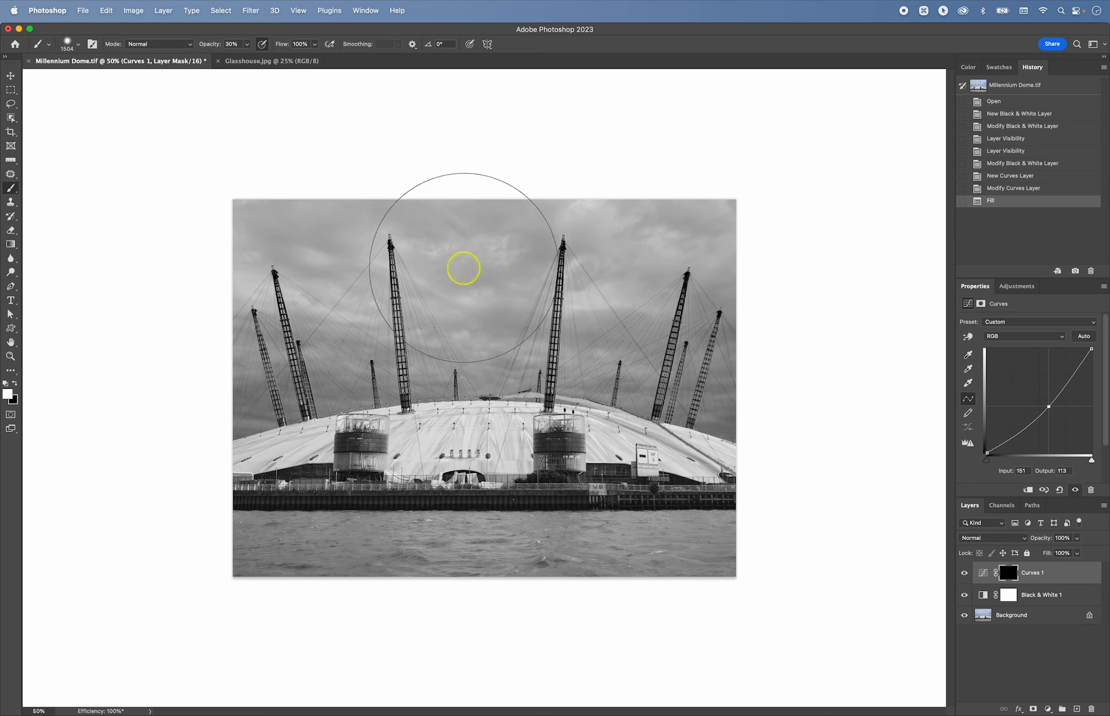
{"action": "left_click_drag", "start_coordinate": [463, 269], "coordinate": [289, 236]}
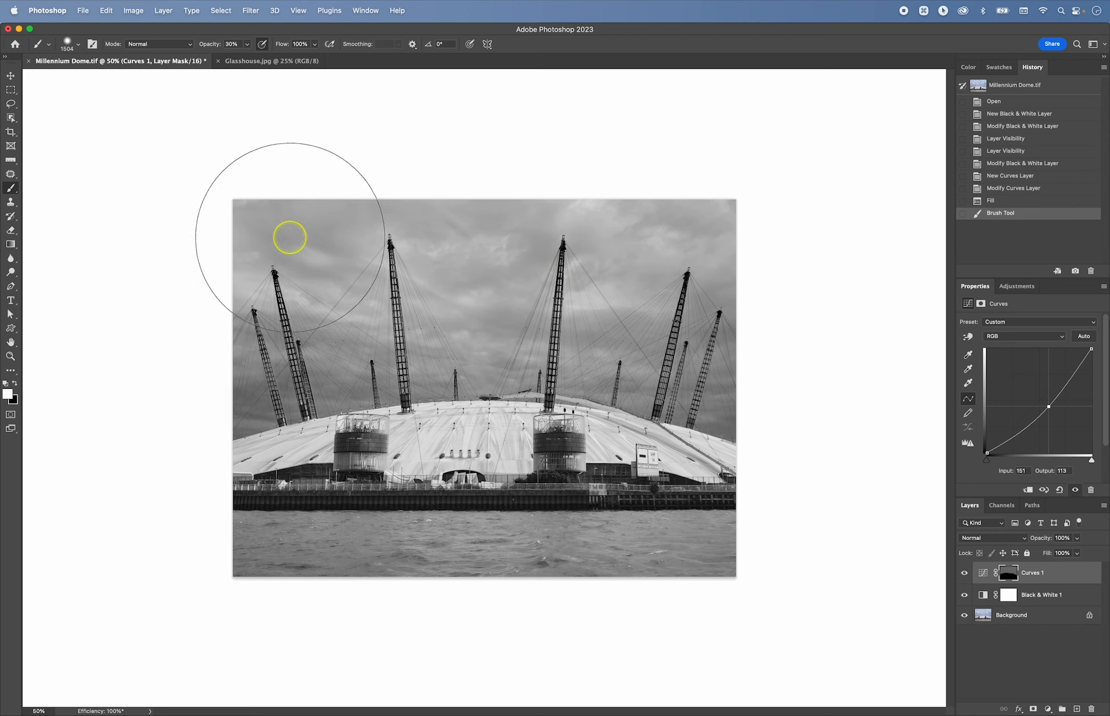
{"action": "left_click_drag", "start_coordinate": [289, 237], "coordinate": [635, 270]}
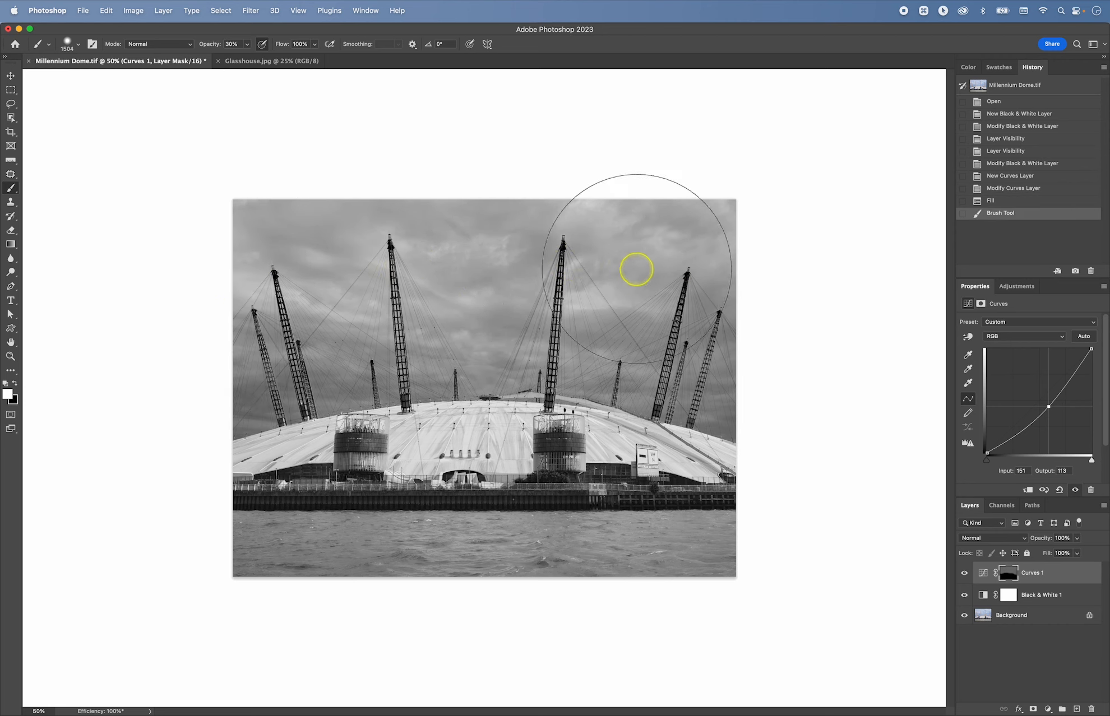
{"action": "left_click_drag", "start_coordinate": [636, 269], "coordinate": [510, 258]}
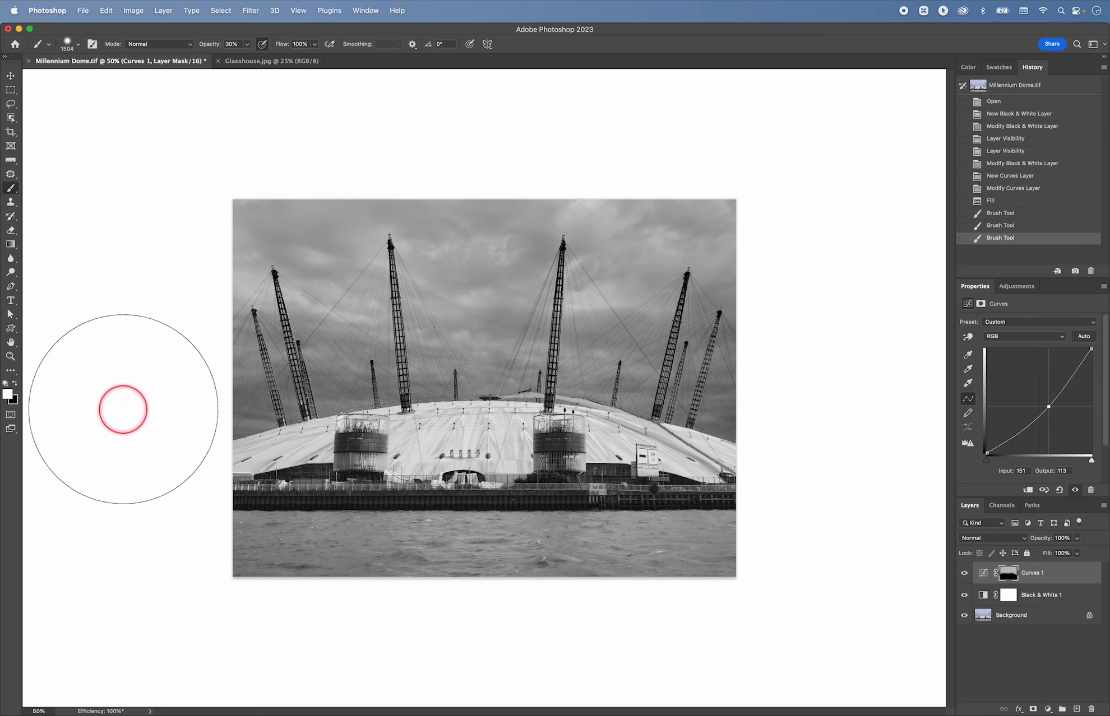
{"action": "left_click_drag", "start_coordinate": [123, 409], "coordinate": [368, 436]}
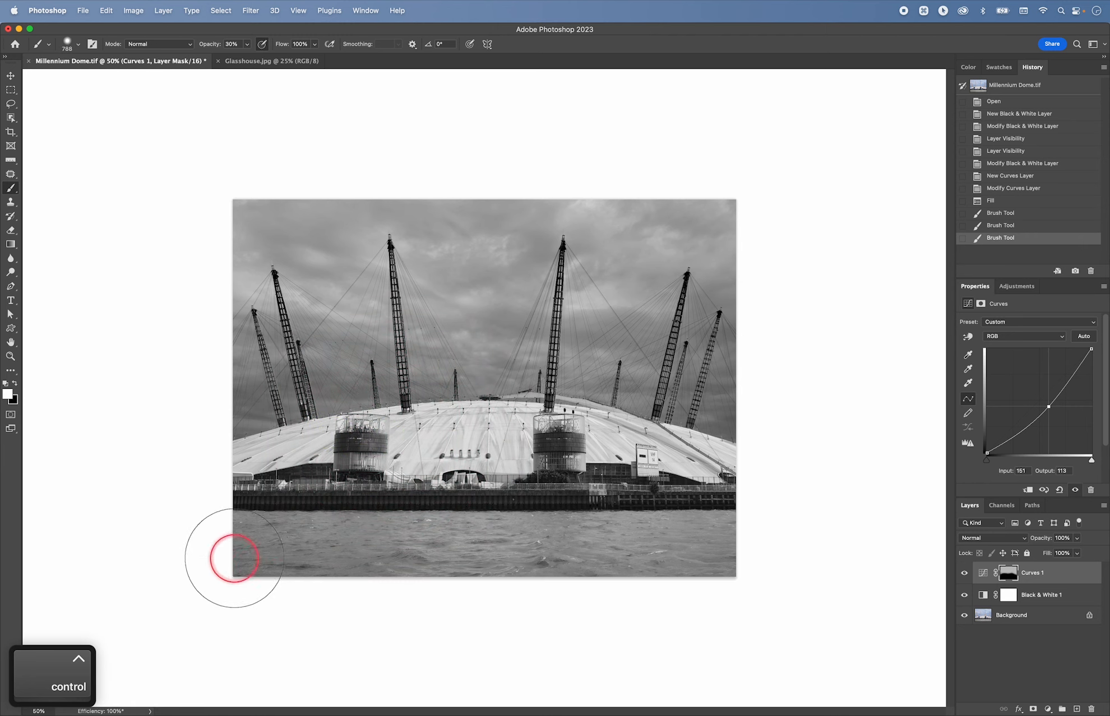
{"action": "left_click_drag", "start_coordinate": [234, 559], "coordinate": [524, 566]}
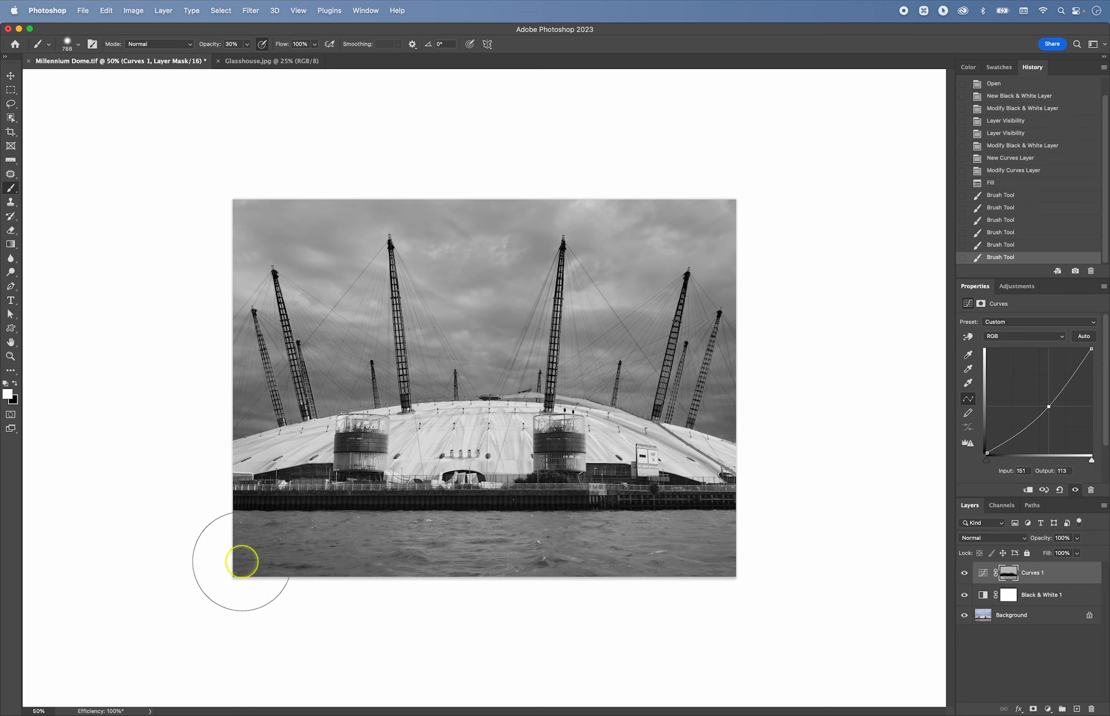
{"action": "mouse_move", "coordinate": [754, 451]}
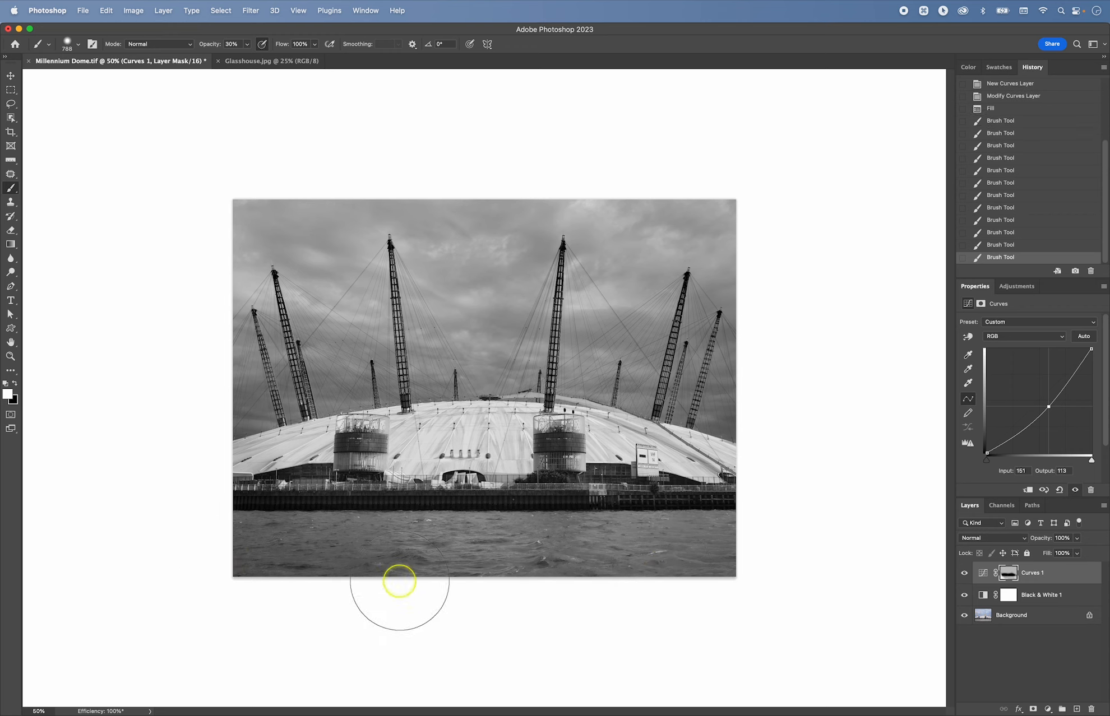
{"action": "mouse_move", "coordinate": [717, 564]}
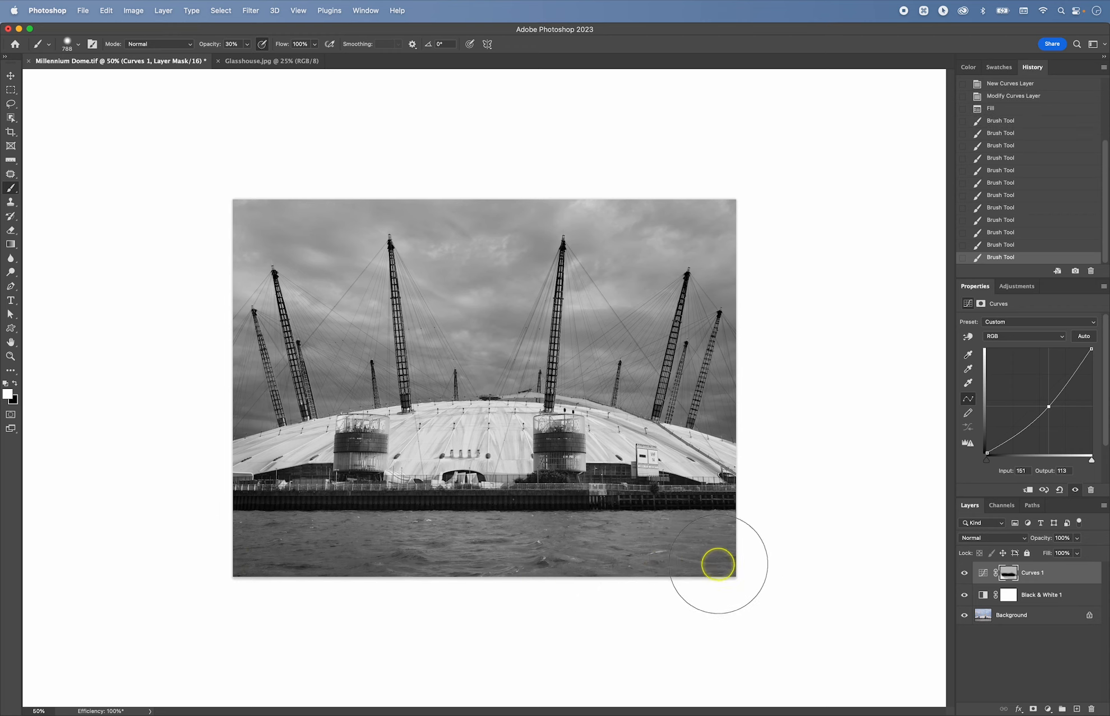
{"action": "mouse_move", "coordinate": [558, 593]}
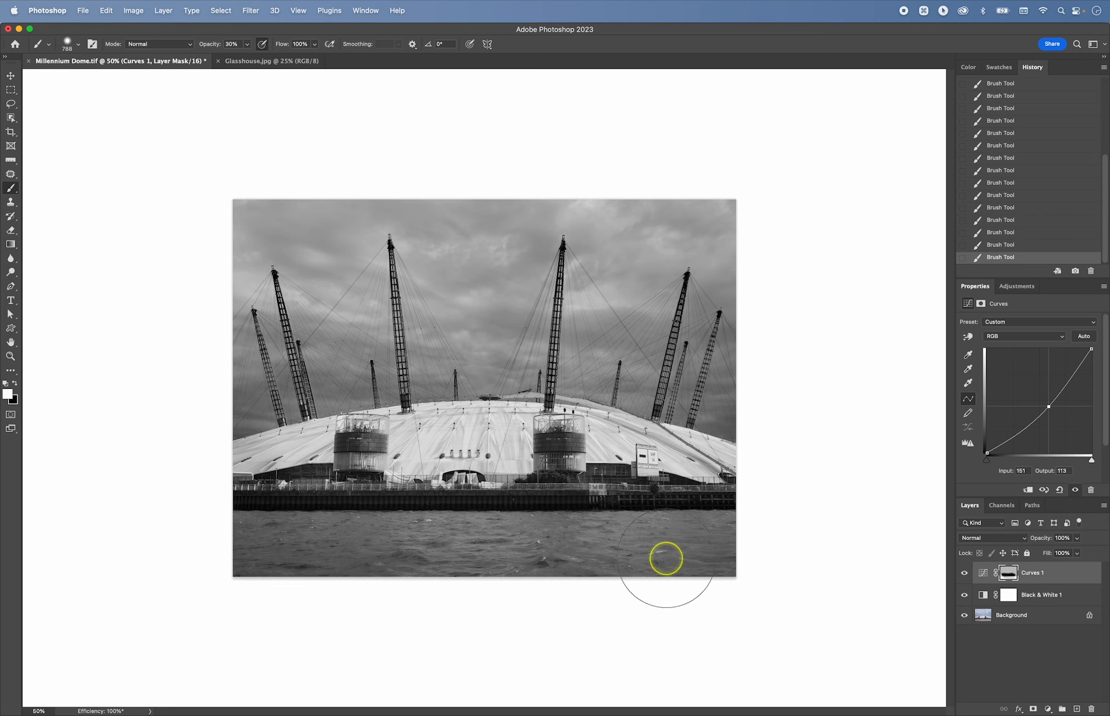
{"action": "mouse_move", "coordinate": [696, 586]}
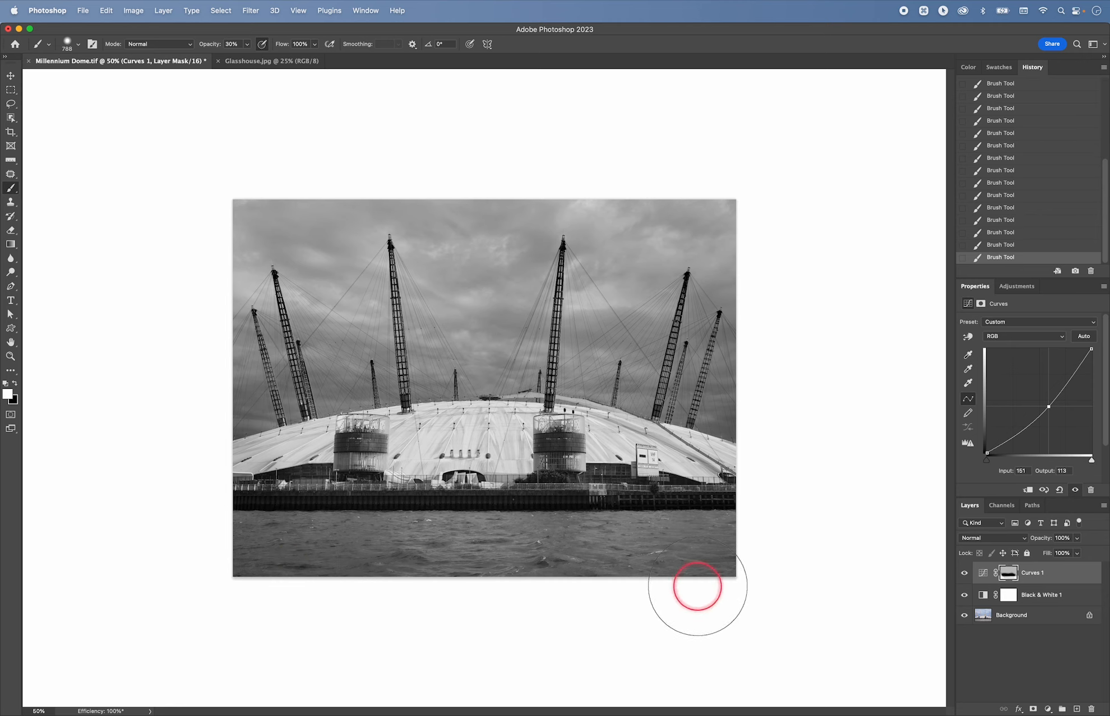
{"action": "mouse_move", "coordinate": [566, 509]}
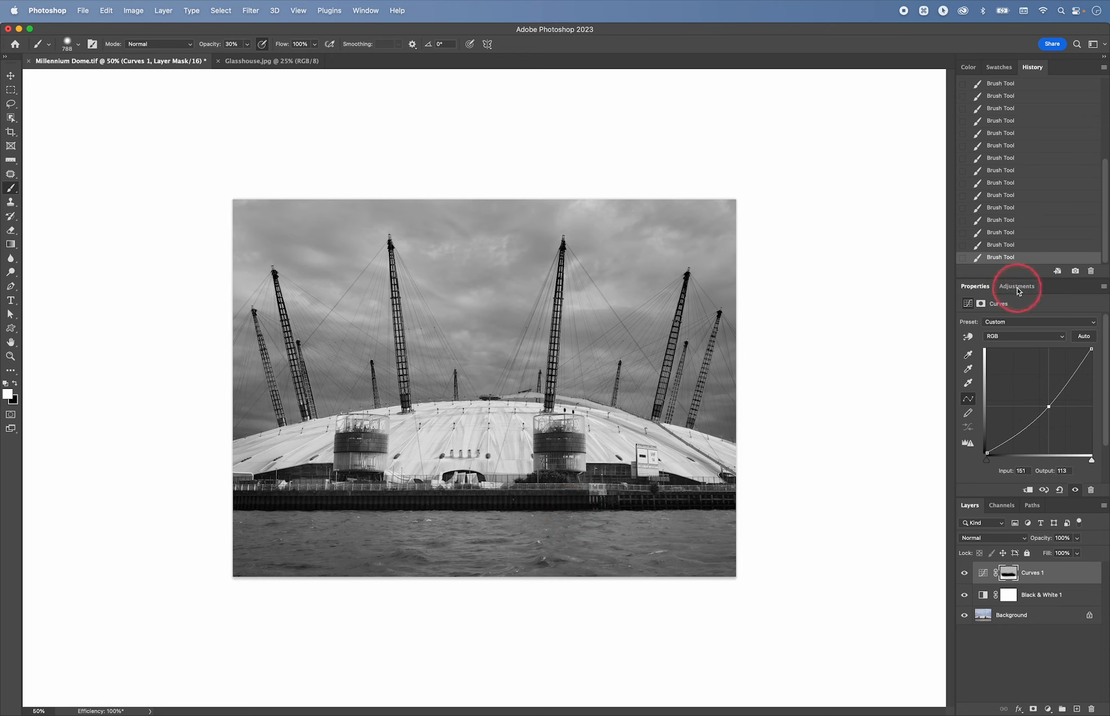
Add Curves 2 with a raised midpoint and fill its mask black
{"action": "left_click", "coordinate": [1016, 286]}
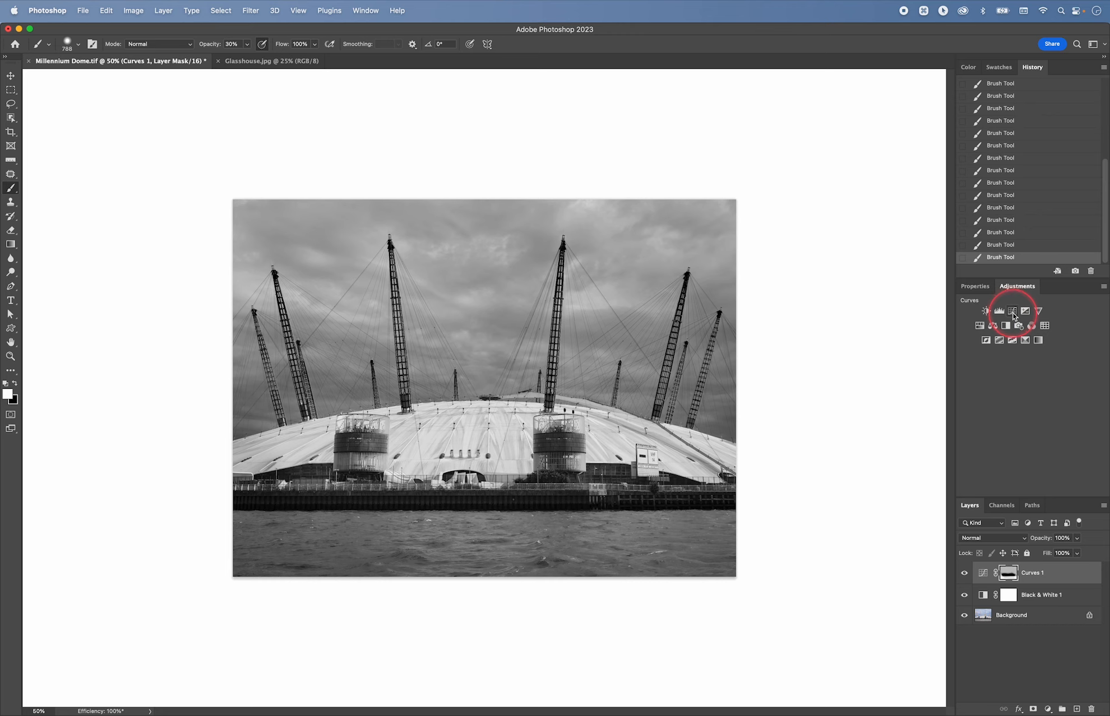
{"action": "left_click", "coordinate": [1013, 312]}
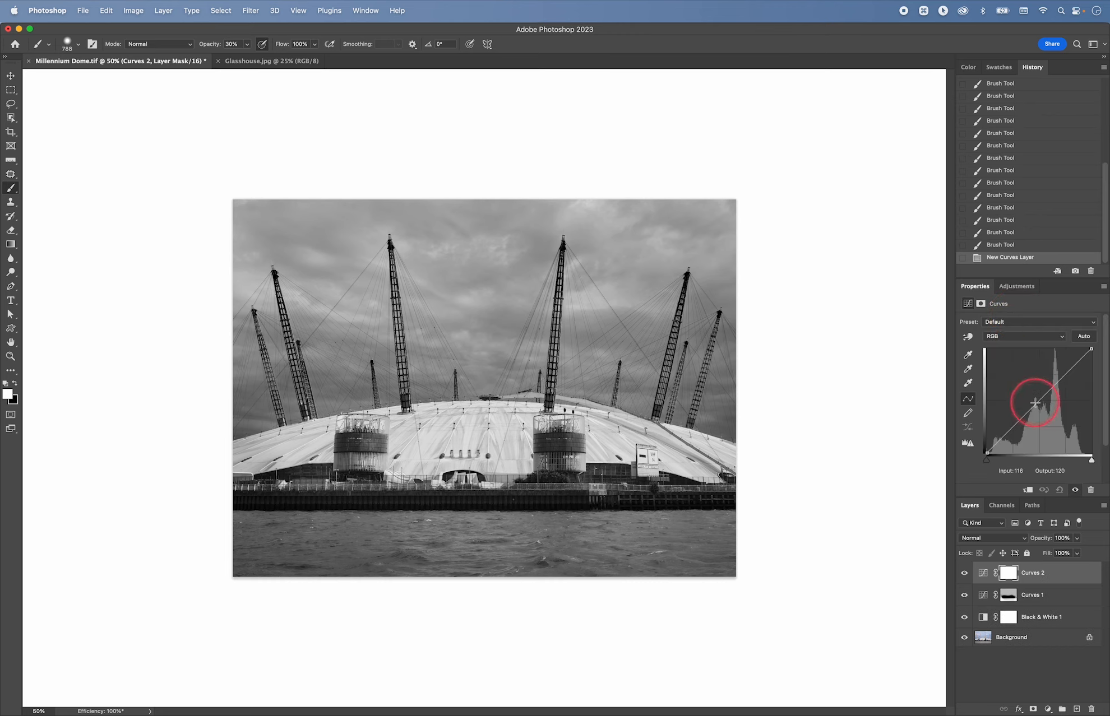
{"action": "left_click_drag", "start_coordinate": [1034, 402], "coordinate": [1027, 393]}
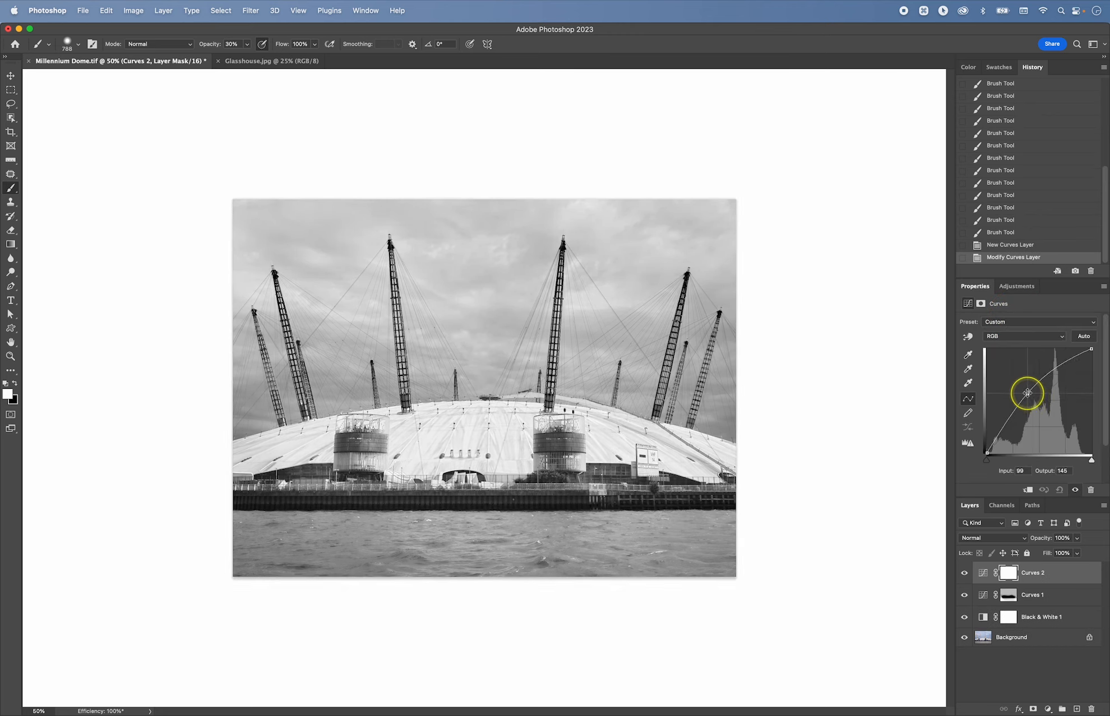
{"action": "left_click_drag", "start_coordinate": [1026, 393], "coordinate": [1028, 392]}
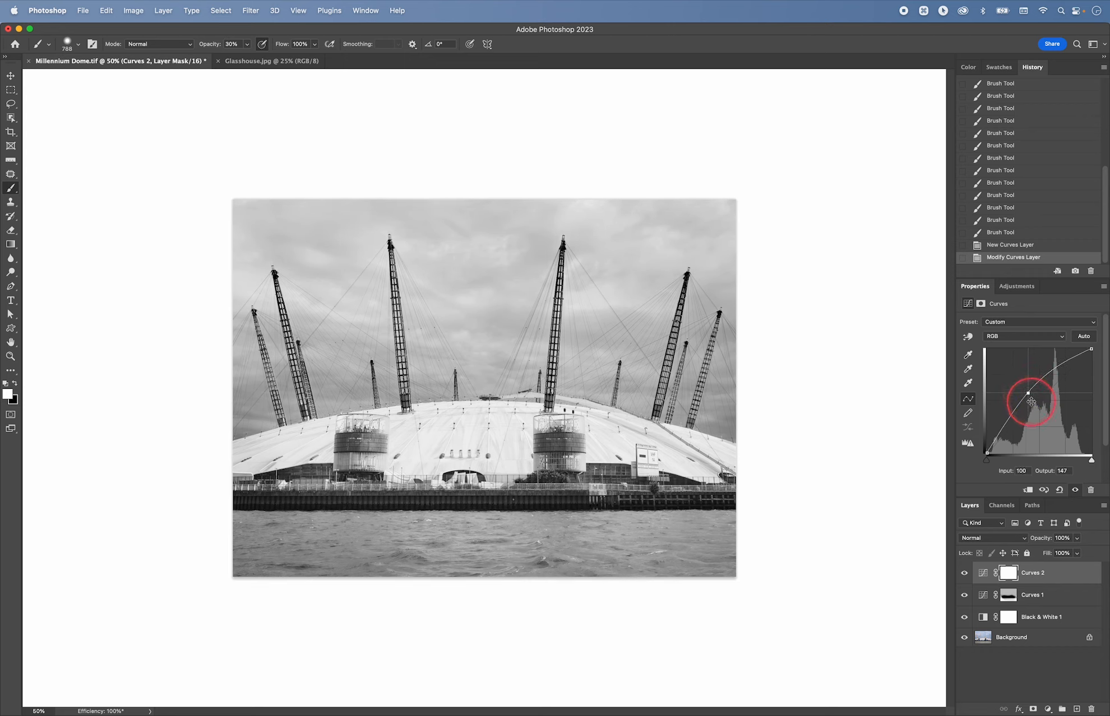
{"action": "key", "text": "cmd+delete"}
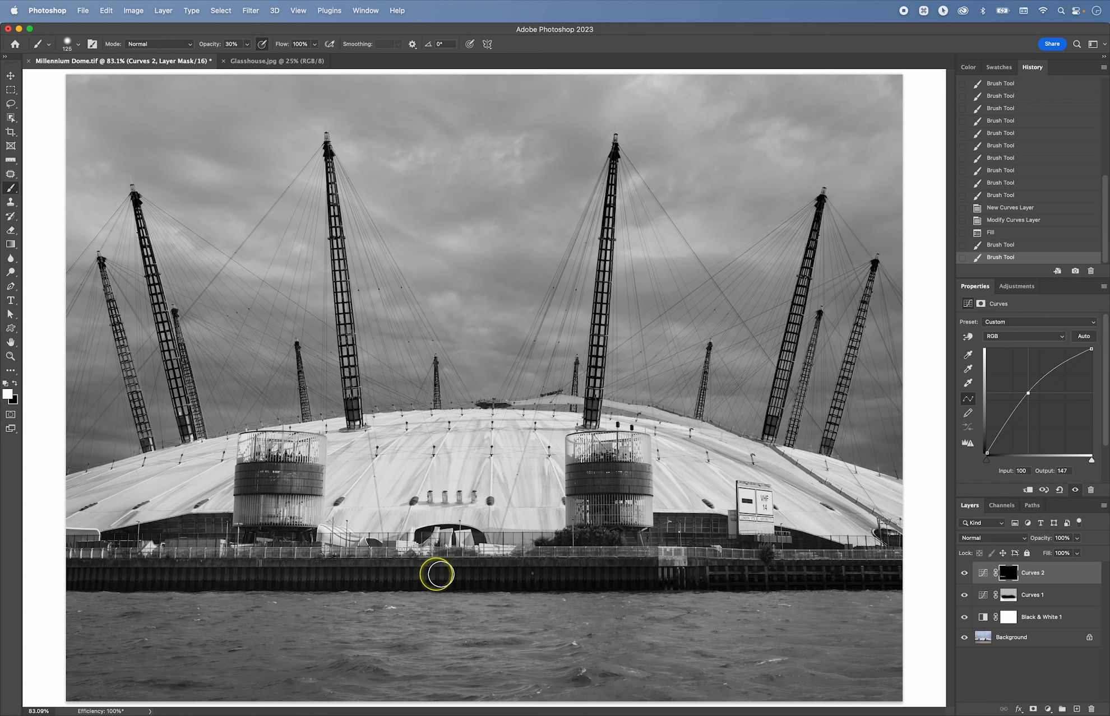
Paint the Curves 2 mask along the full embankment wall below the Dome
{"action": "left_click_drag", "start_coordinate": [435, 574], "coordinate": [549, 573]}
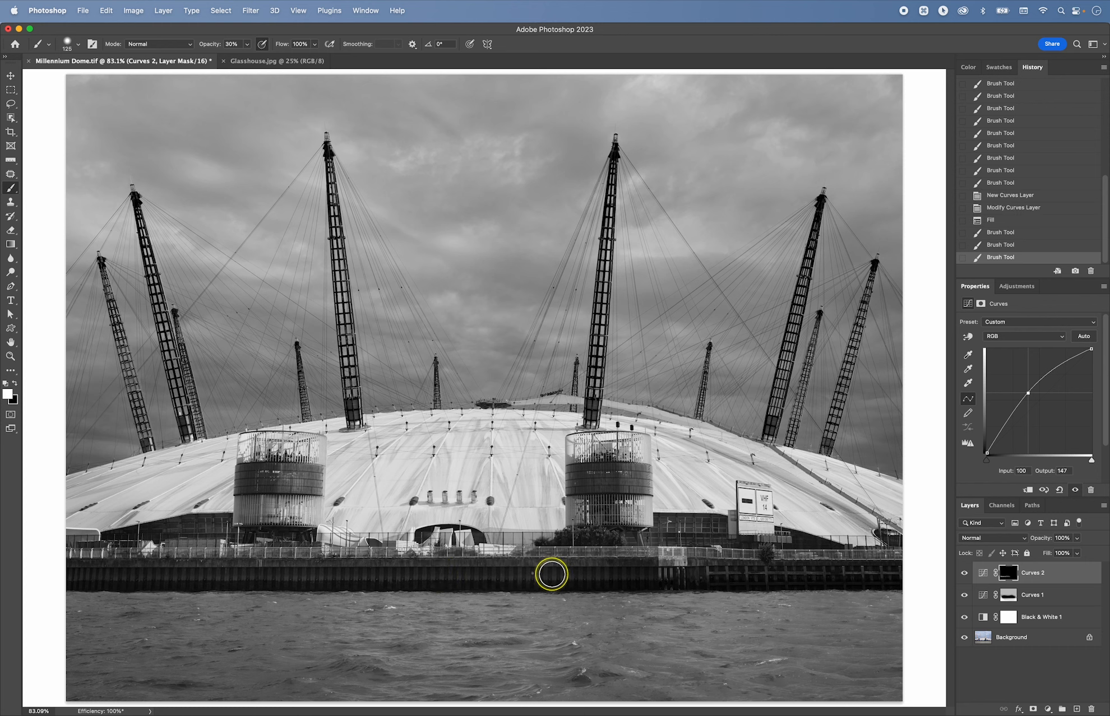
{"action": "left_click_drag", "start_coordinate": [549, 573], "coordinate": [671, 571]}
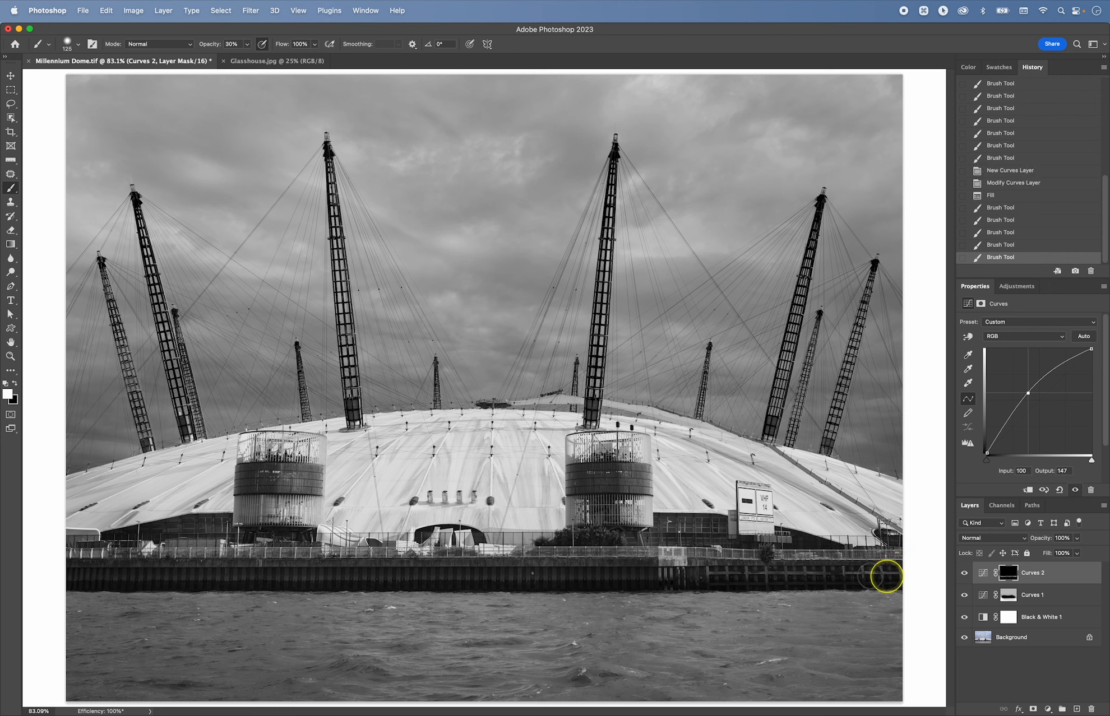
{"action": "left_click_drag", "start_coordinate": [884, 577], "coordinate": [654, 572]}
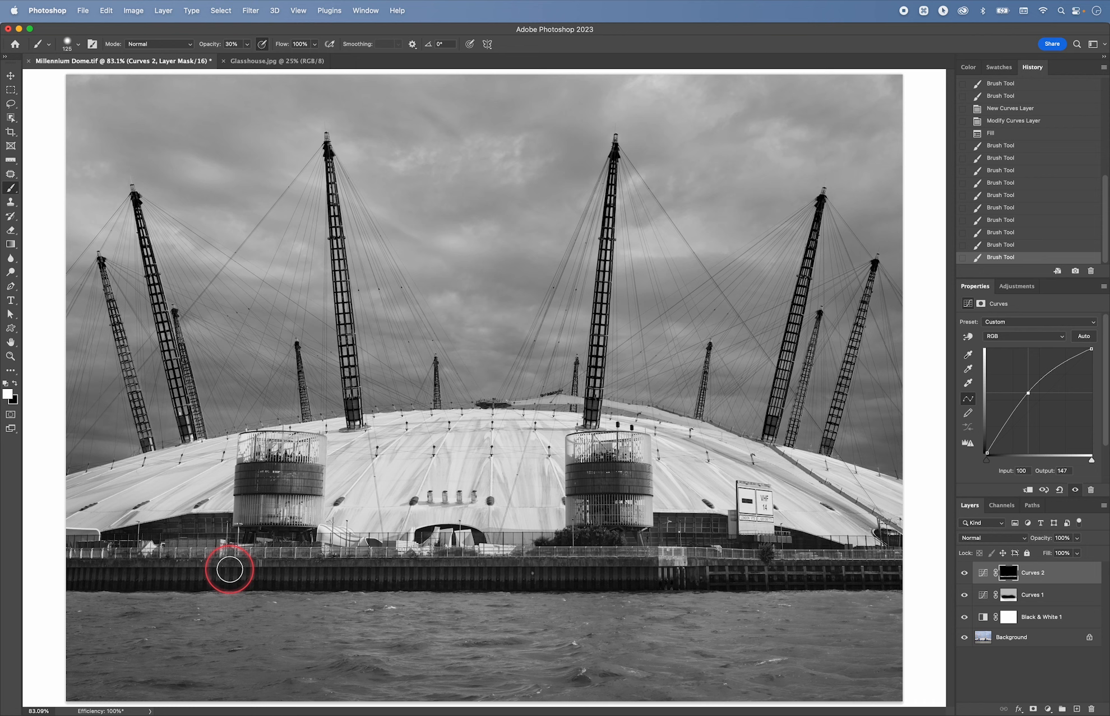
{"action": "left_click_drag", "start_coordinate": [228, 568], "coordinate": [578, 563]}
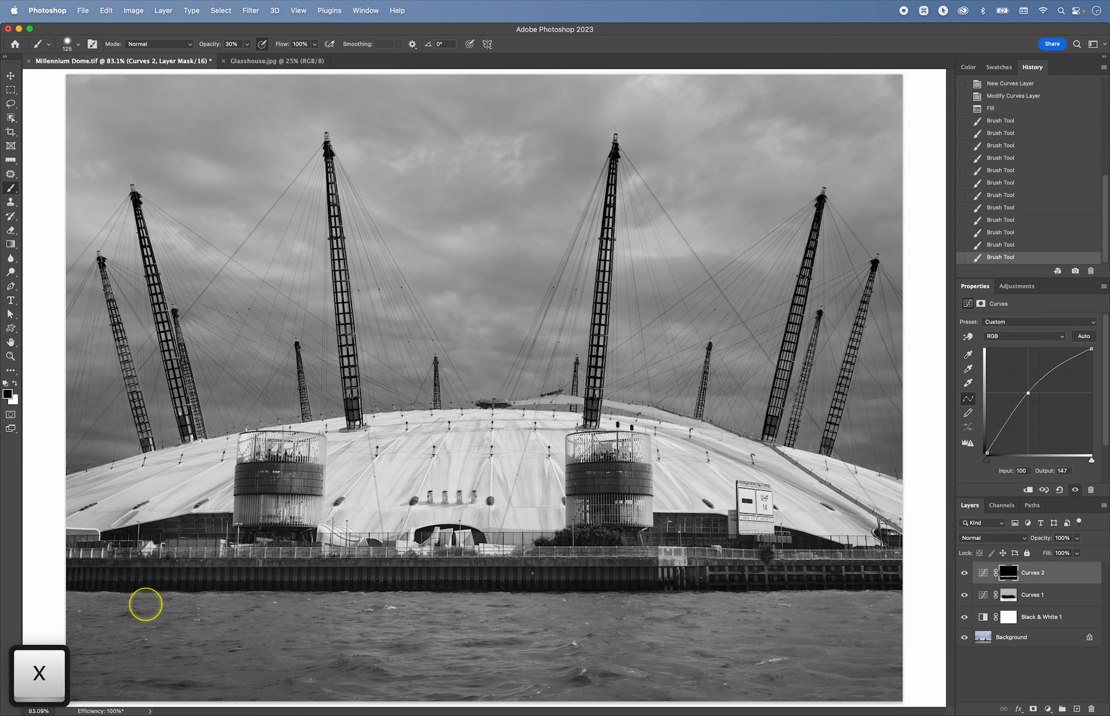
{"action": "mouse_move", "coordinate": [148, 606]}
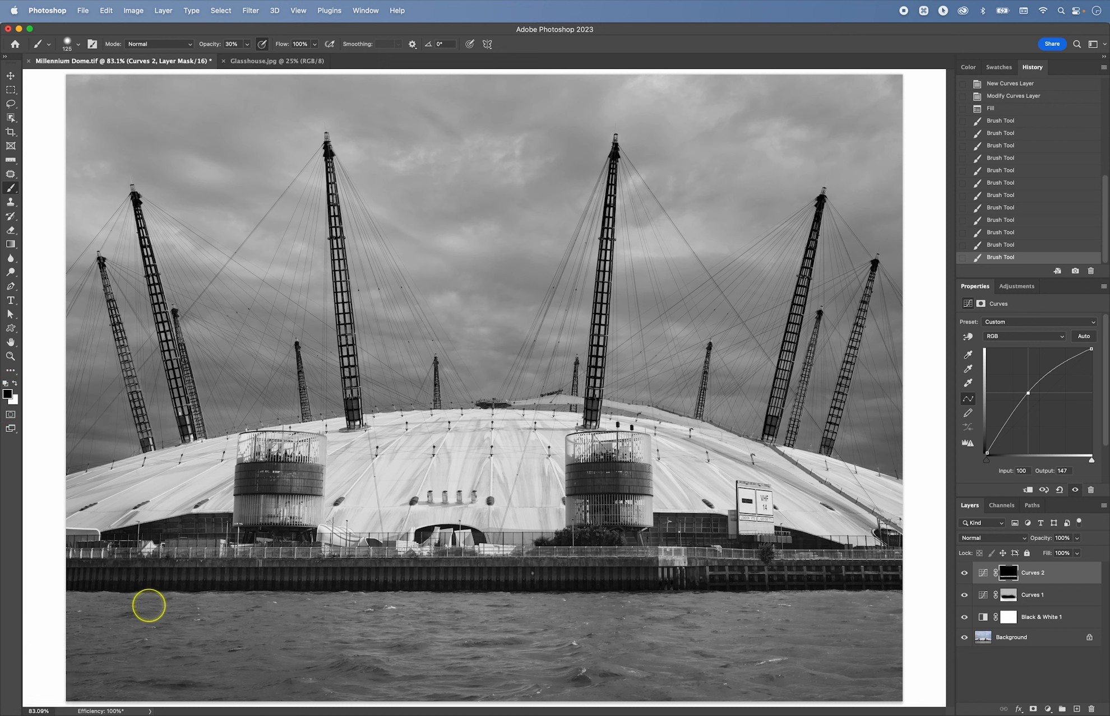
{"action": "mouse_move", "coordinate": [216, 606]}
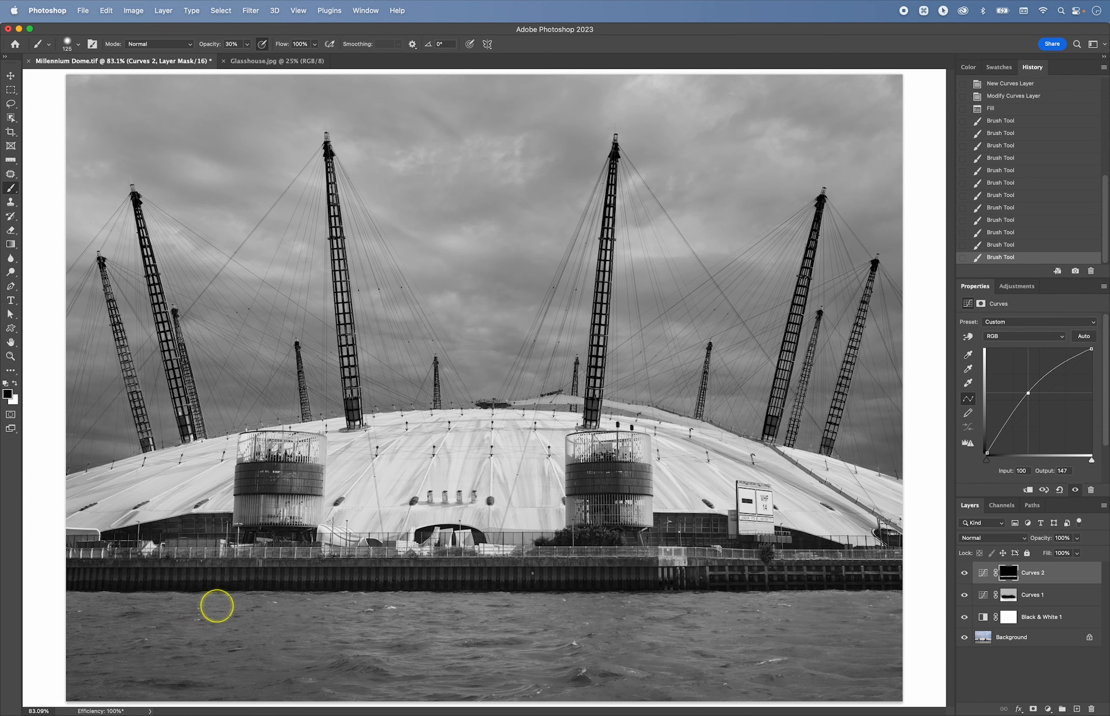
{"action": "mouse_move", "coordinate": [601, 608]}
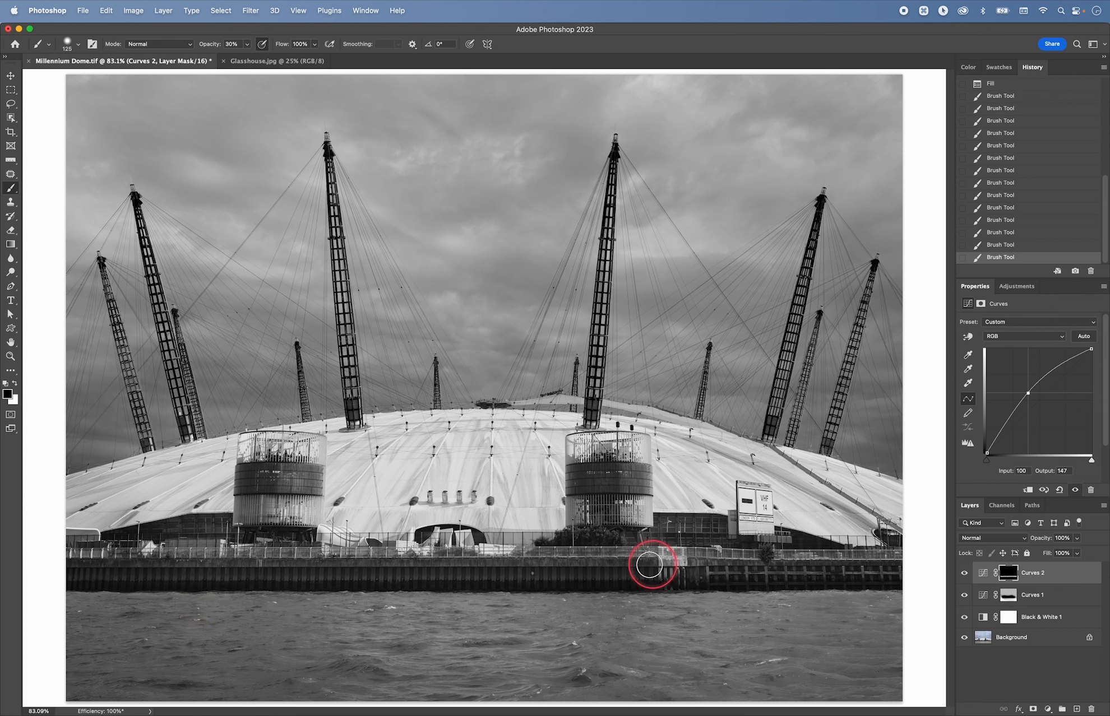
{"action": "mouse_move", "coordinate": [288, 579]}
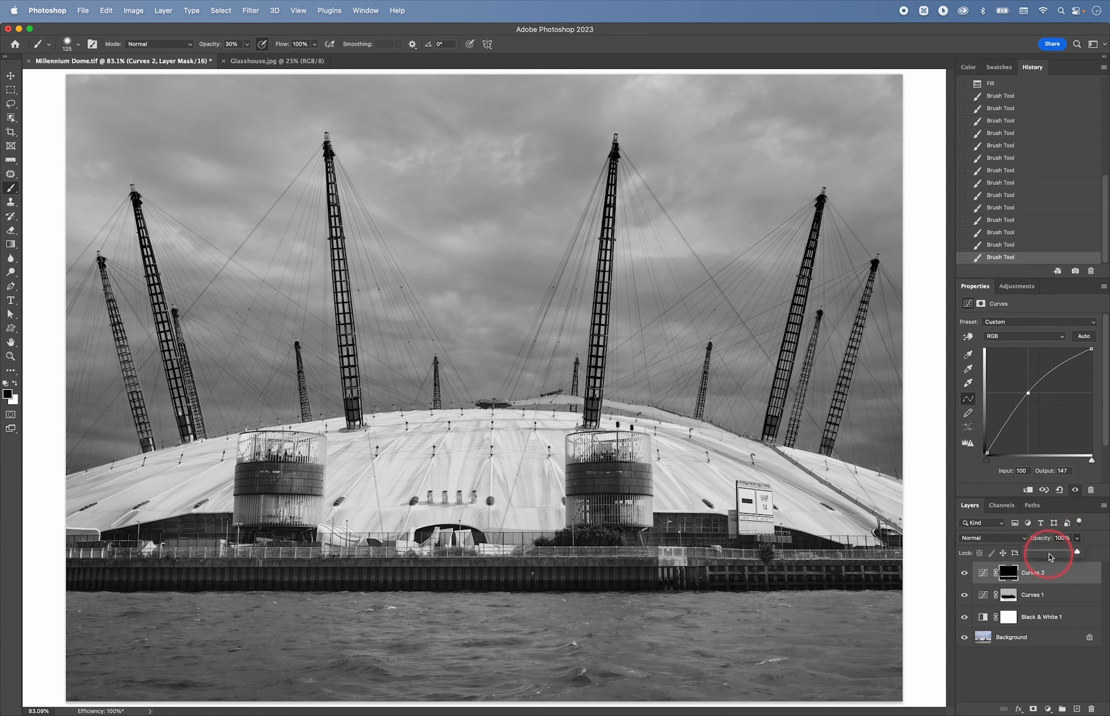
Set Curves 2 opacity to 82% and toggle its visibility off and on to compare
{"action": "left_click_drag", "start_coordinate": [1077, 553], "coordinate": [1058, 553]}
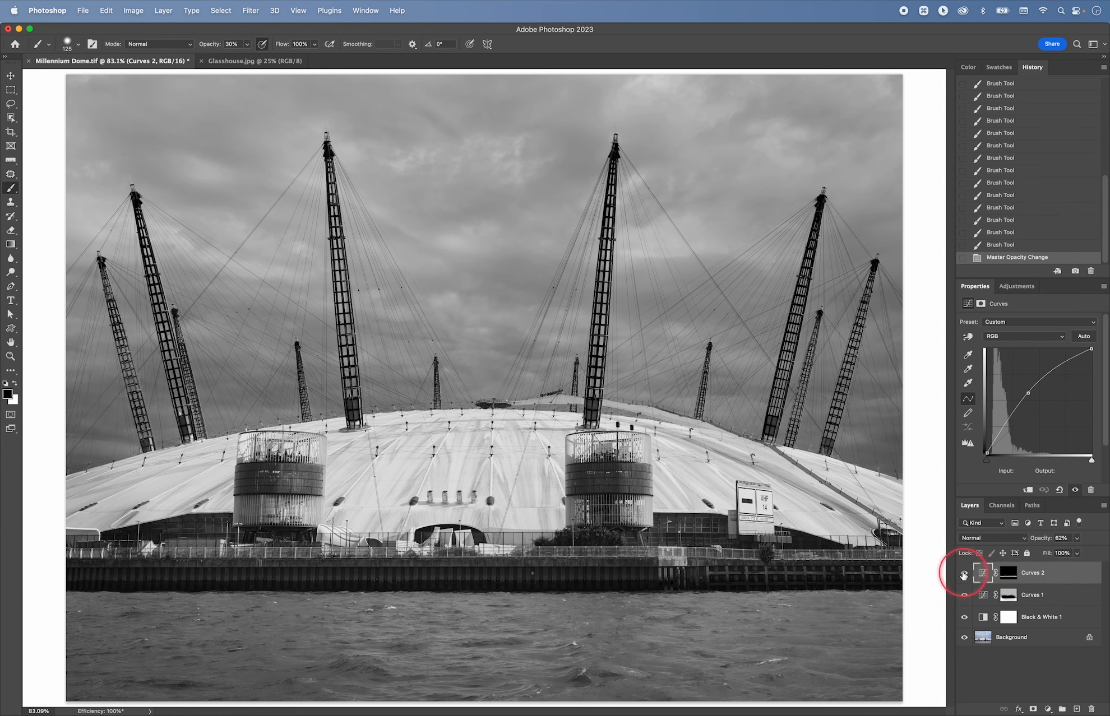
{"action": "left_click", "coordinate": [964, 573]}
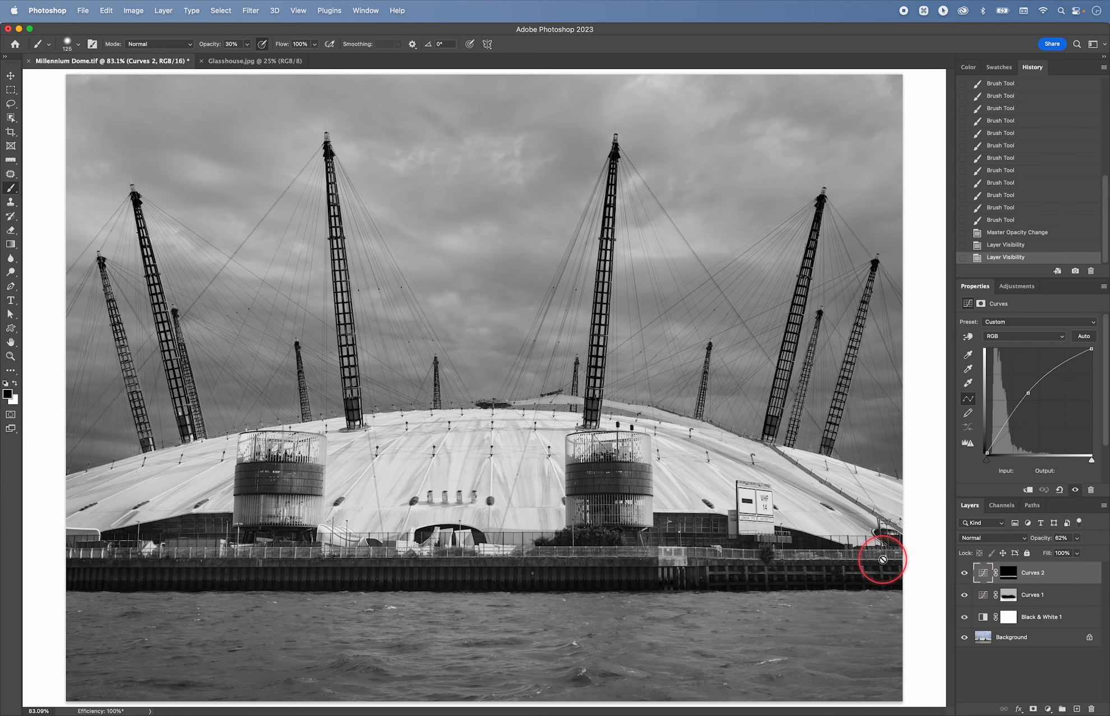
{"action": "key", "text": "cmd+-"}
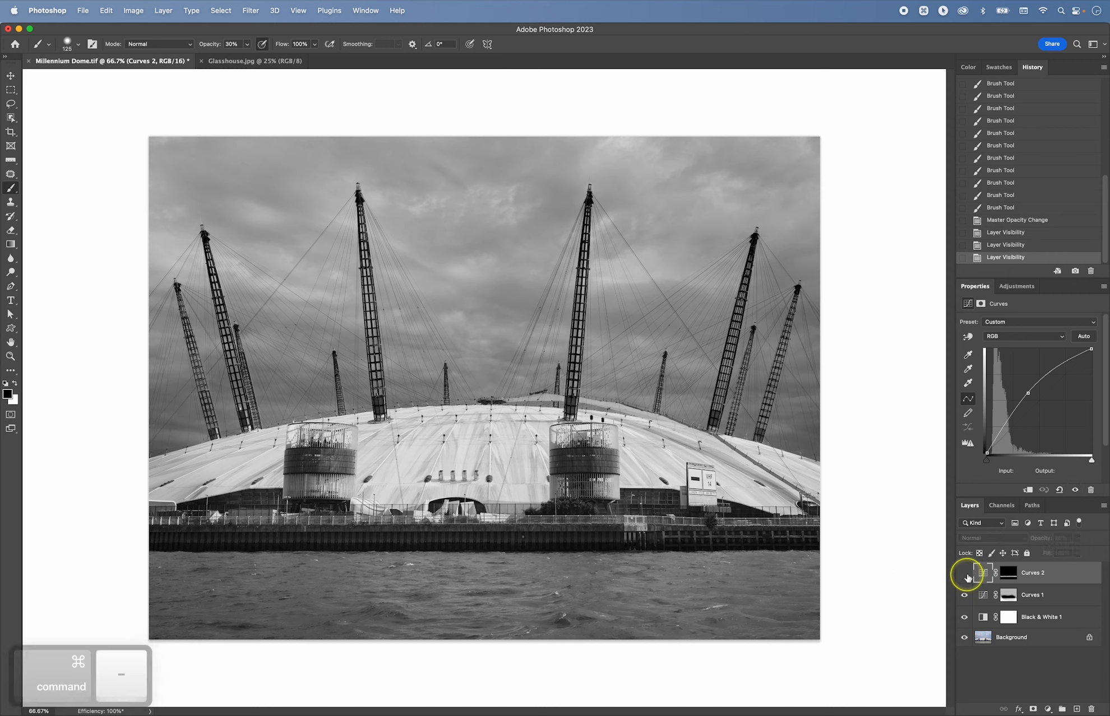
{"action": "left_click", "coordinate": [964, 573]}
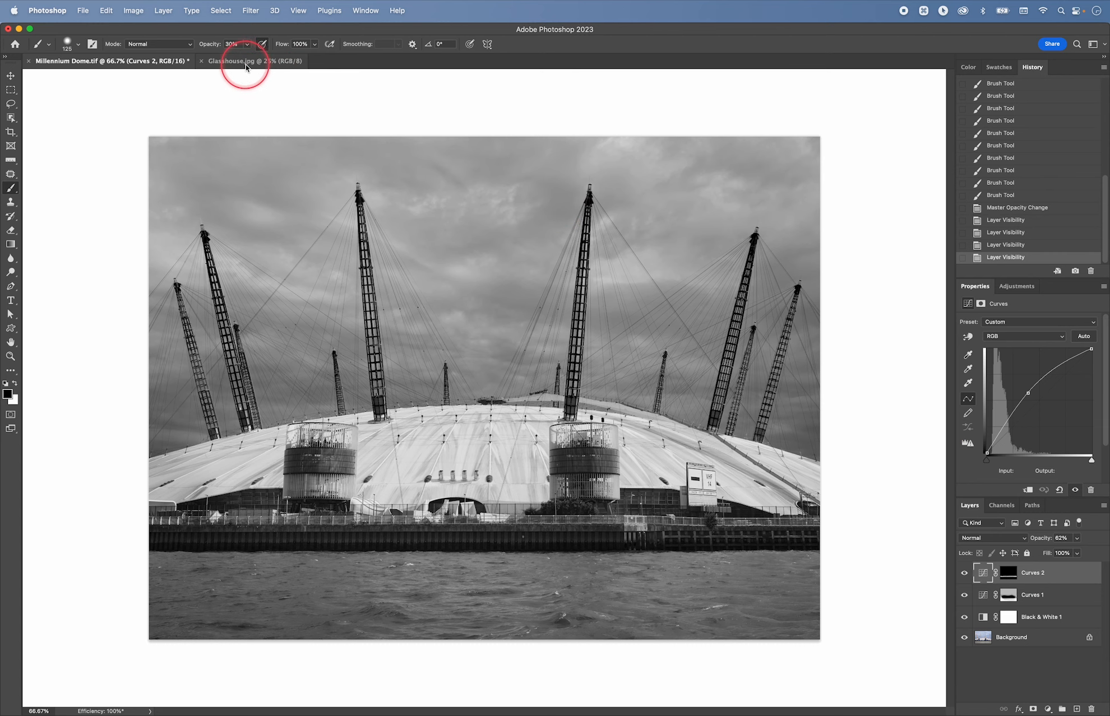
Switch to Glasshouse.jpg and add a default Black & White adjustment layer
{"action": "left_click", "coordinate": [251, 61]}
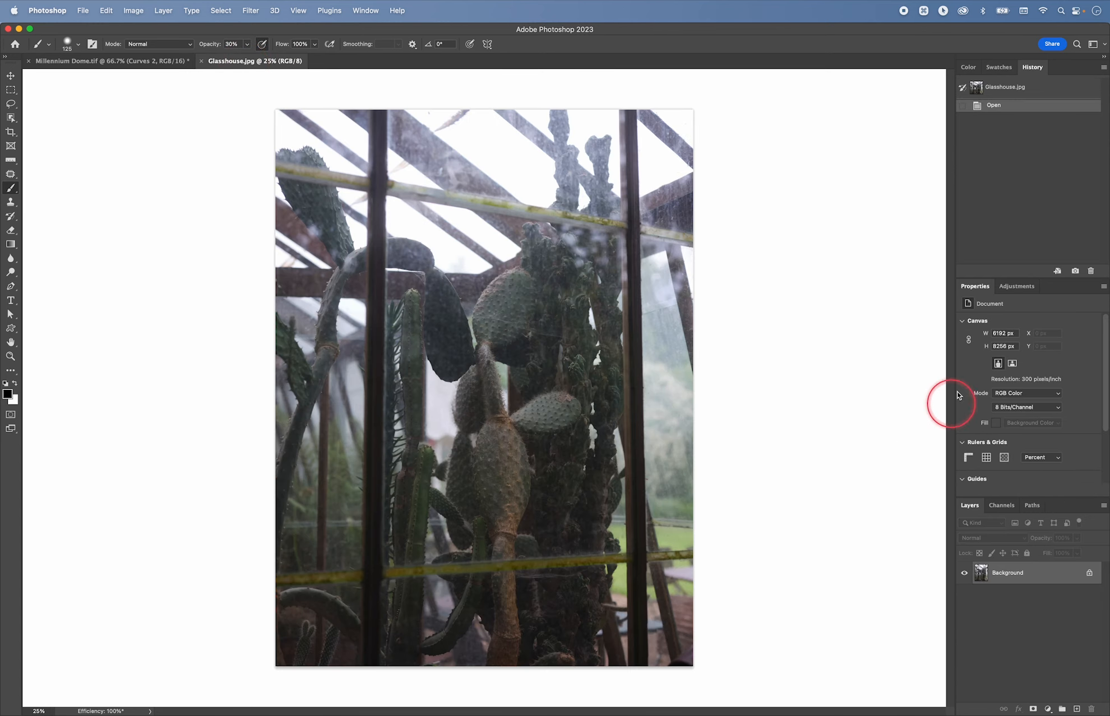
{"action": "left_click", "coordinate": [1017, 286]}
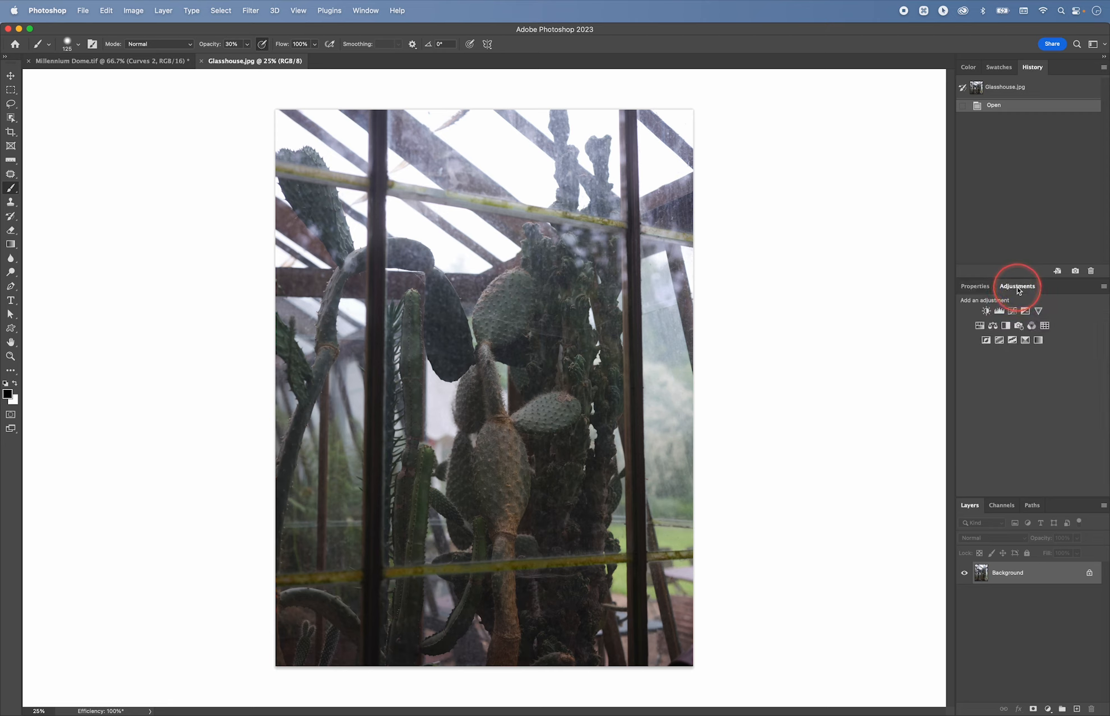
{"action": "left_click", "coordinate": [1005, 325]}
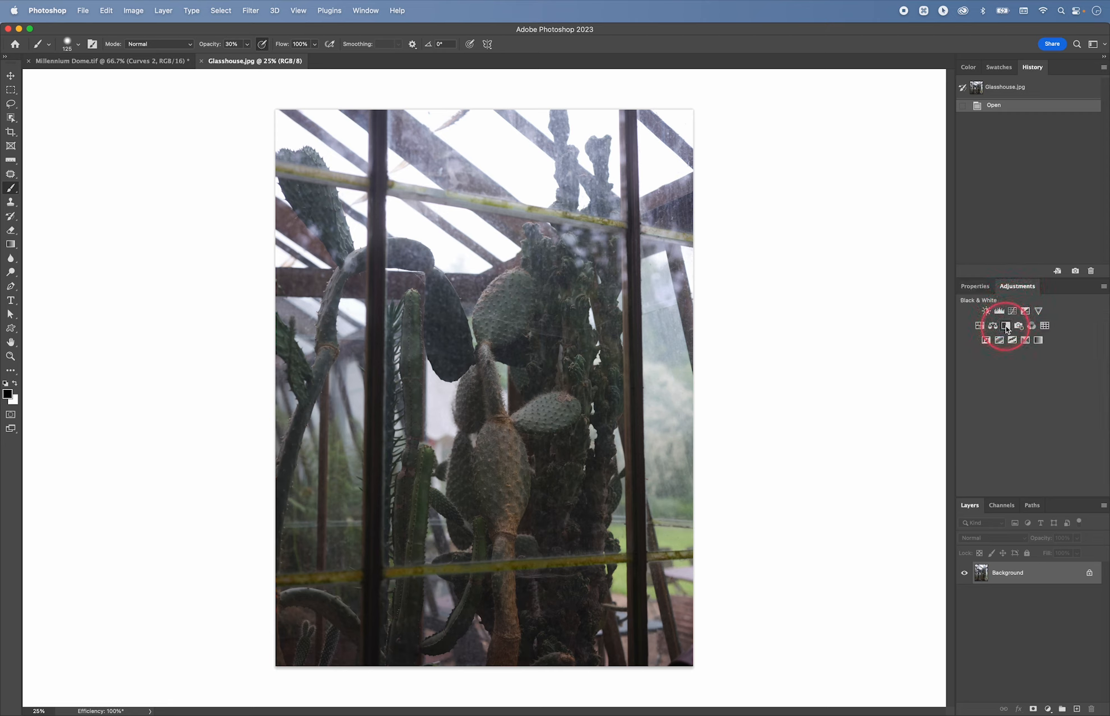
{"action": "left_click", "coordinate": [1006, 326]}
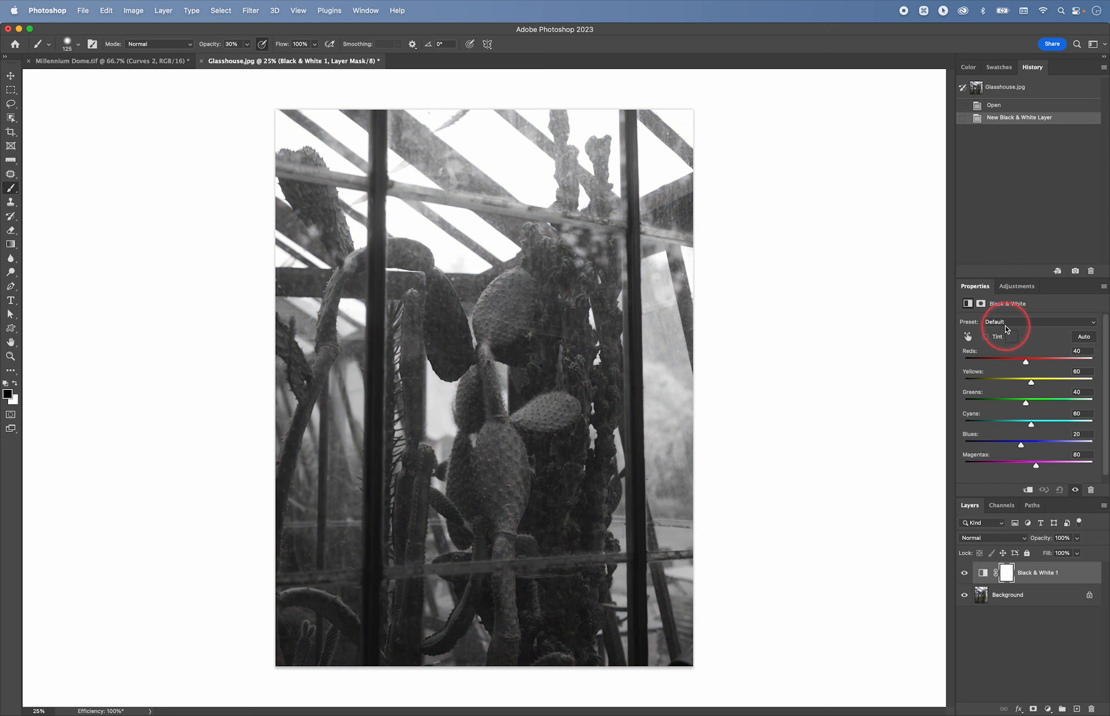
{"action": "mouse_move", "coordinate": [842, 404]}
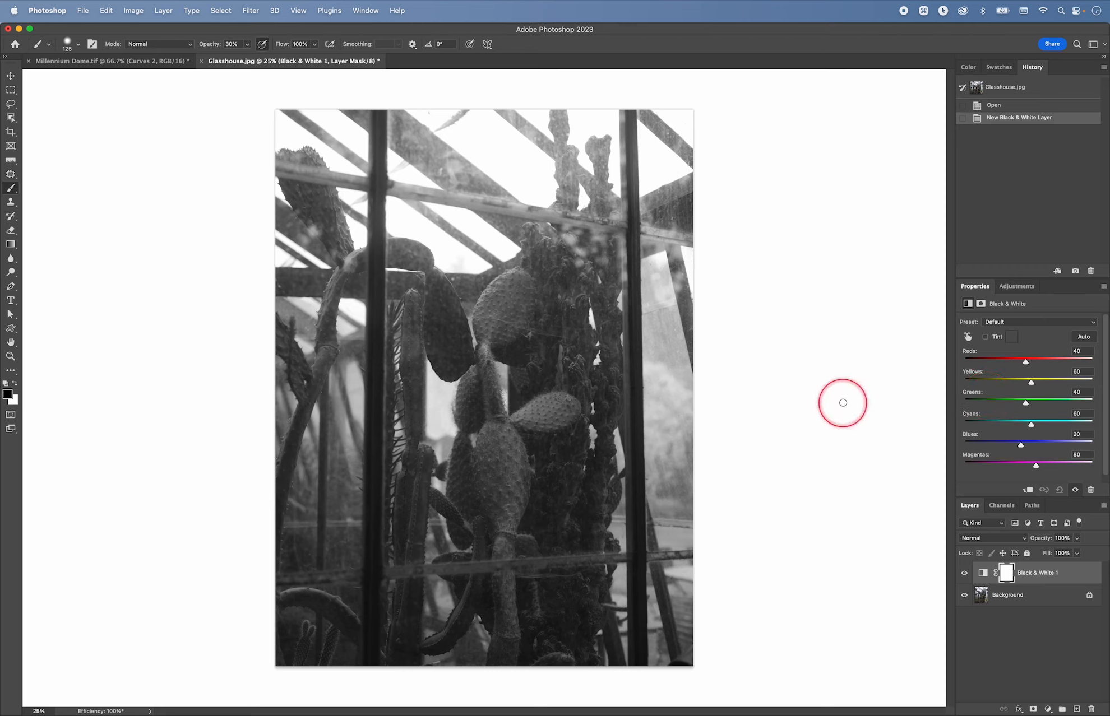
{"action": "mouse_move", "coordinate": [844, 398]}
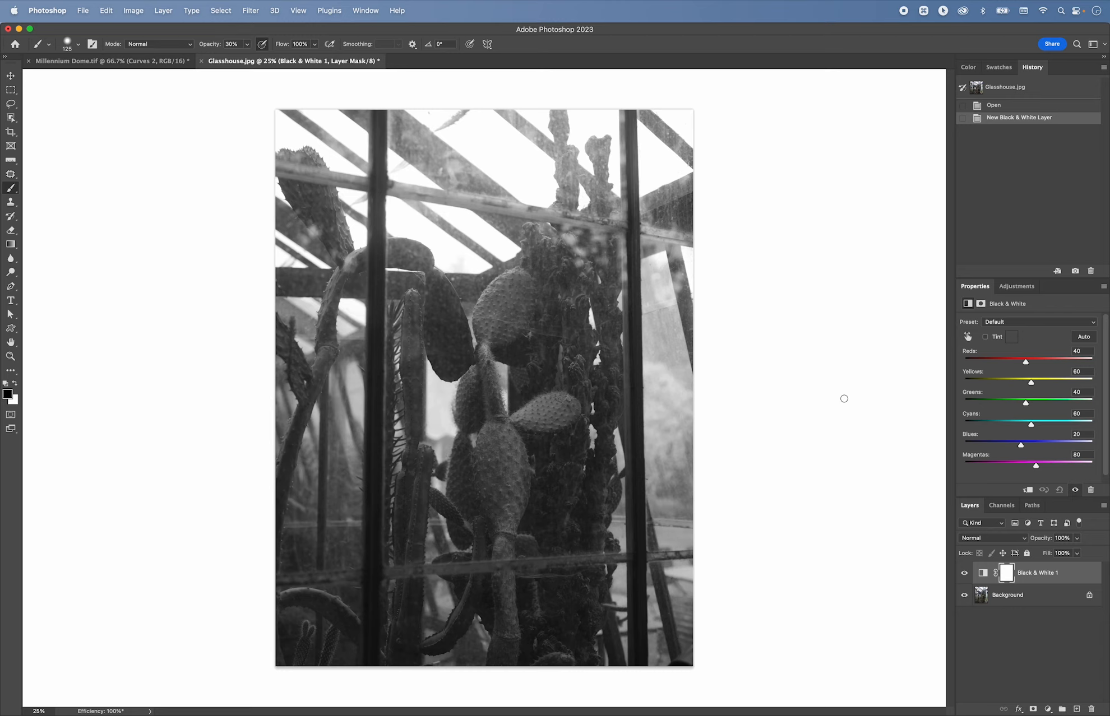
{"action": "mouse_move", "coordinate": [274, 132]}
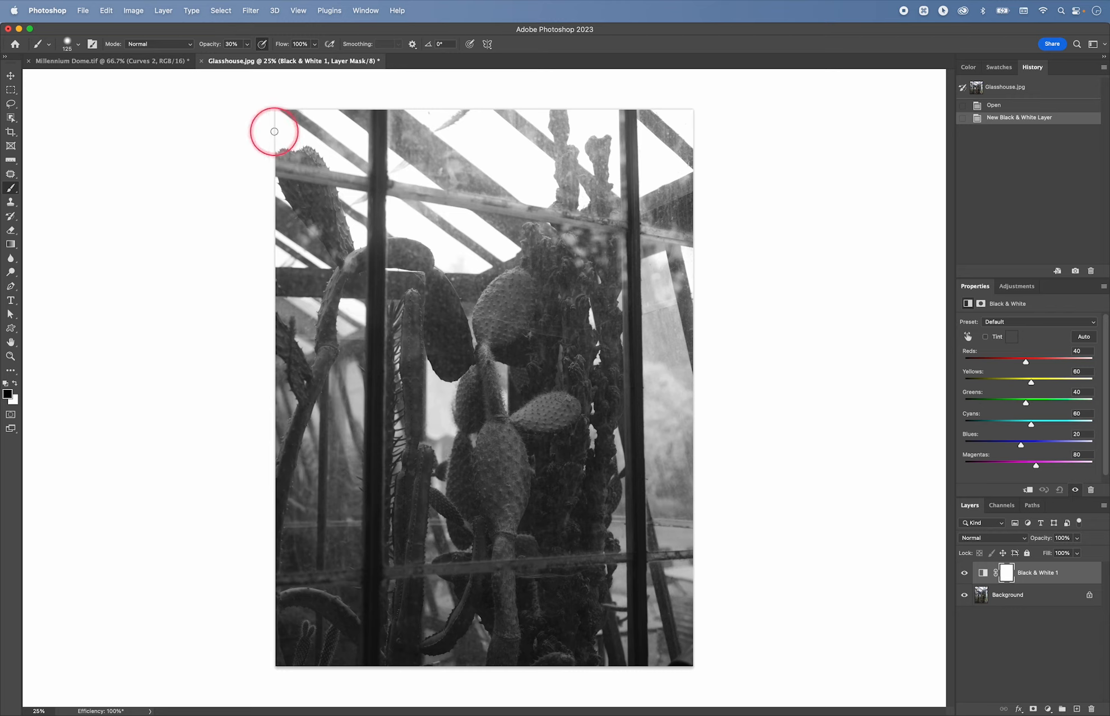
{"action": "mouse_move", "coordinate": [421, 119]}
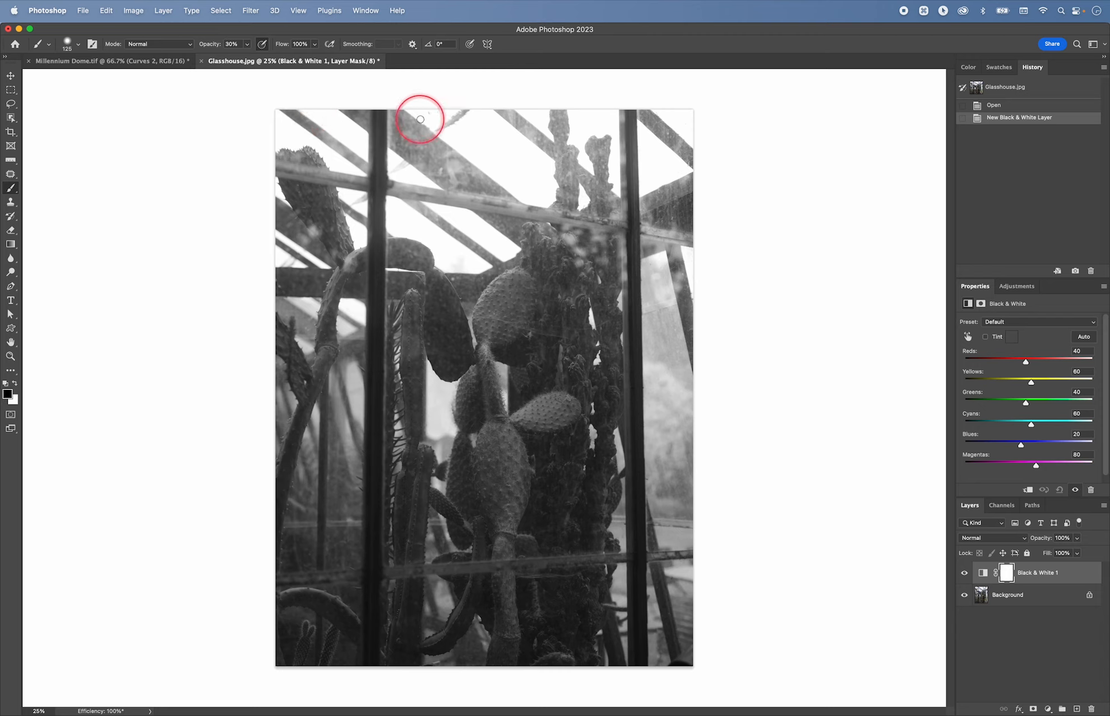
{"action": "mouse_move", "coordinate": [596, 119]}
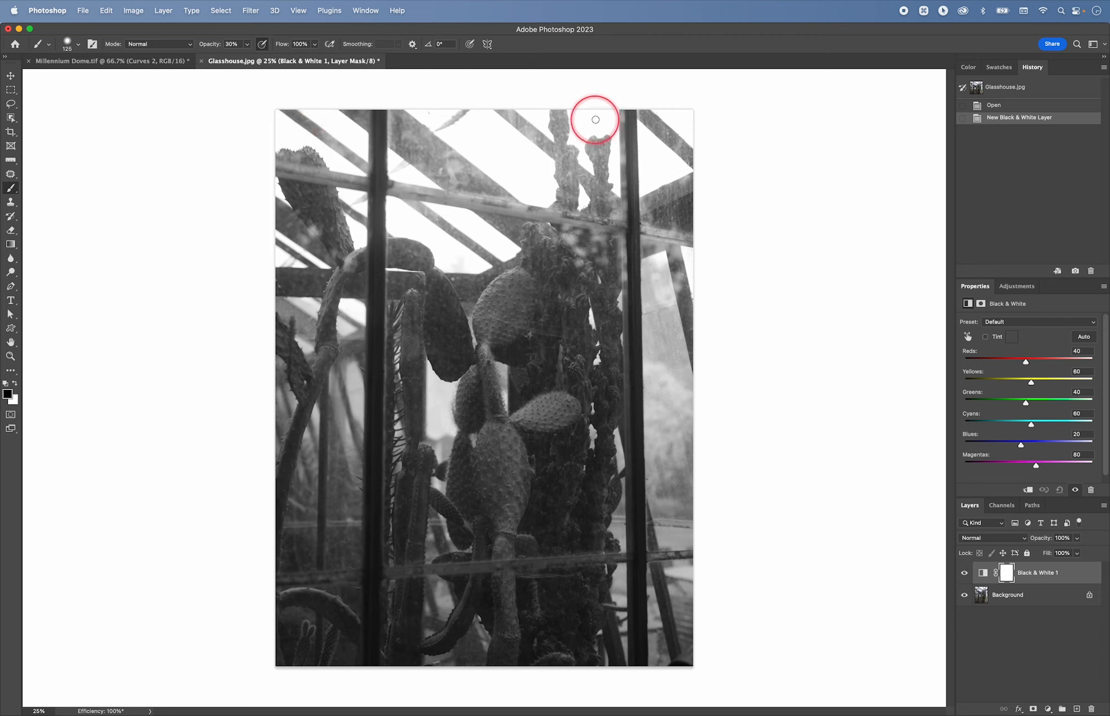
{"action": "mouse_move", "coordinate": [688, 140]}
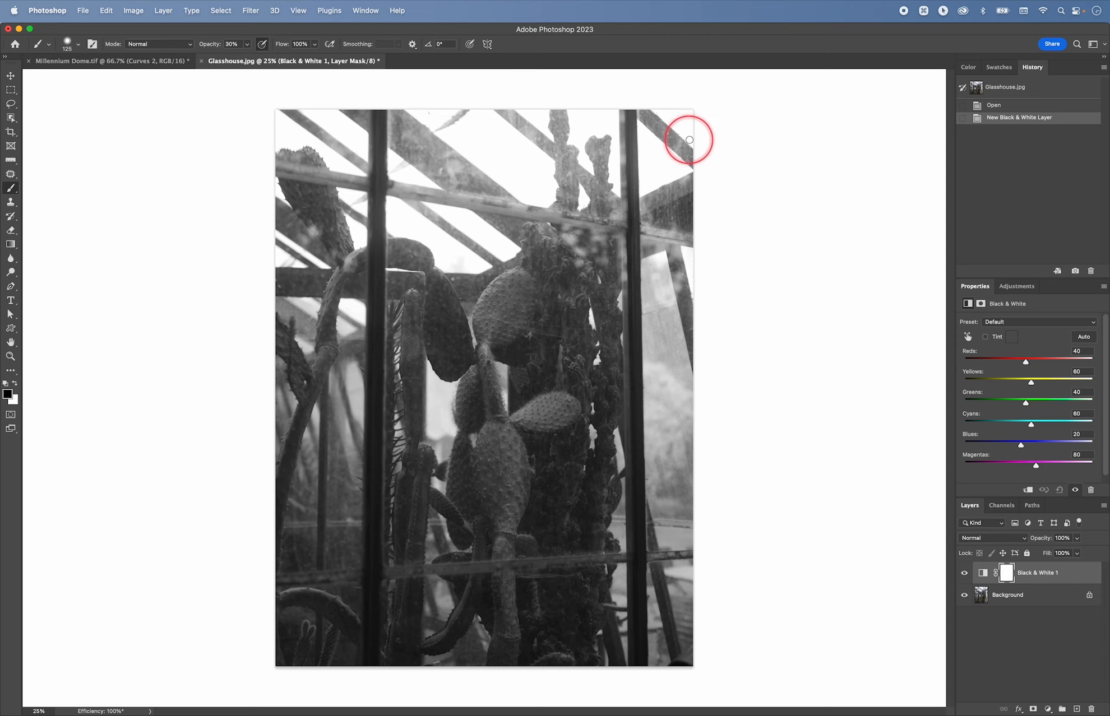
{"action": "mouse_move", "coordinate": [666, 151]}
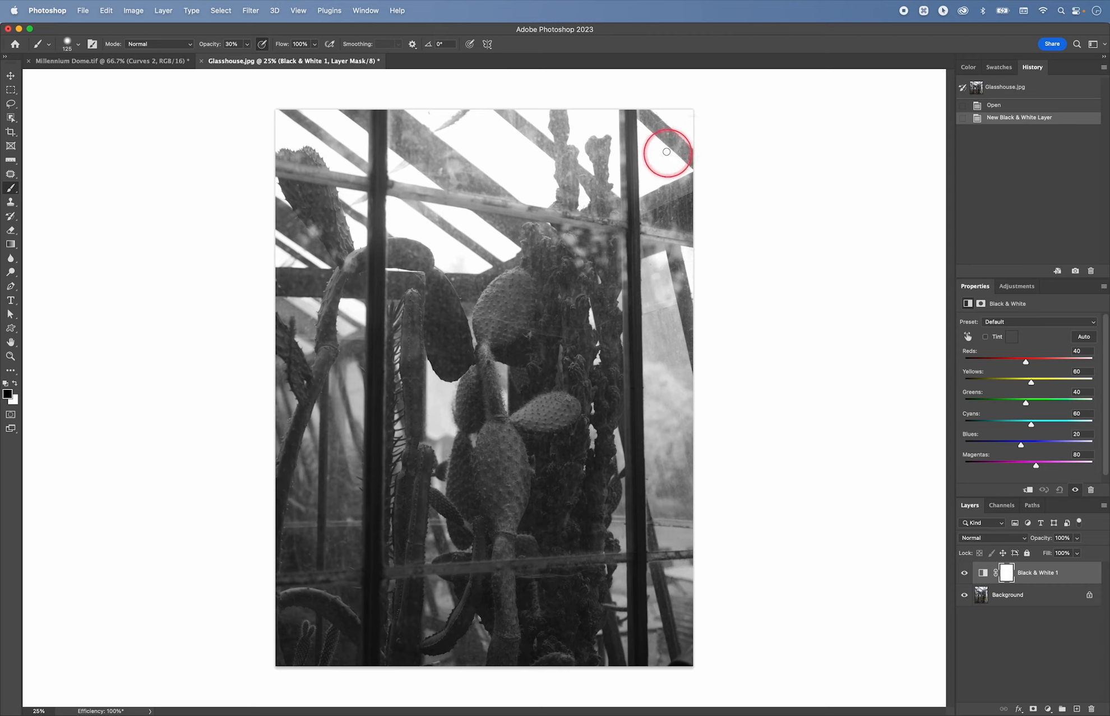
{"action": "mouse_move", "coordinate": [269, 139]}
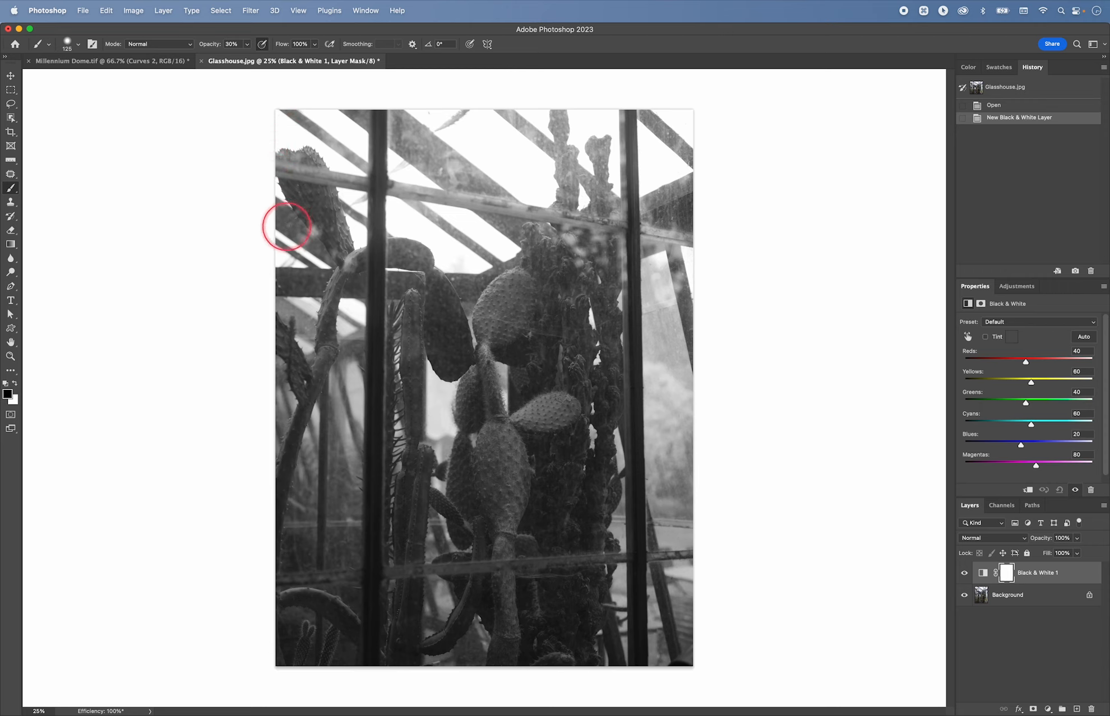
{"action": "mouse_move", "coordinate": [559, 123]}
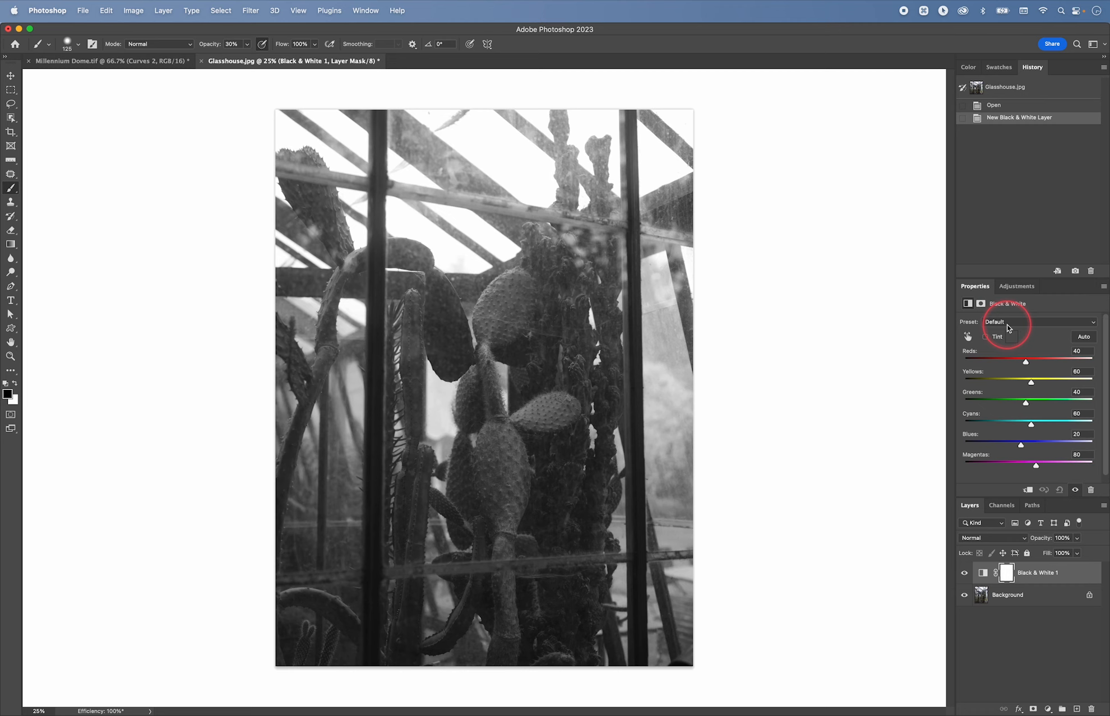
Switch the Black & White mix to Custom and raise Yellows to 76
{"action": "left_click", "coordinate": [1037, 321]}
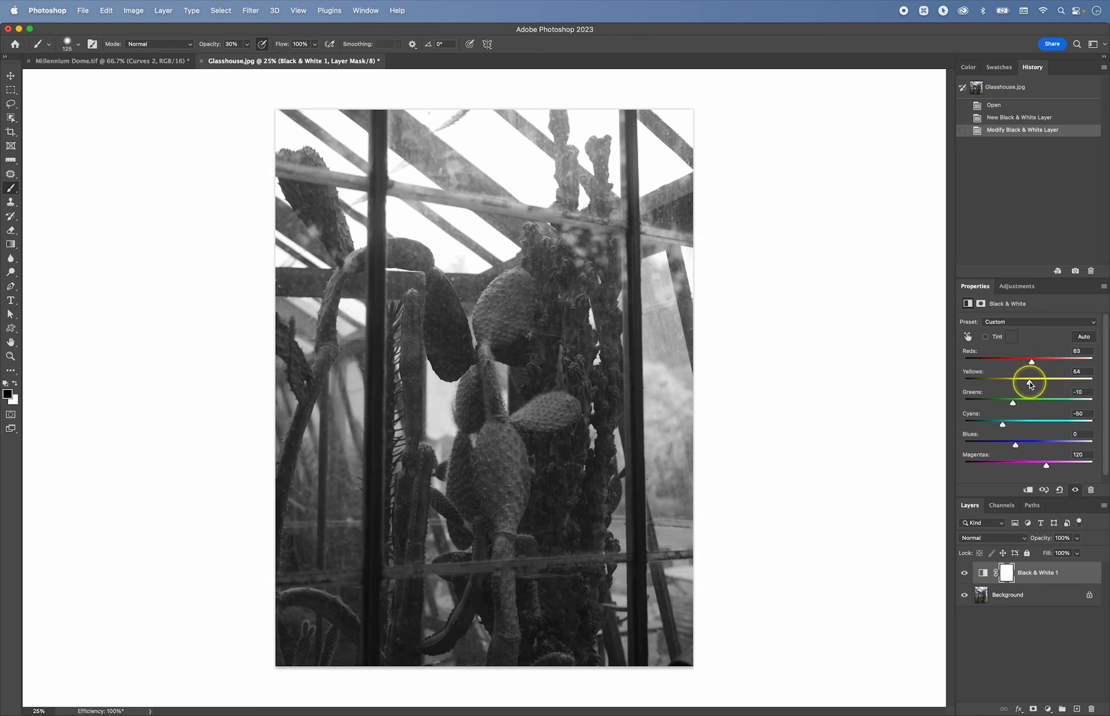
{"action": "left_click_drag", "start_coordinate": [1024, 383], "coordinate": [1034, 382]}
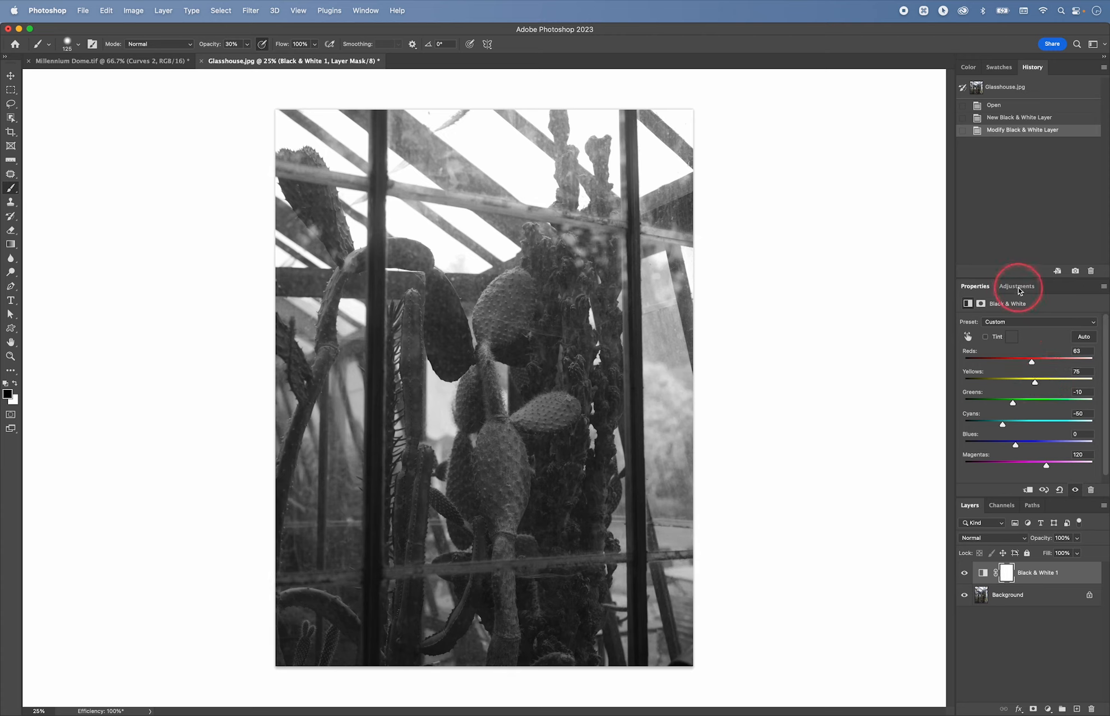
{"action": "left_click", "coordinate": [1018, 286]}
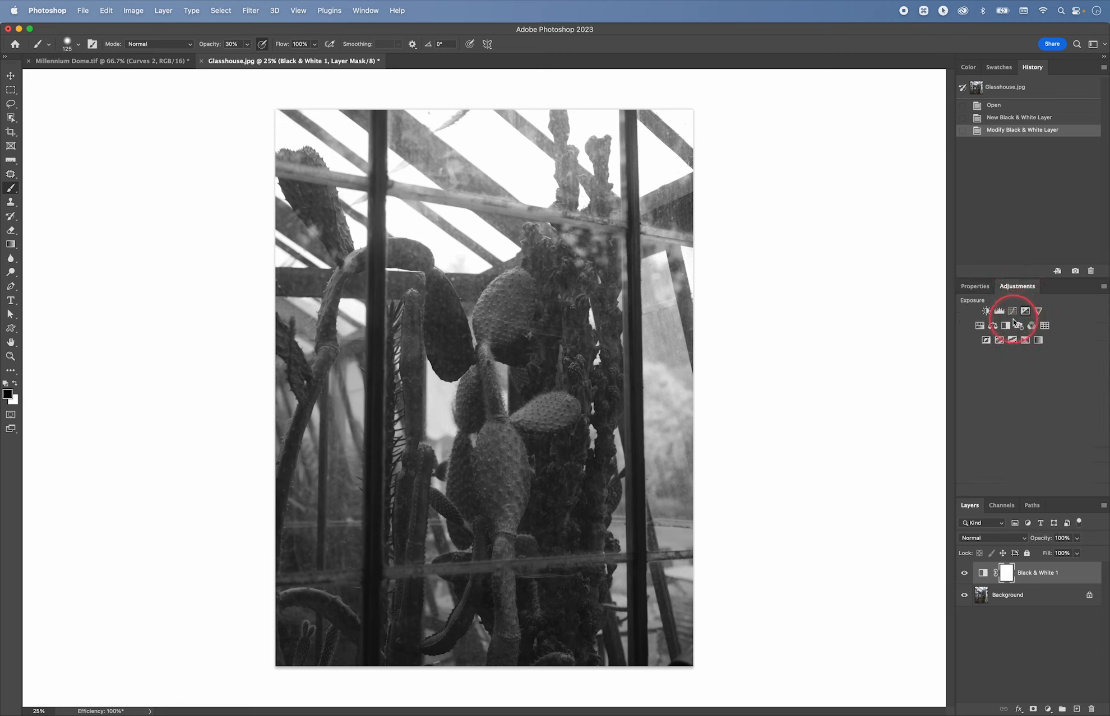
Shape the first Curves layer into an S-curve with the white point pulled slightly down
{"action": "left_click", "coordinate": [999, 311]}
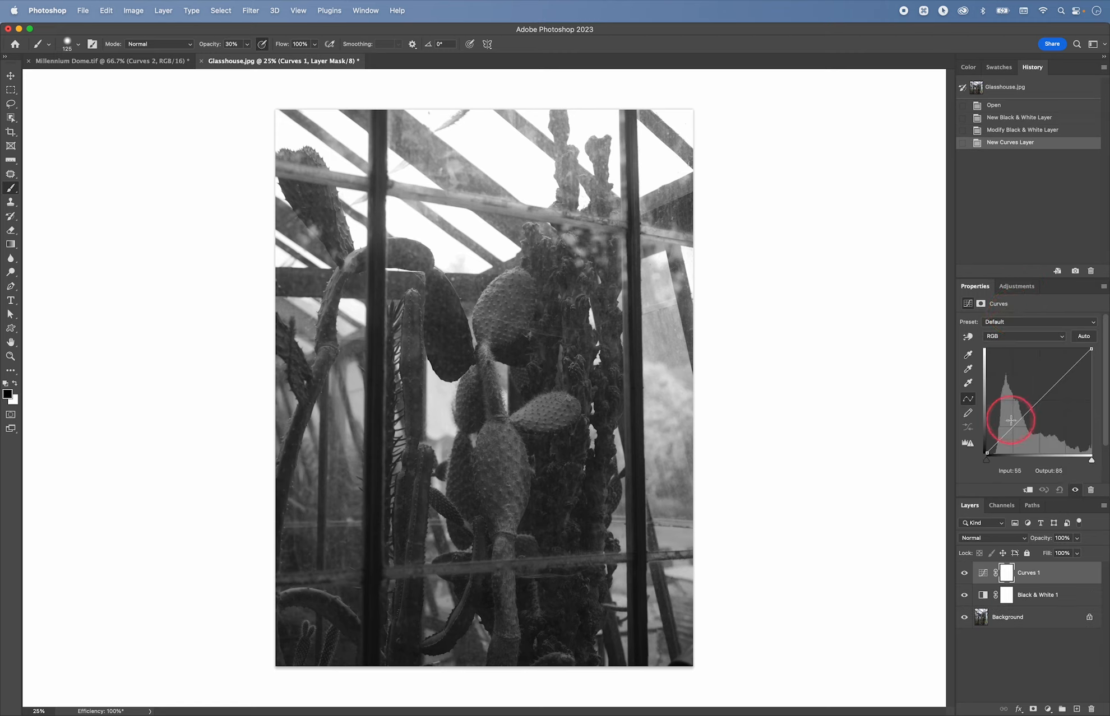
{"action": "left_click_drag", "start_coordinate": [1010, 420], "coordinate": [1018, 429]}
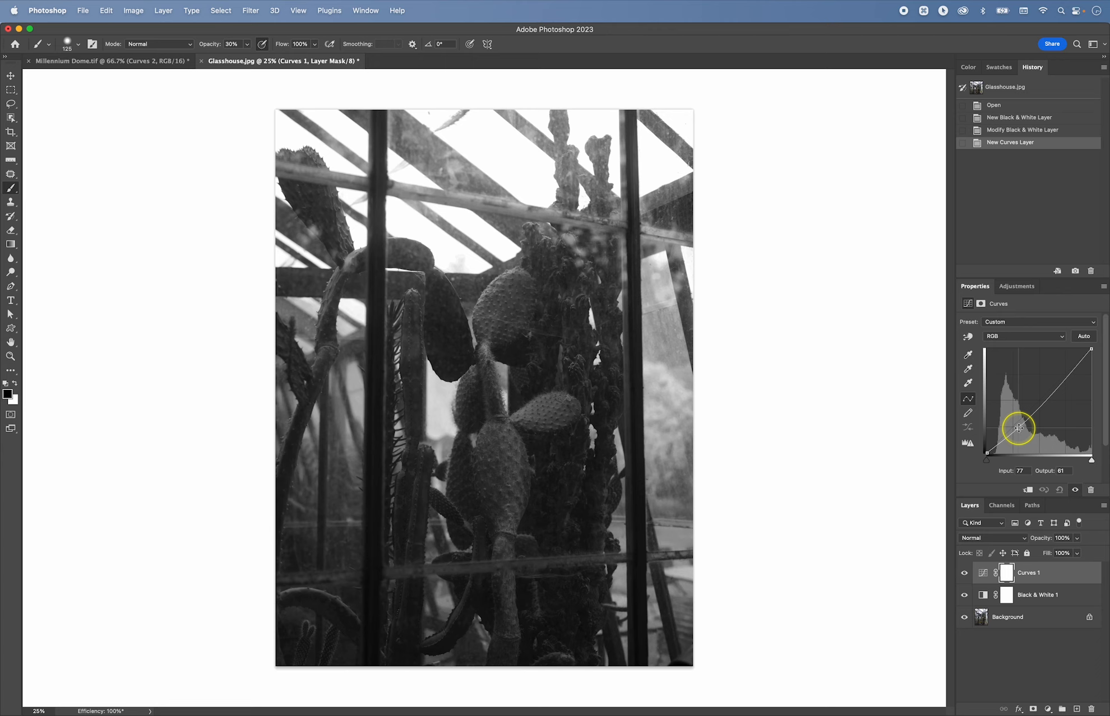
{"action": "left_click_drag", "start_coordinate": [1018, 428], "coordinate": [1058, 377]}
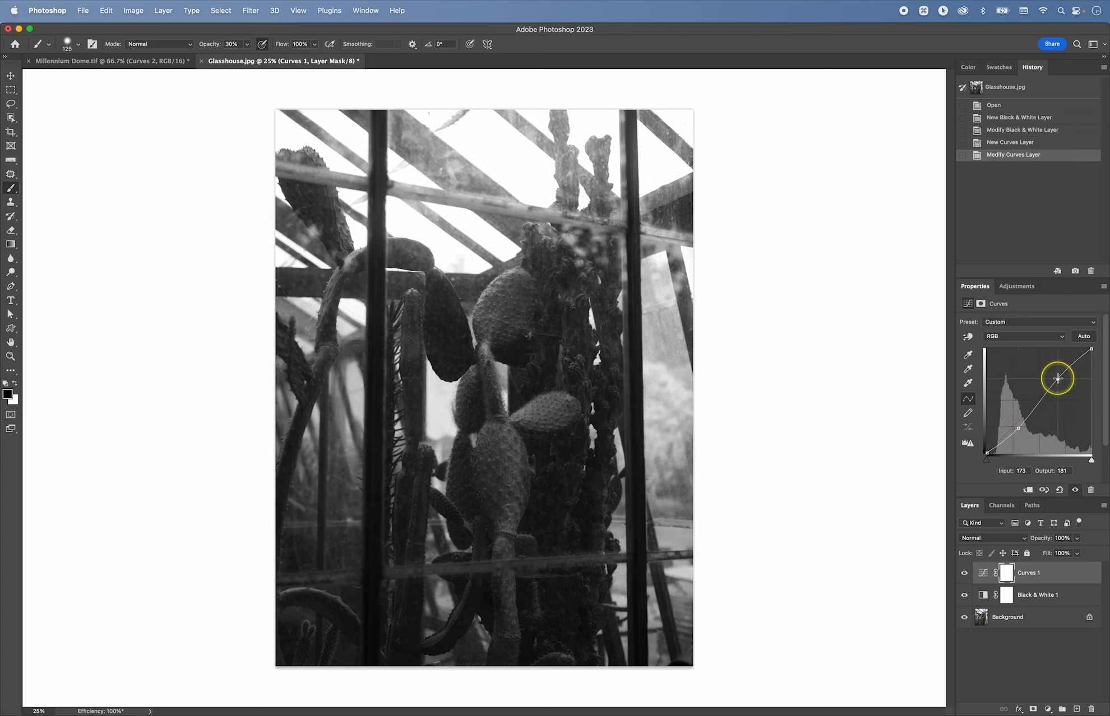
{"action": "left_click_drag", "start_coordinate": [1057, 378], "coordinate": [1015, 428]}
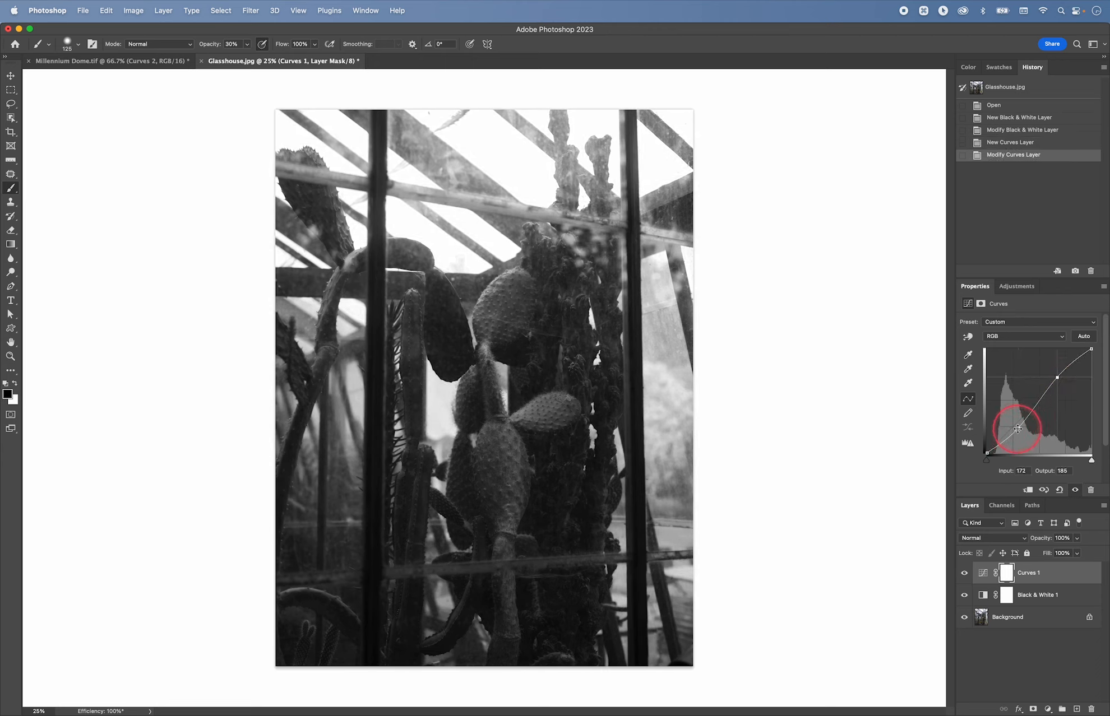
{"action": "left_click_drag", "start_coordinate": [1017, 429], "coordinate": [1088, 350]}
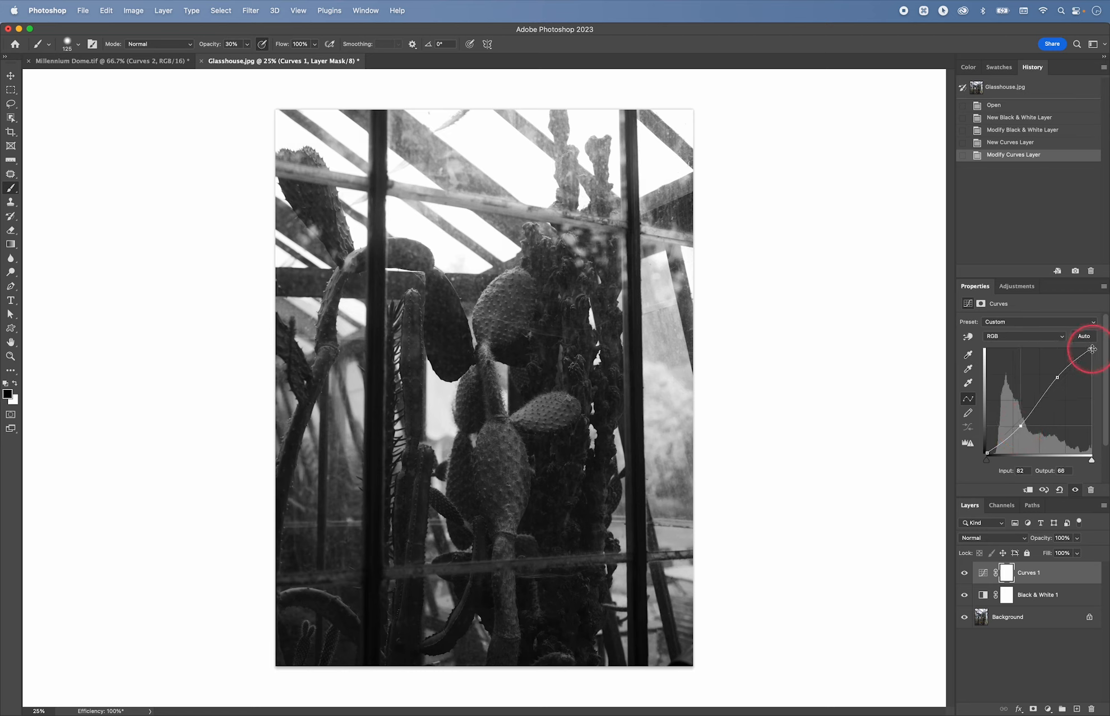
{"action": "left_click_drag", "start_coordinate": [1090, 349], "coordinate": [1091, 392]}
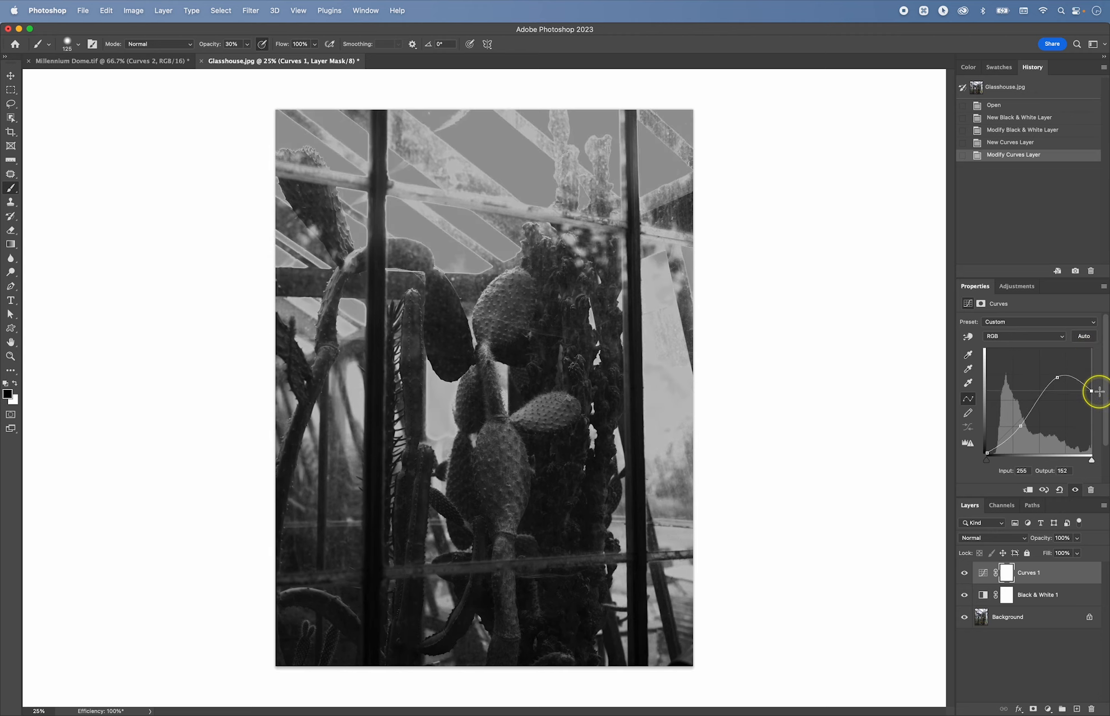
{"action": "left_click_drag", "start_coordinate": [1080, 393], "coordinate": [1094, 360]}
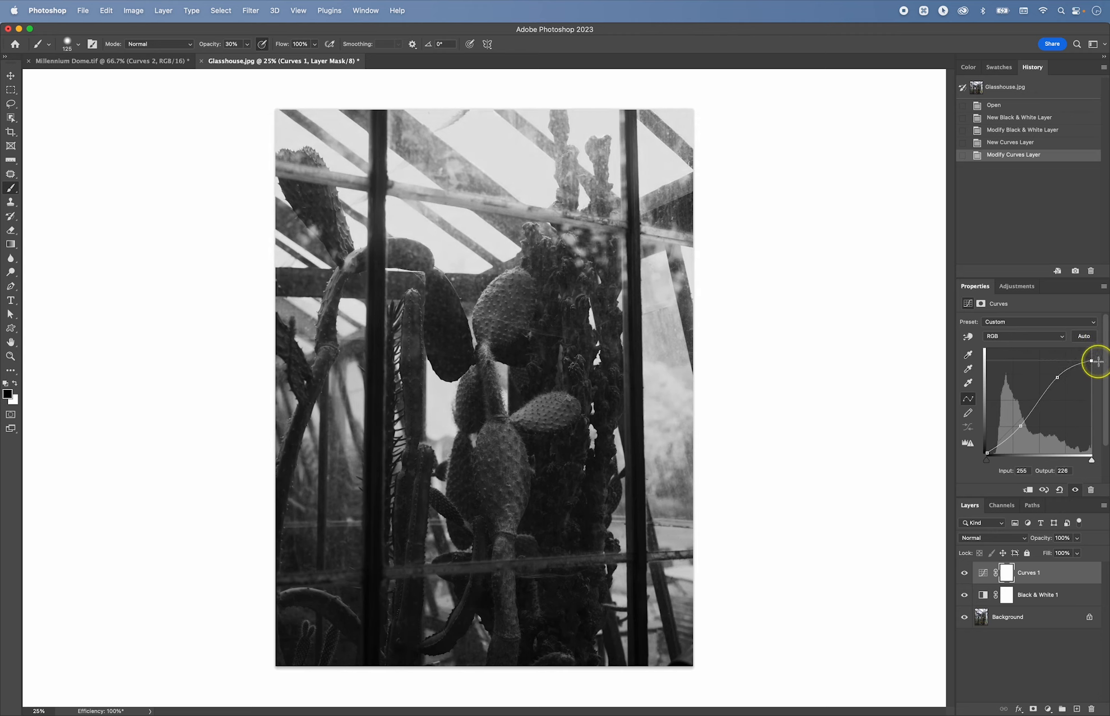
{"action": "left_click_drag", "start_coordinate": [1095, 361], "coordinate": [1096, 375]}
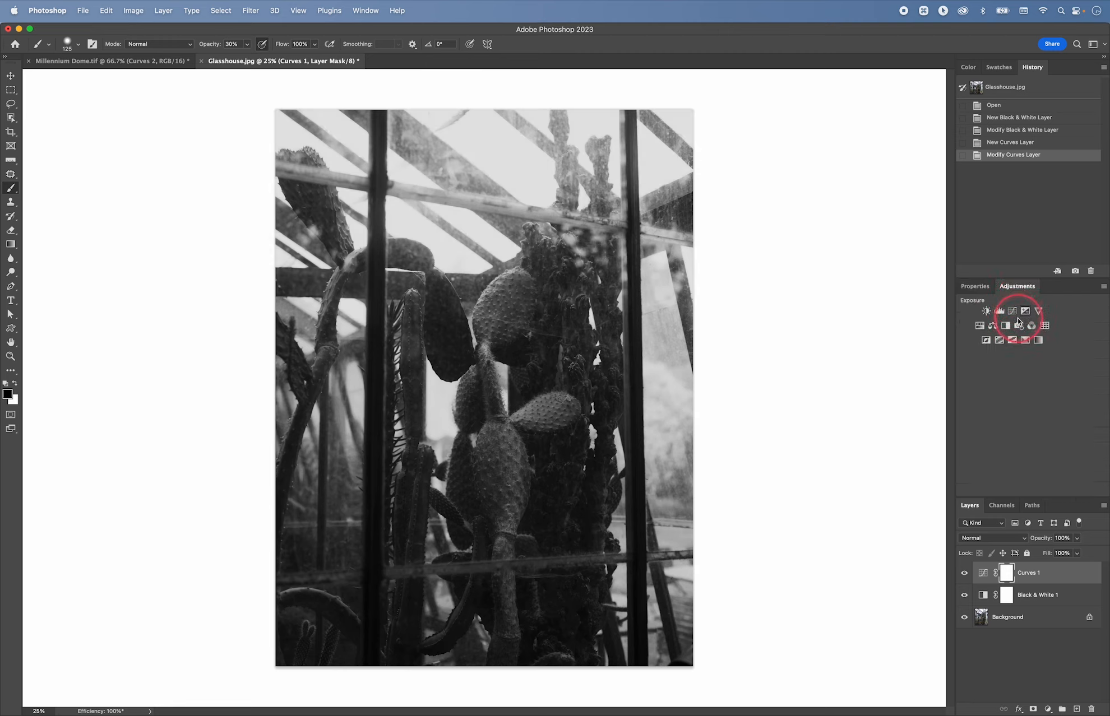
Add a second Curves layer and lower its midpoint to darken the midtones
{"action": "left_click", "coordinate": [998, 311]}
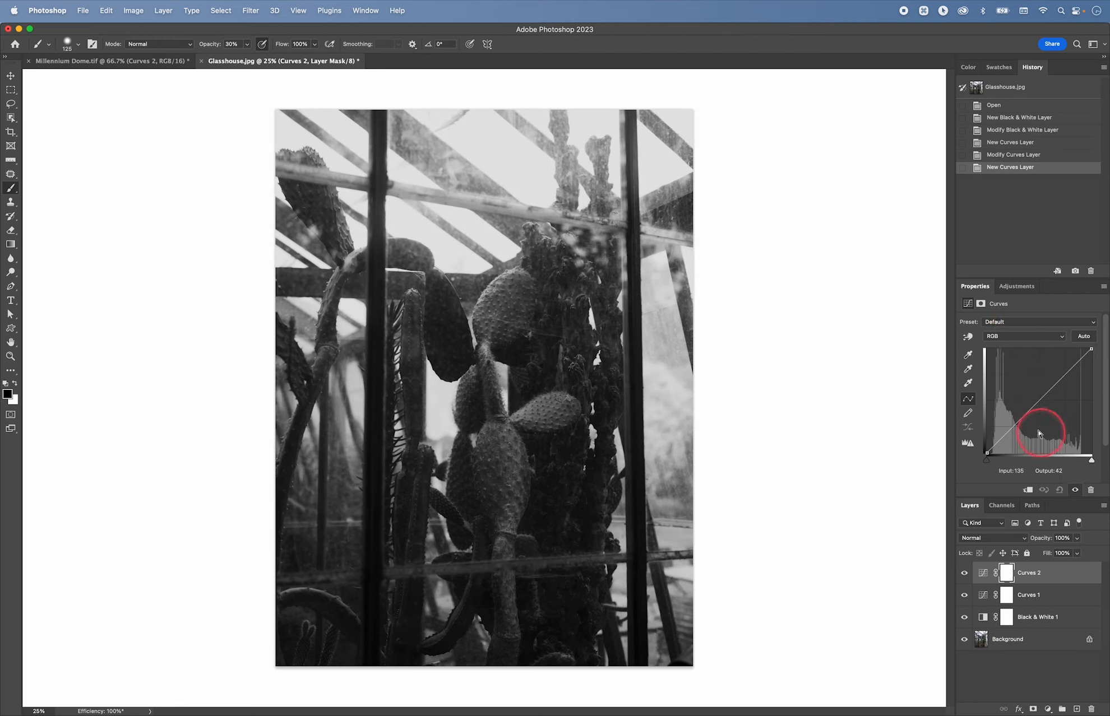
{"action": "left_click_drag", "start_coordinate": [1040, 433], "coordinate": [1039, 399]}
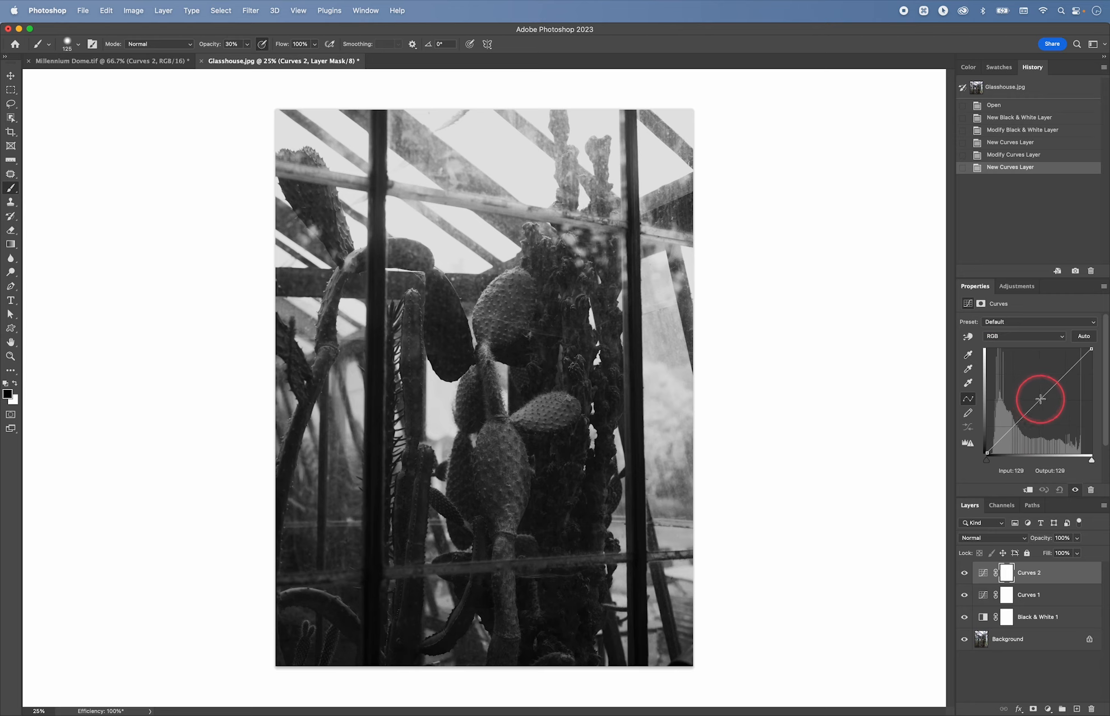
{"action": "left_click_drag", "start_coordinate": [1040, 396], "coordinate": [1045, 404]}
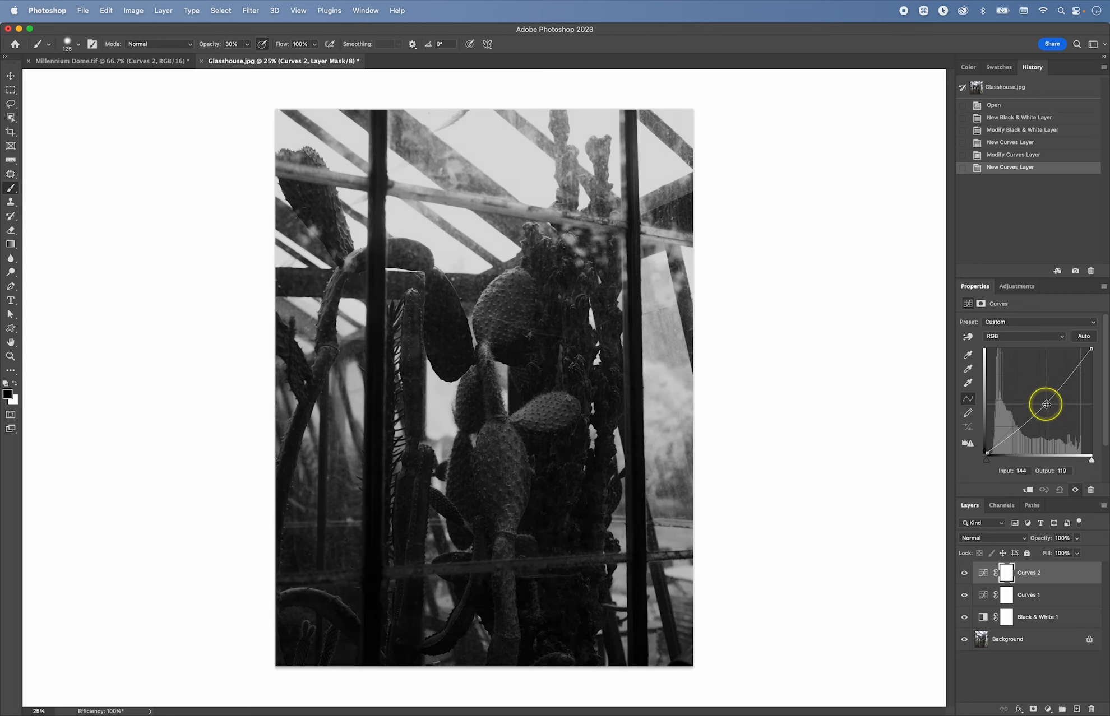
{"action": "left_click_drag", "start_coordinate": [1046, 404], "coordinate": [1048, 399]}
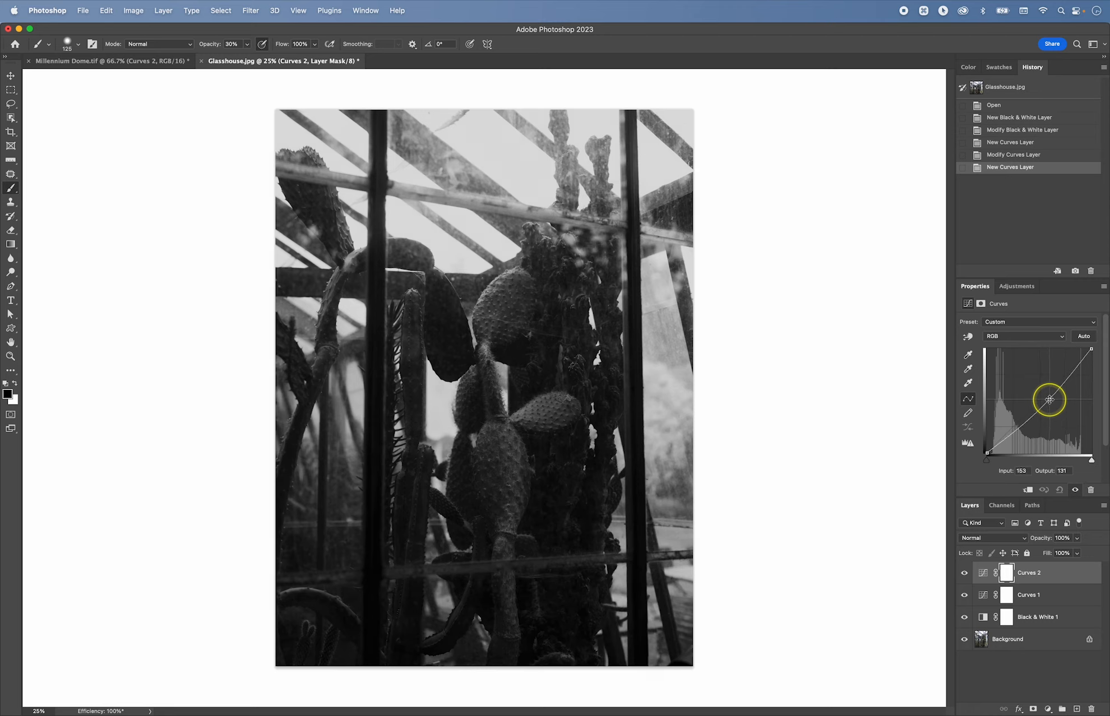
{"action": "left_click_drag", "start_coordinate": [1049, 399], "coordinate": [1051, 401]}
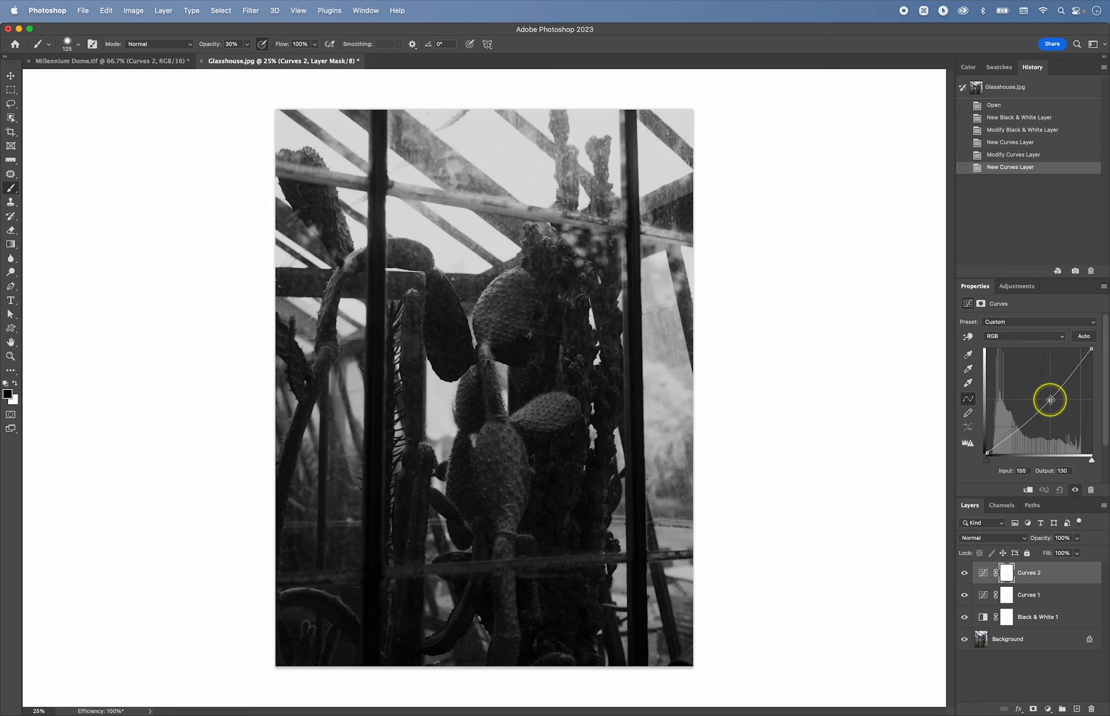
Rename the Curves 2 layer to 'Burning In' and fill its mask
{"action": "double_click", "coordinate": [1028, 573]}
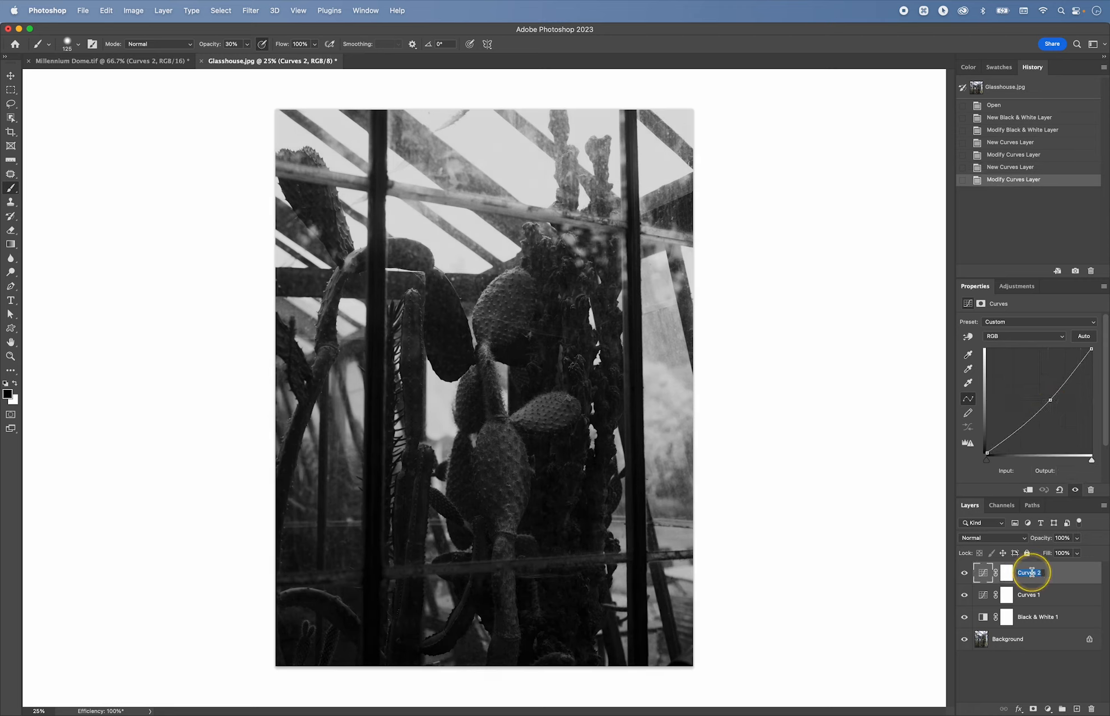
{"action": "type", "text": "Burn"}
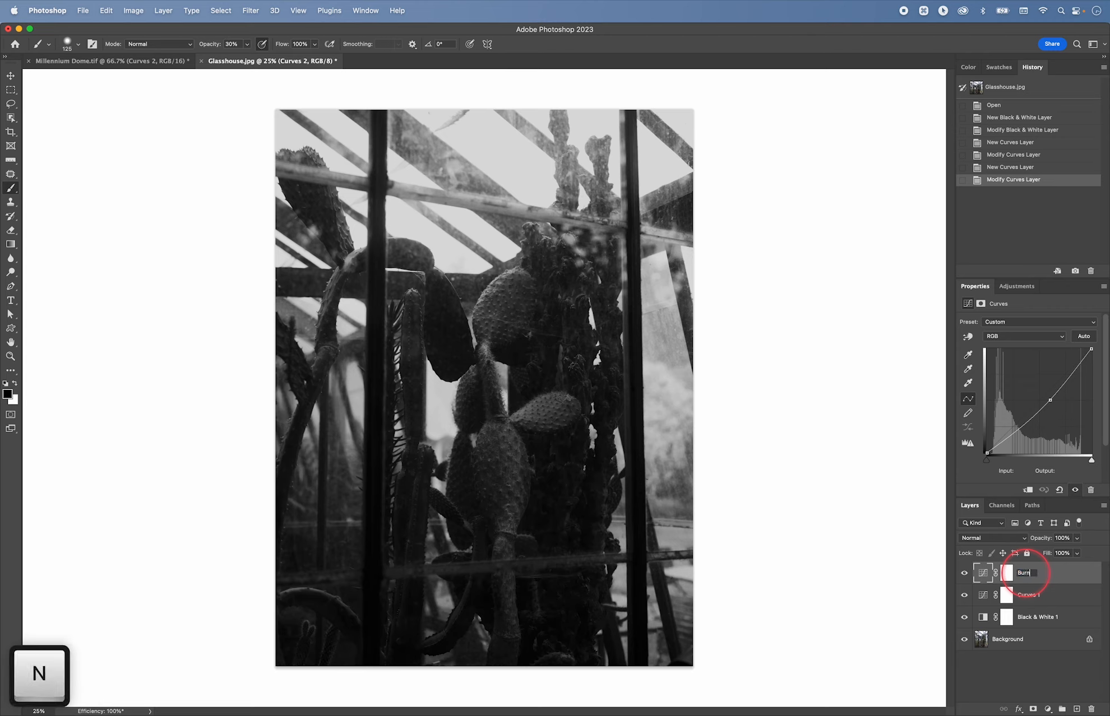
{"action": "key", "text": "return"}
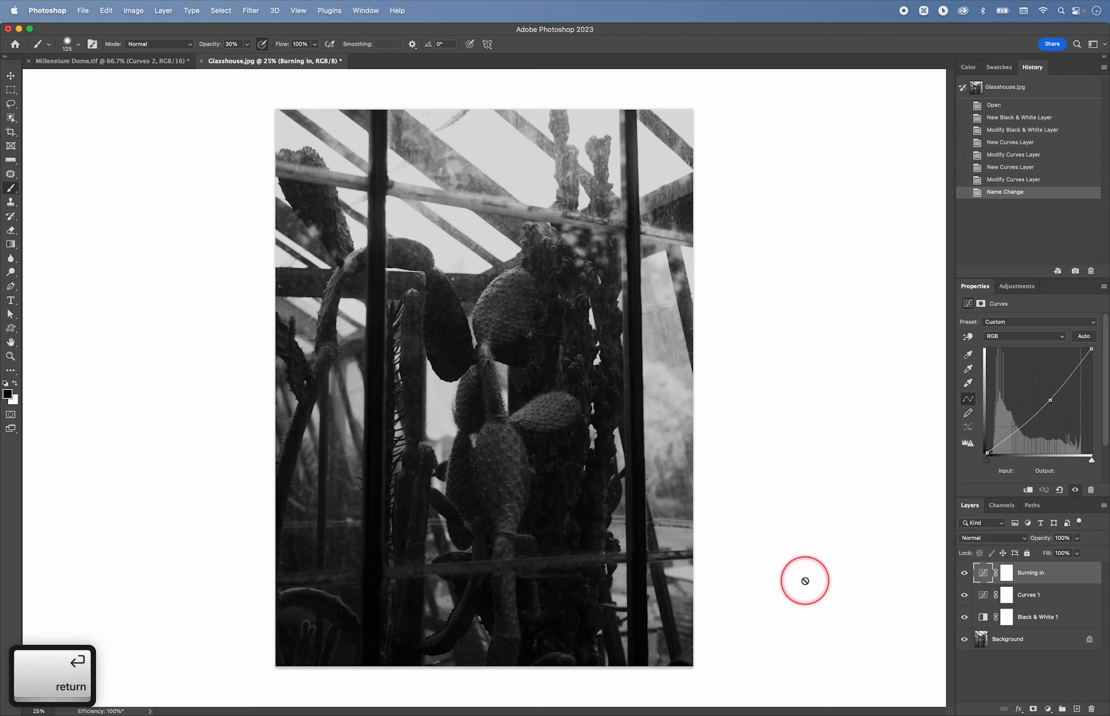
{"action": "key", "text": "cmd+delete"}
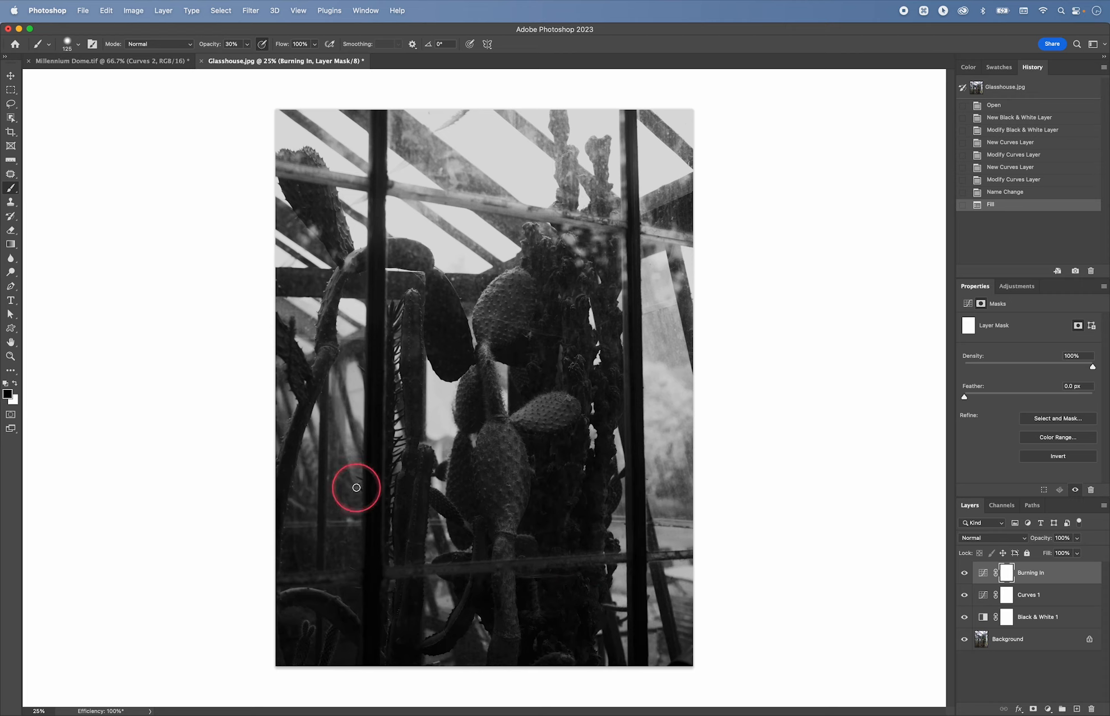
Paint white strokes on the black mask along the photo's right edge, corners and left edge
{"action": "key", "text": "x"}
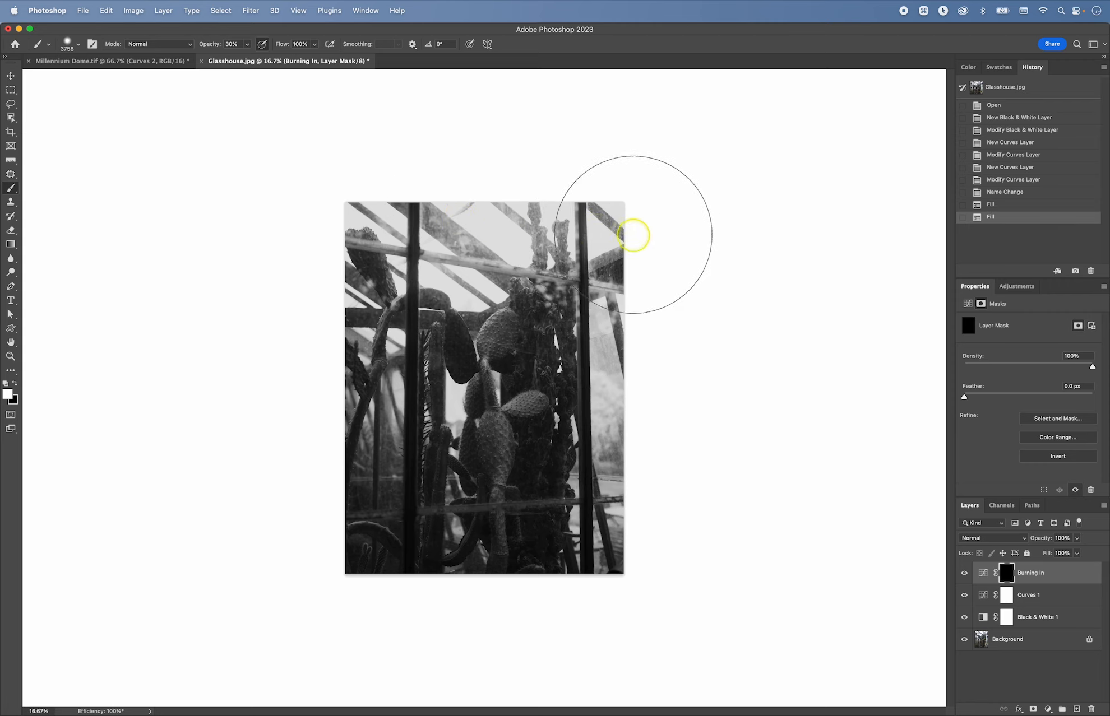
{"action": "left_click_drag", "start_coordinate": [633, 235], "coordinate": [630, 556]}
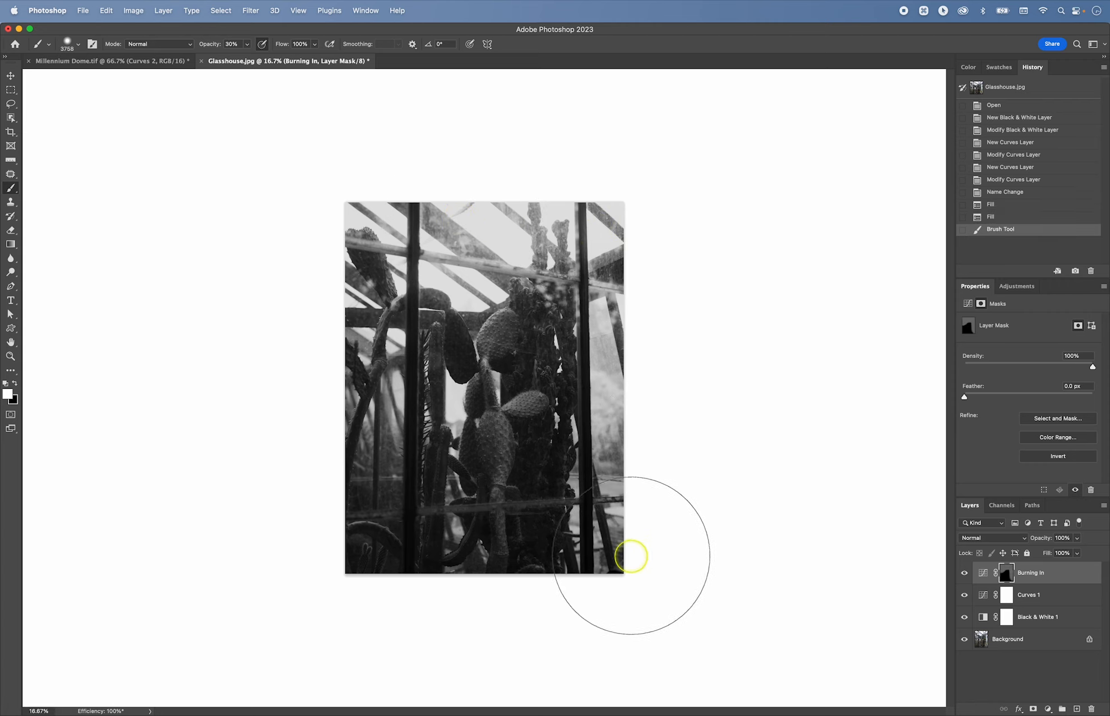
{"action": "left_click_drag", "start_coordinate": [629, 555], "coordinate": [376, 277]}
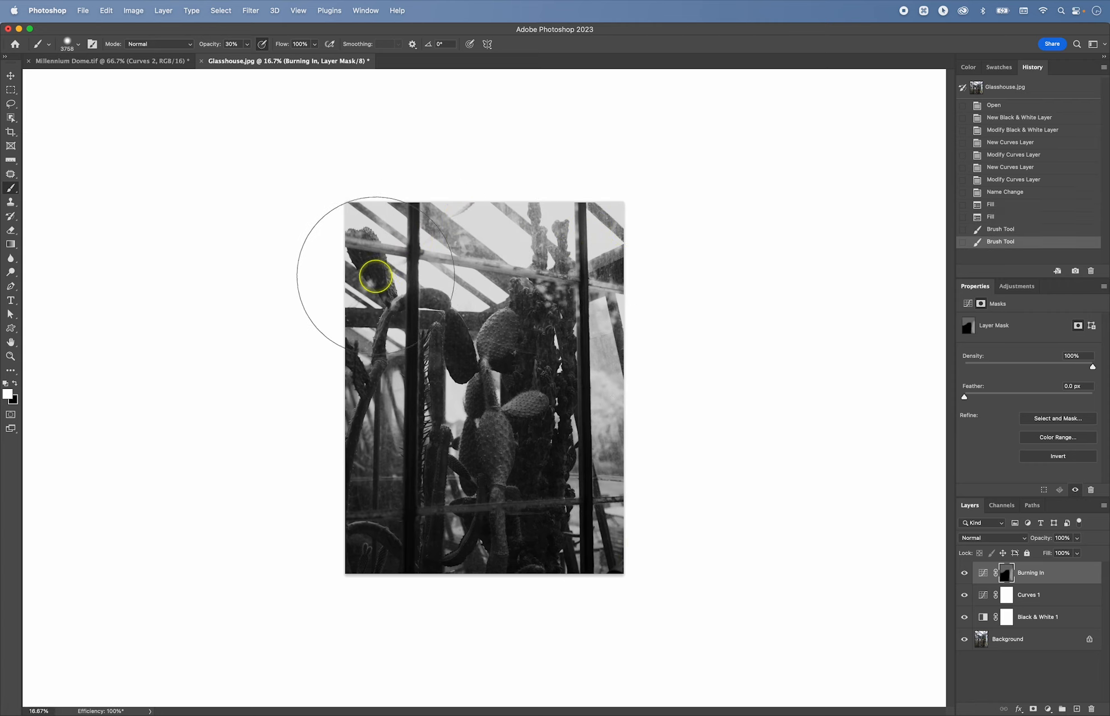
{"action": "mouse_move", "coordinate": [394, 415]}
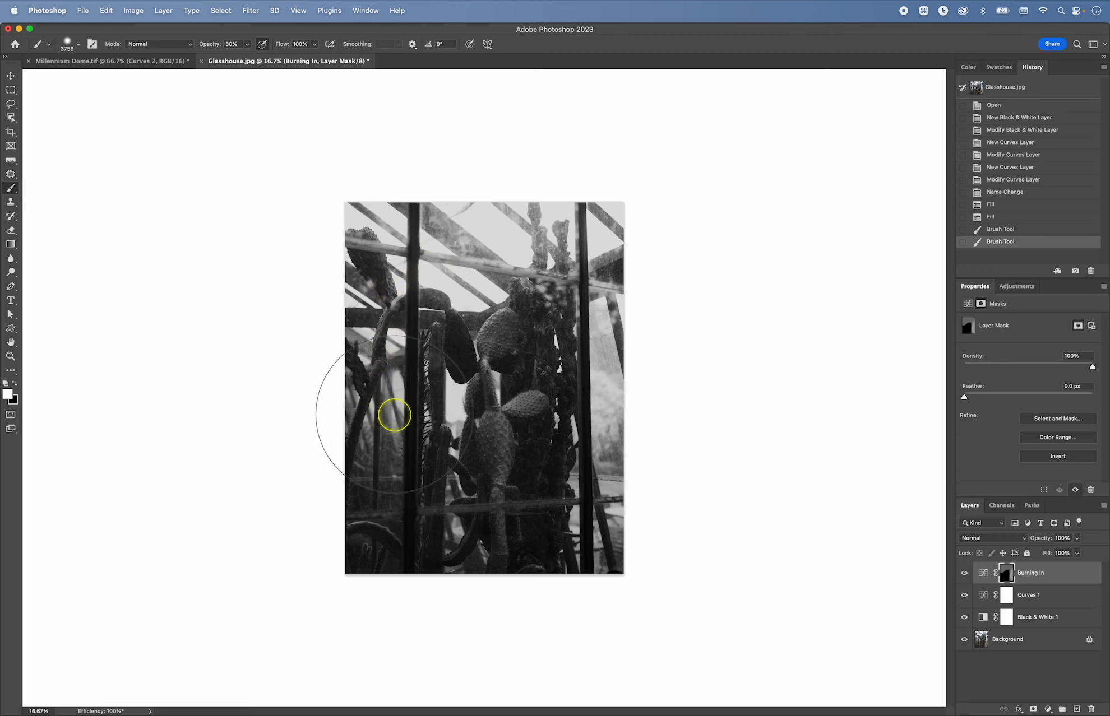
{"action": "left_click_drag", "start_coordinate": [394, 414], "coordinate": [432, 232]}
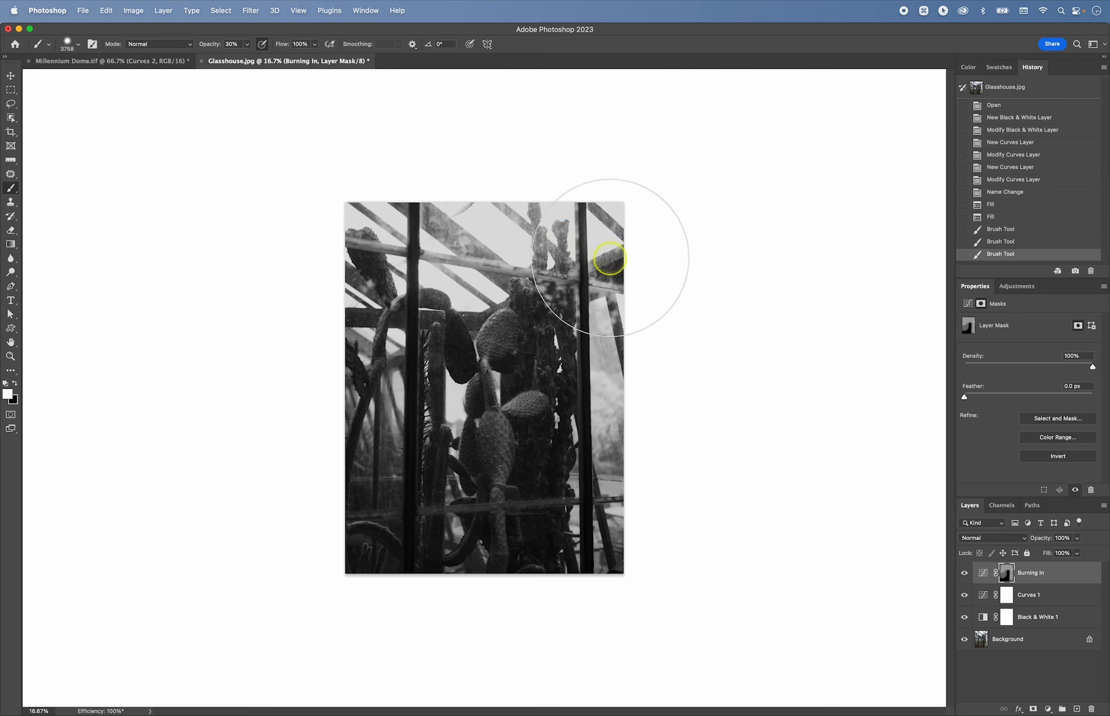
{"action": "left_click_drag", "start_coordinate": [610, 258], "coordinate": [603, 553]}
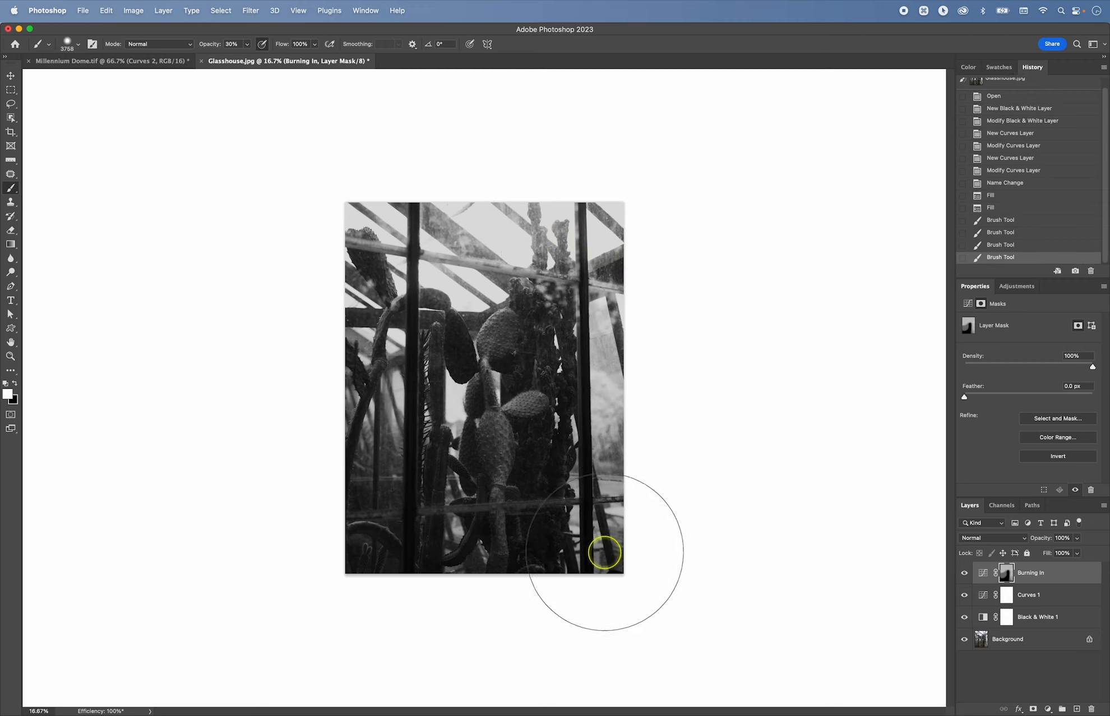
{"action": "mouse_move", "coordinate": [496, 226]}
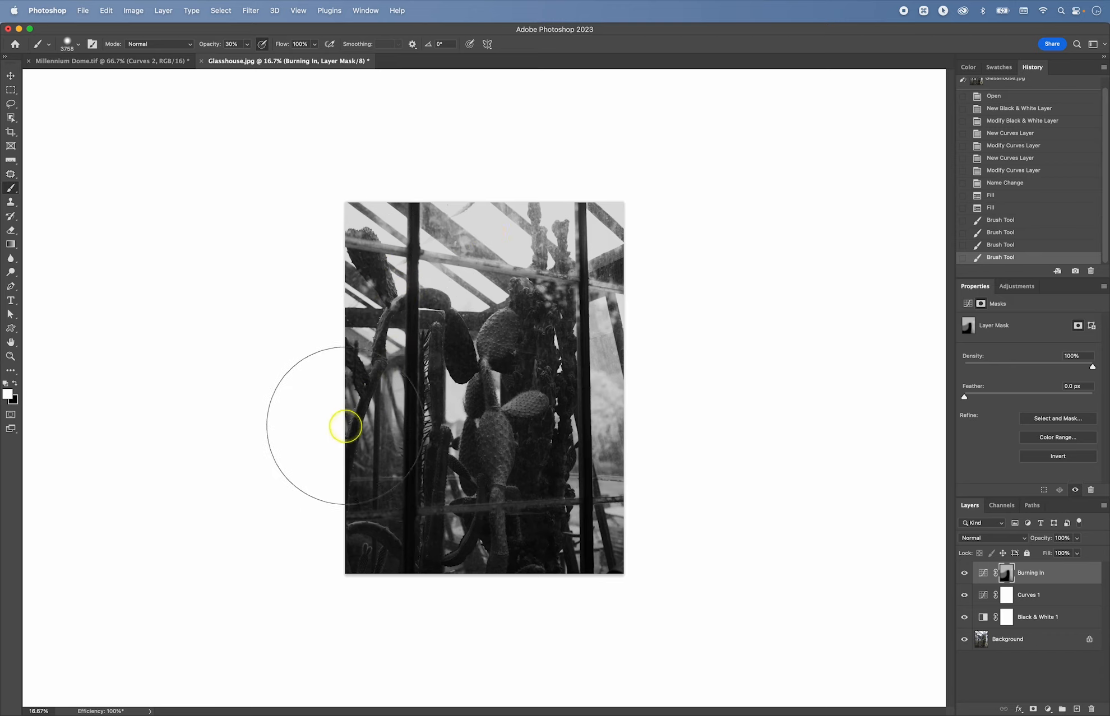
{"action": "mouse_move", "coordinate": [623, 276]}
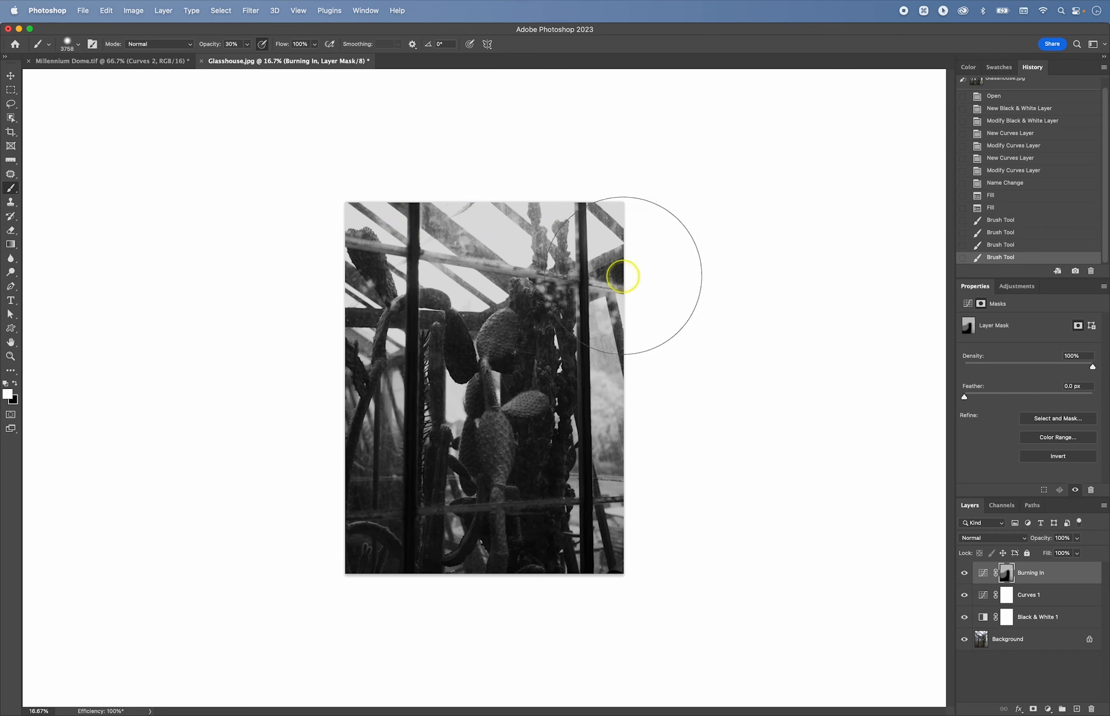
{"action": "mouse_move", "coordinate": [517, 234]}
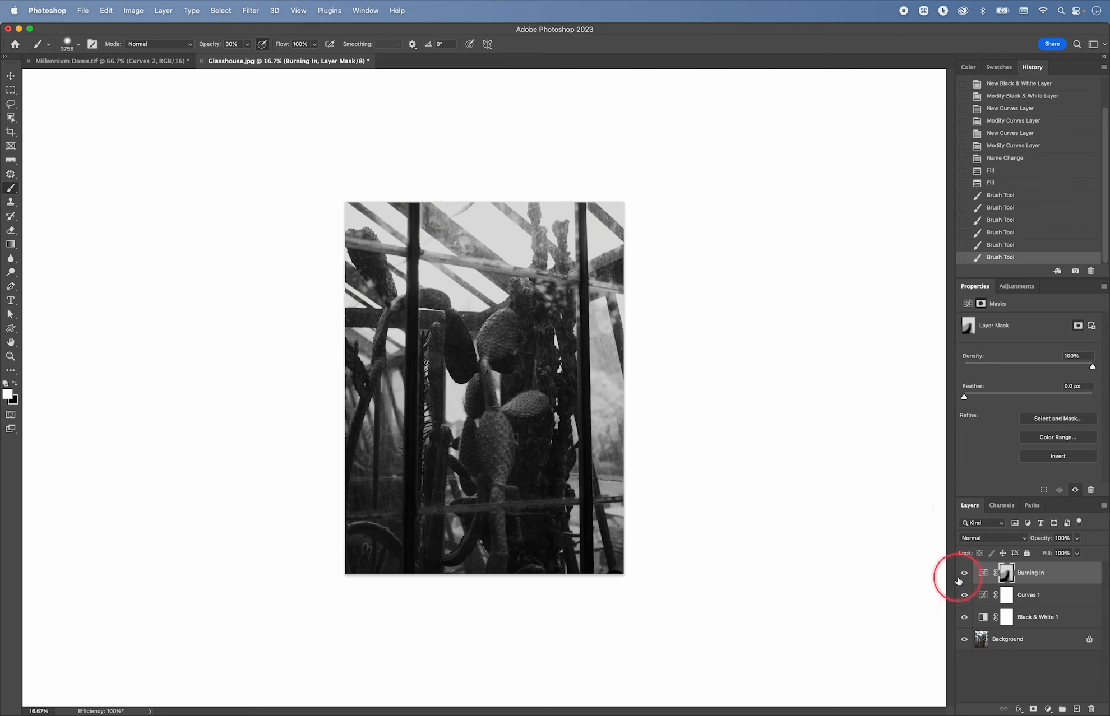
Toggle Burning In off and on to compare, then feather its mask to 40 px
{"action": "left_click", "coordinate": [964, 573]}
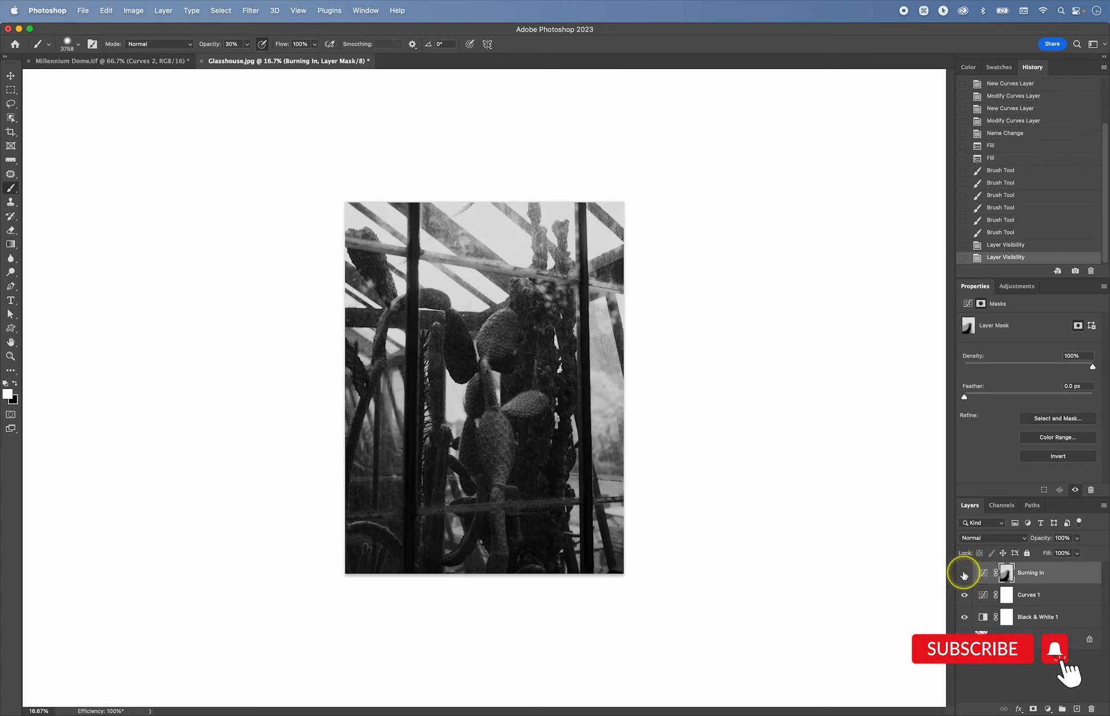
{"action": "left_click", "coordinate": [964, 573]}
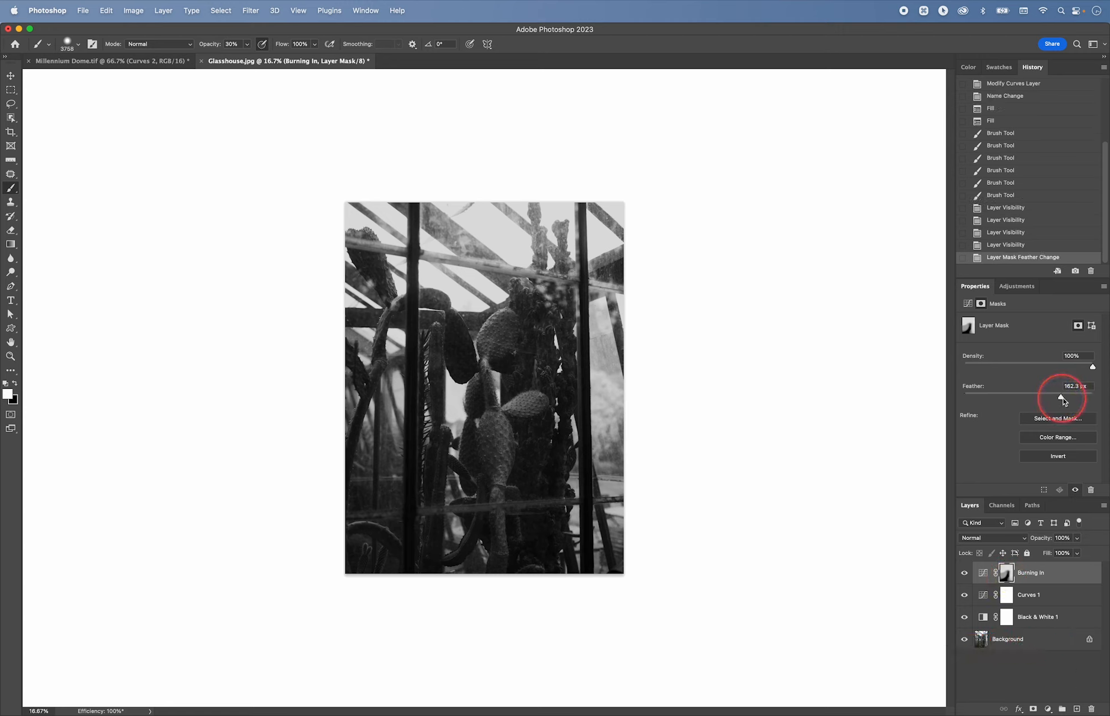
{"action": "left_click_drag", "start_coordinate": [1063, 398], "coordinate": [1029, 398]}
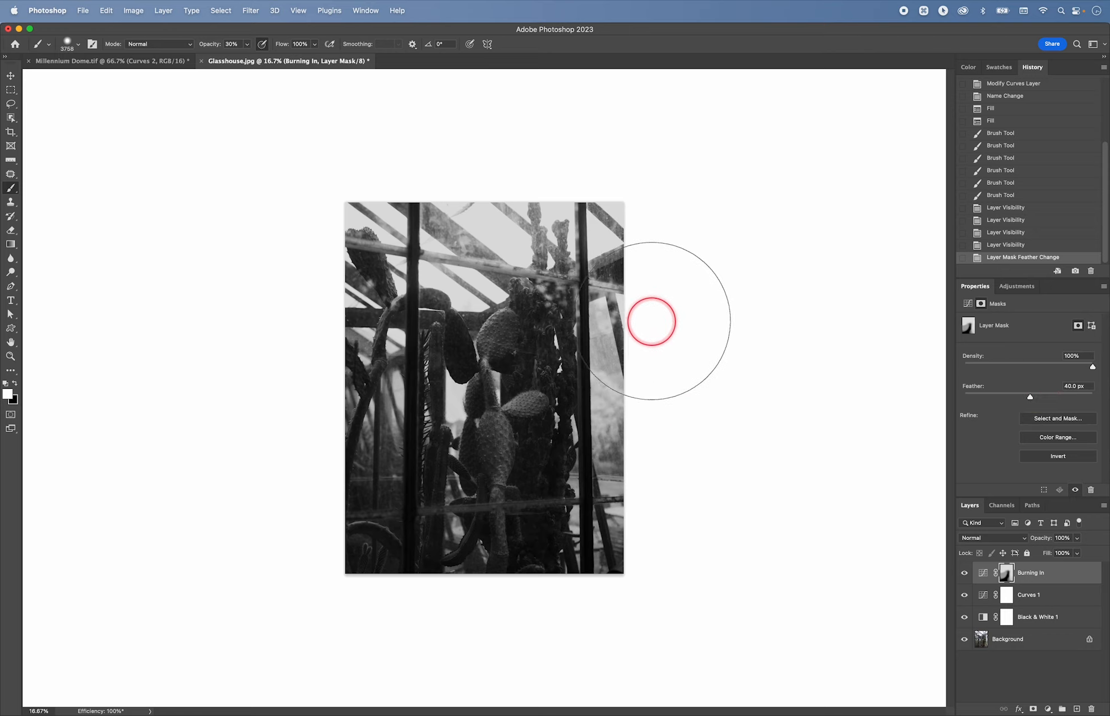
{"action": "mouse_move", "coordinate": [778, 489]}
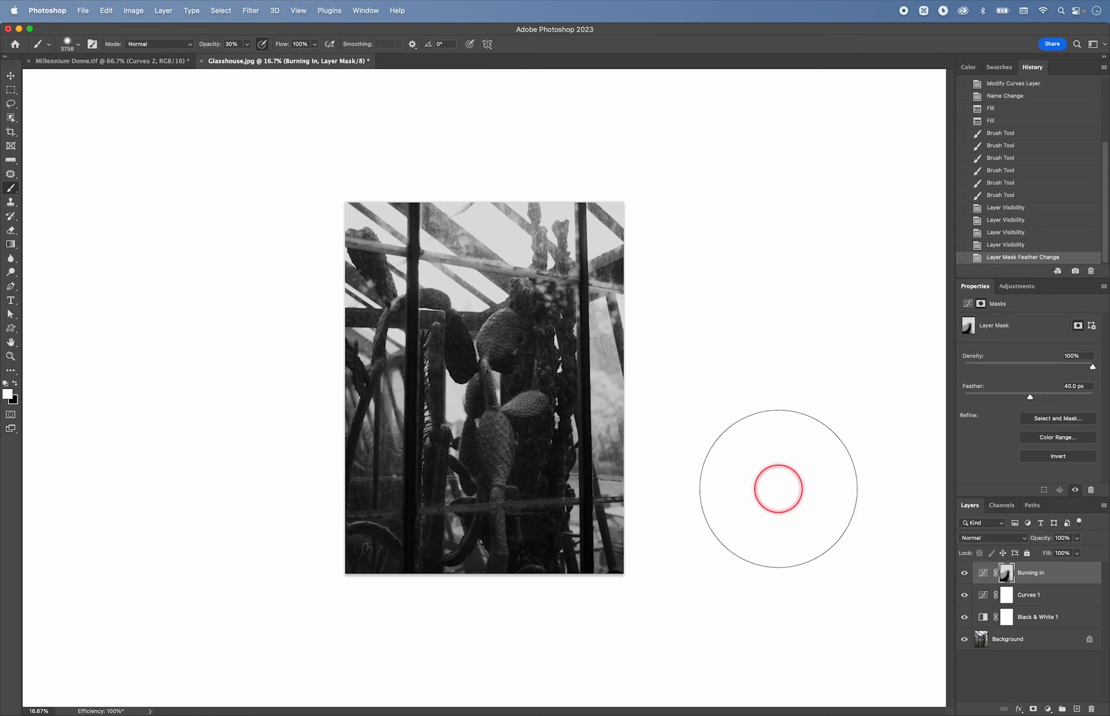
{"action": "mouse_move", "coordinate": [361, 365]}
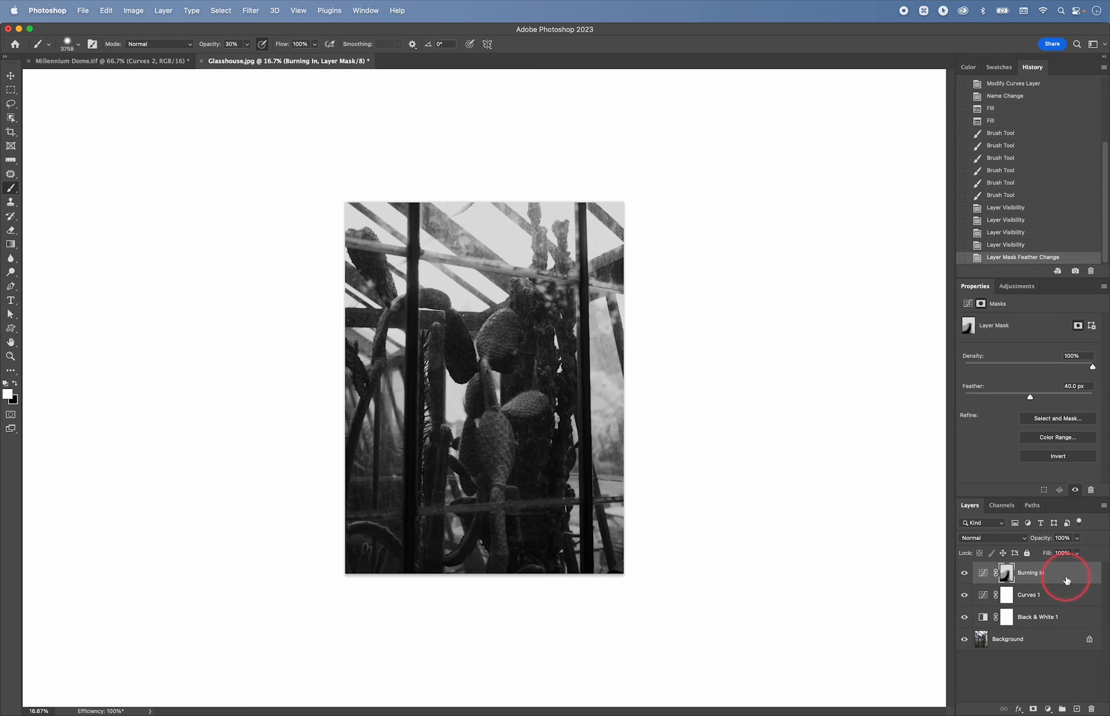
{"action": "left_click", "coordinate": [983, 573]}
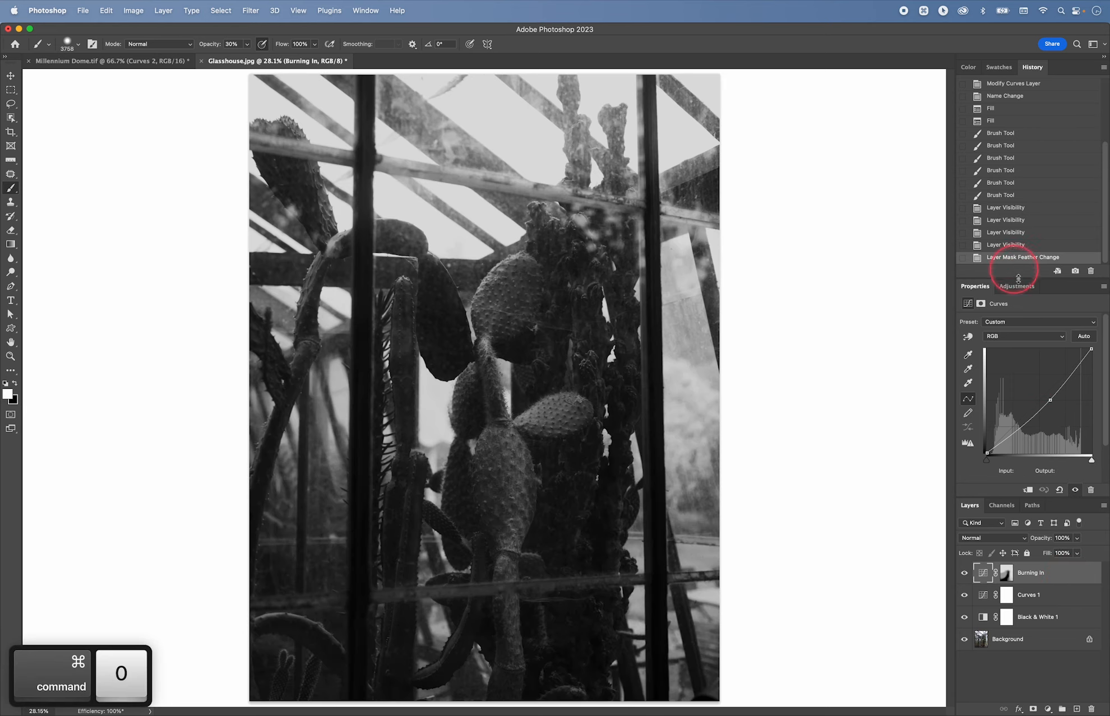
Add a colorized Hue/Saturation layer with hue 44 and saturation 7
{"action": "left_click", "coordinate": [1017, 286]}
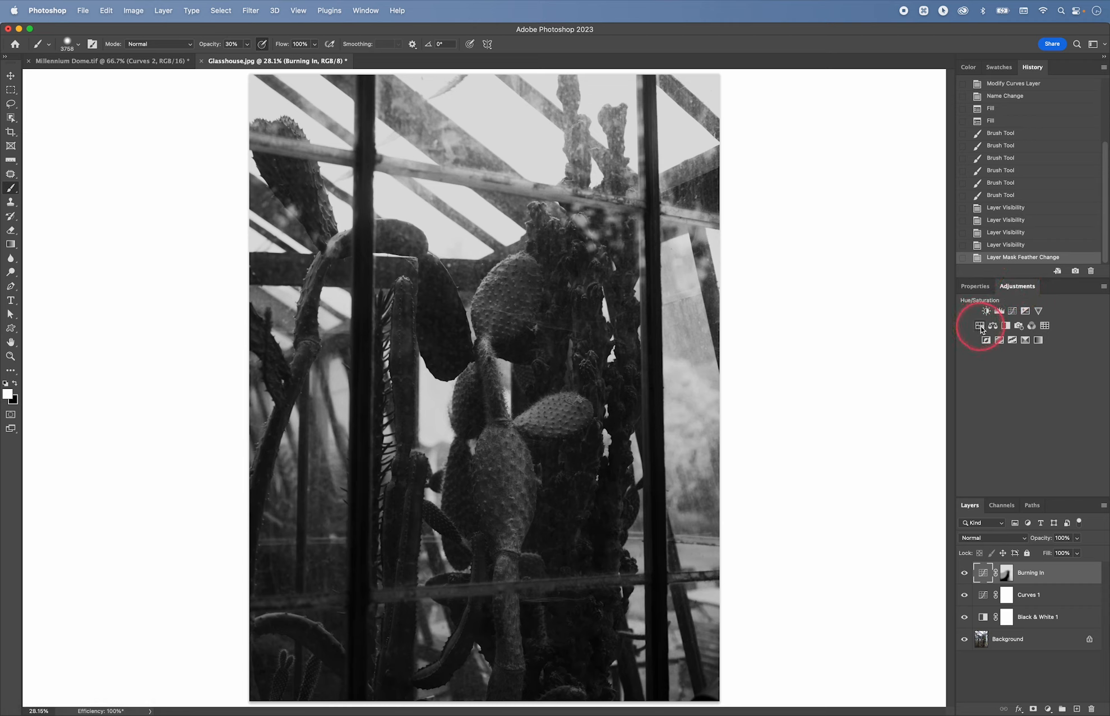
{"action": "left_click", "coordinate": [980, 310]}
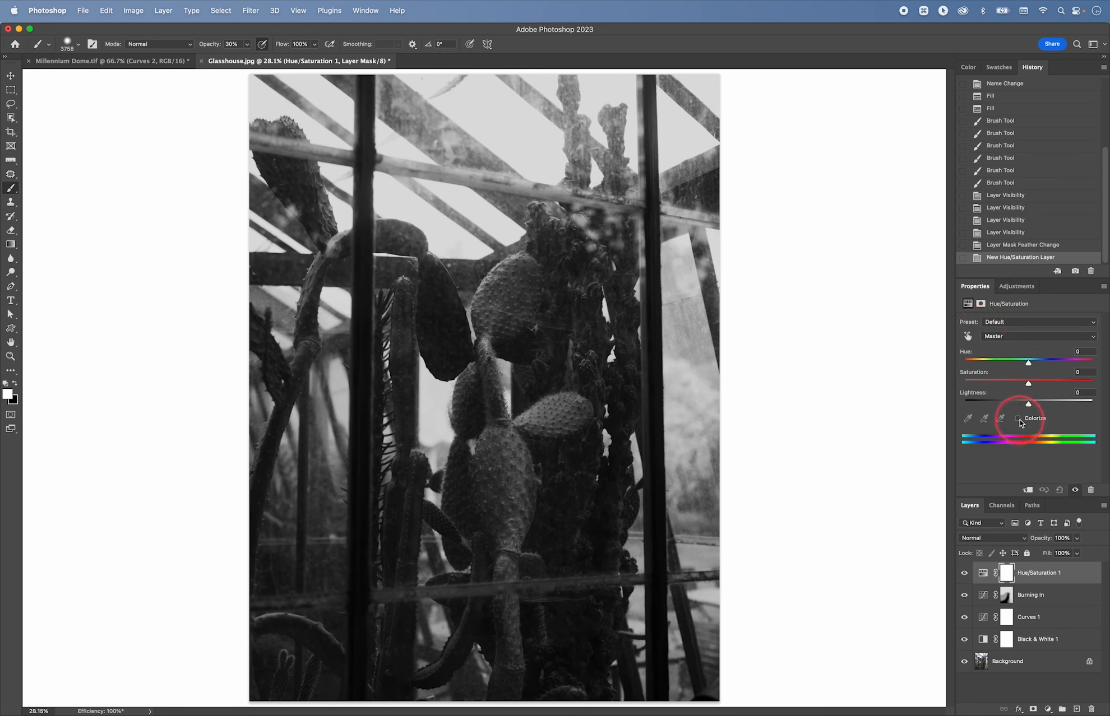
{"action": "left_click", "coordinate": [1018, 418]}
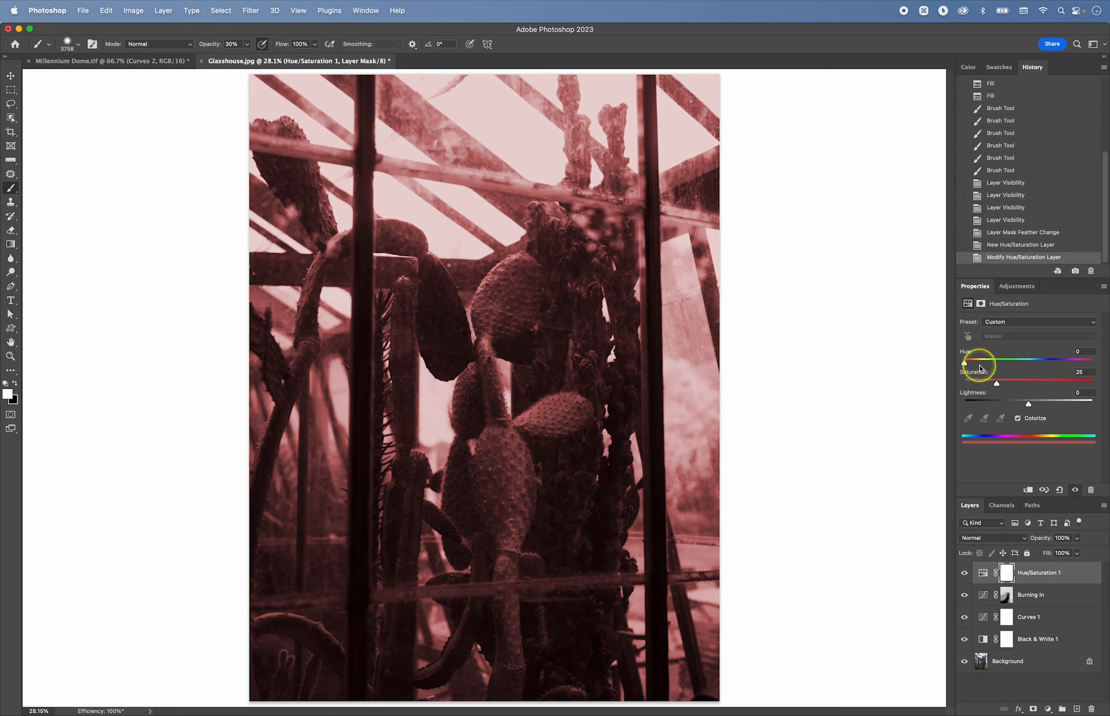
{"action": "left_click_drag", "start_coordinate": [962, 360], "coordinate": [974, 360]}
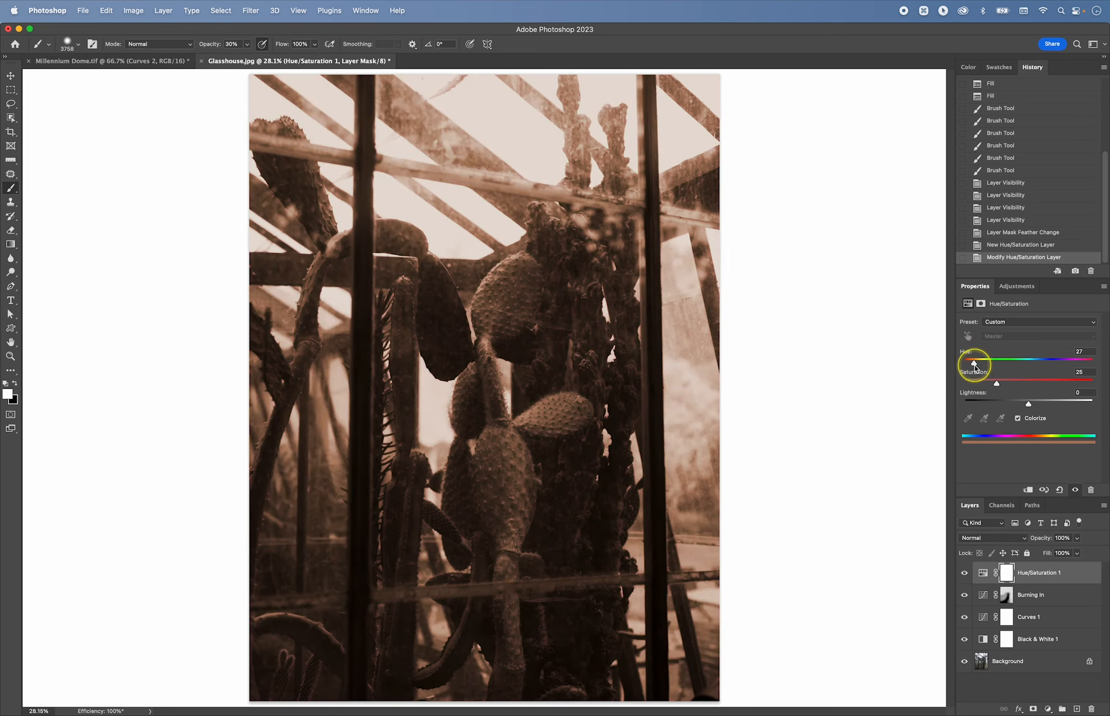
{"action": "left_click_drag", "start_coordinate": [972, 362], "coordinate": [975, 362]}
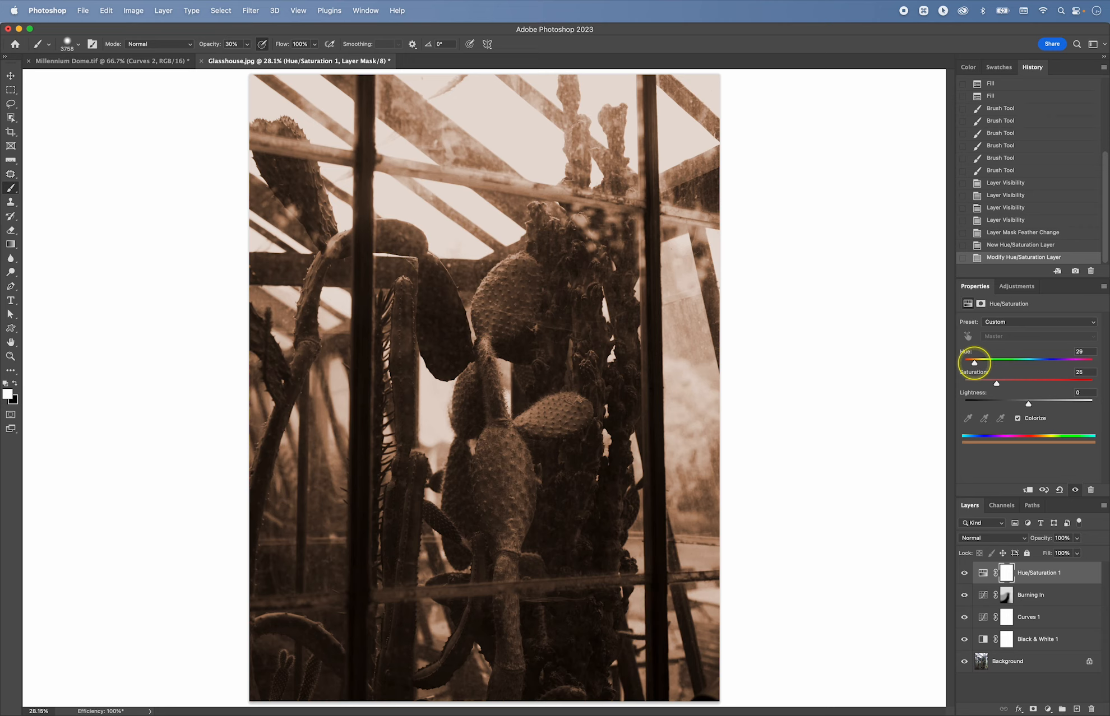
{"action": "left_click_drag", "start_coordinate": [997, 382], "coordinate": [973, 382]}
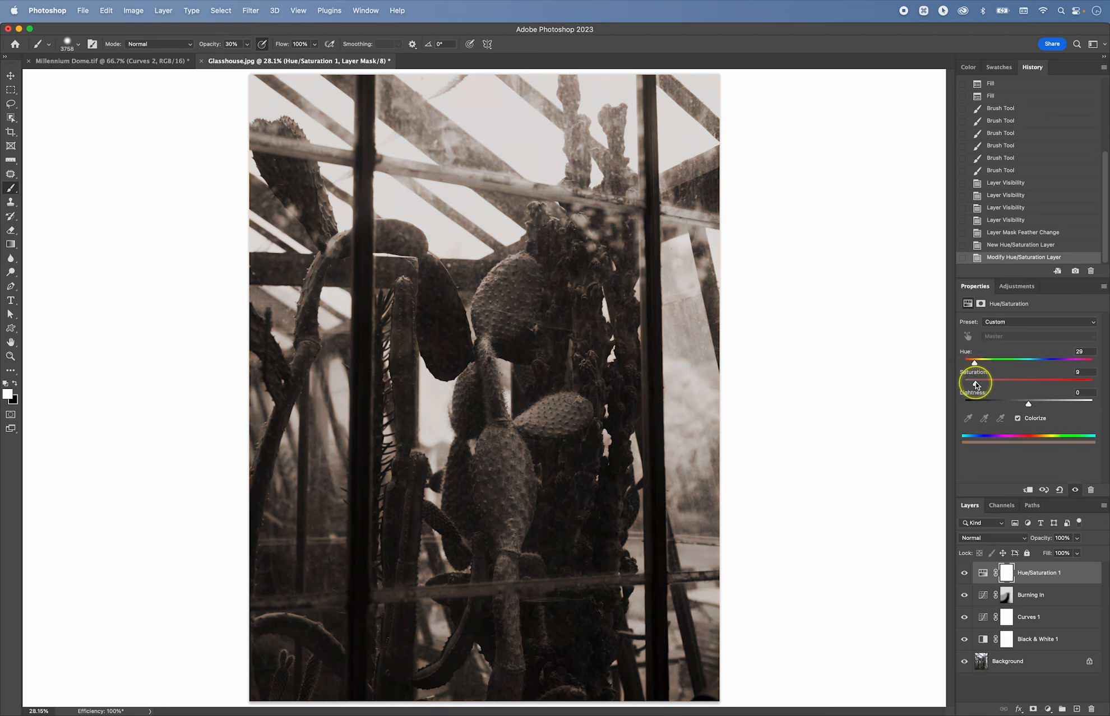
{"action": "left_click_drag", "start_coordinate": [975, 381], "coordinate": [972, 382]}
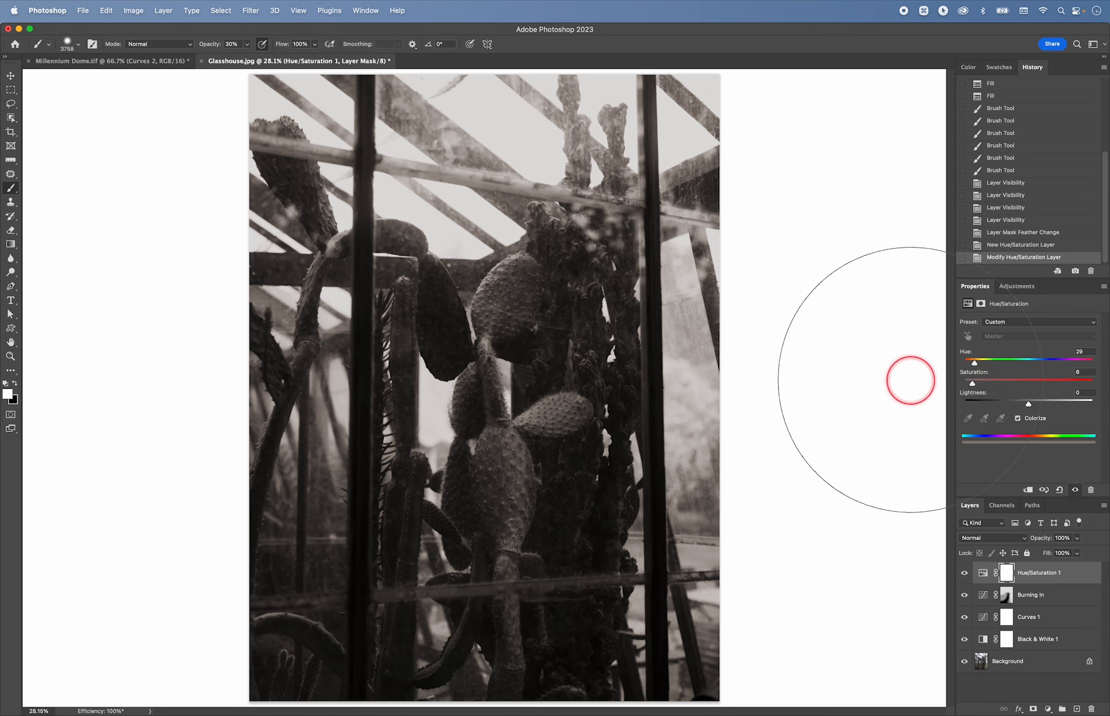
{"action": "key", "text": "cmd+-"}
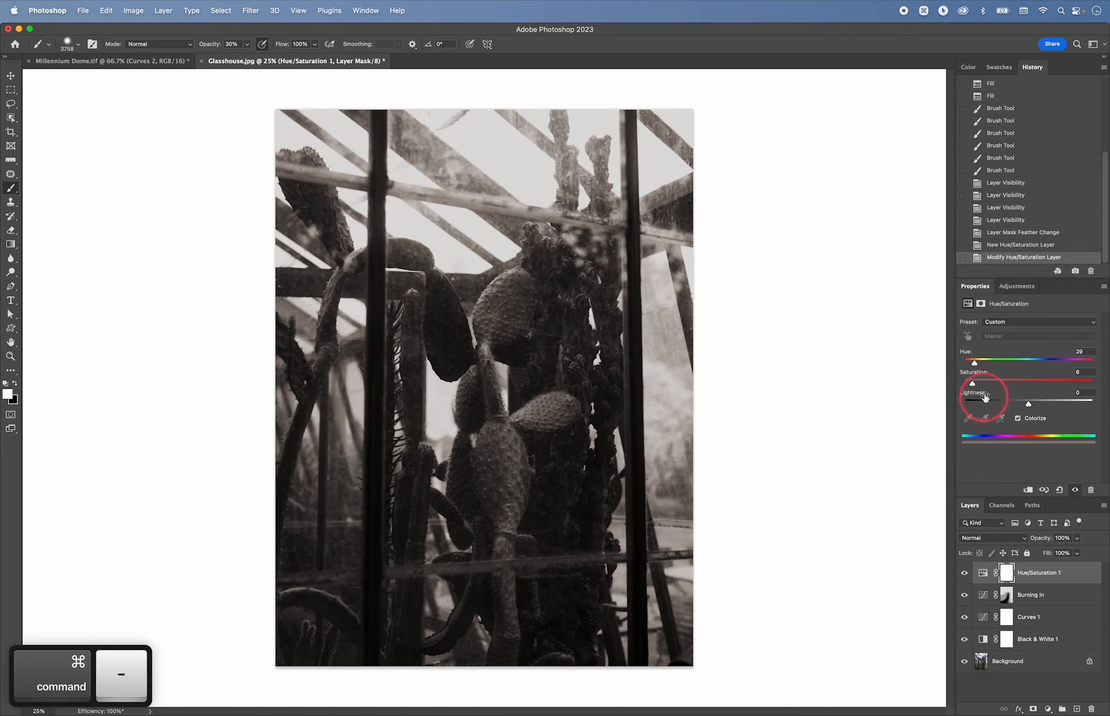
{"action": "left_click_drag", "start_coordinate": [975, 364], "coordinate": [980, 364]}
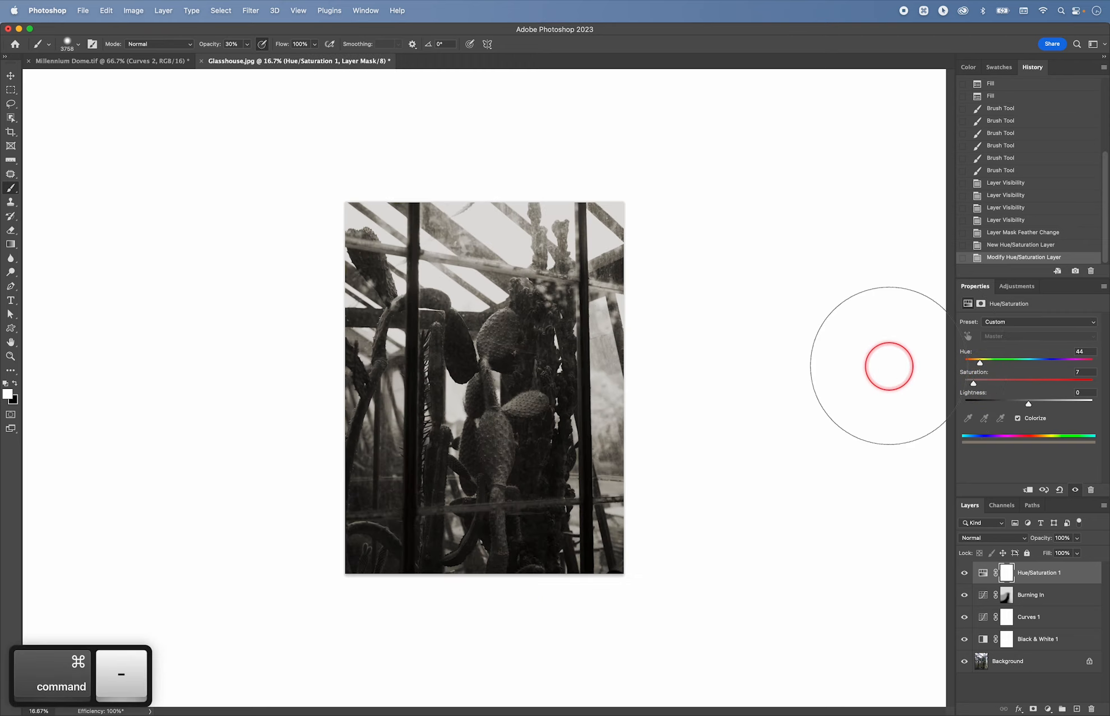
Group Curves 1 through Hue/Saturation 1 into Group 1, compare visibility, and expand it
{"action": "left_click", "coordinate": [1028, 617]}
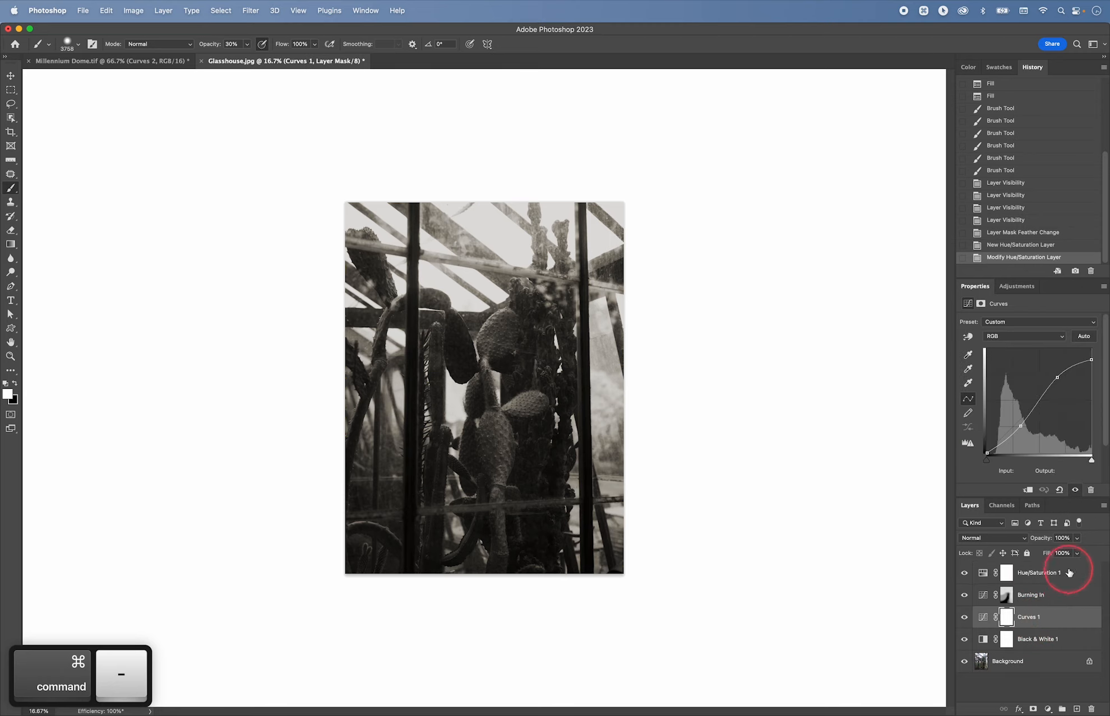
{"action": "left_click", "coordinate": [1028, 617]}
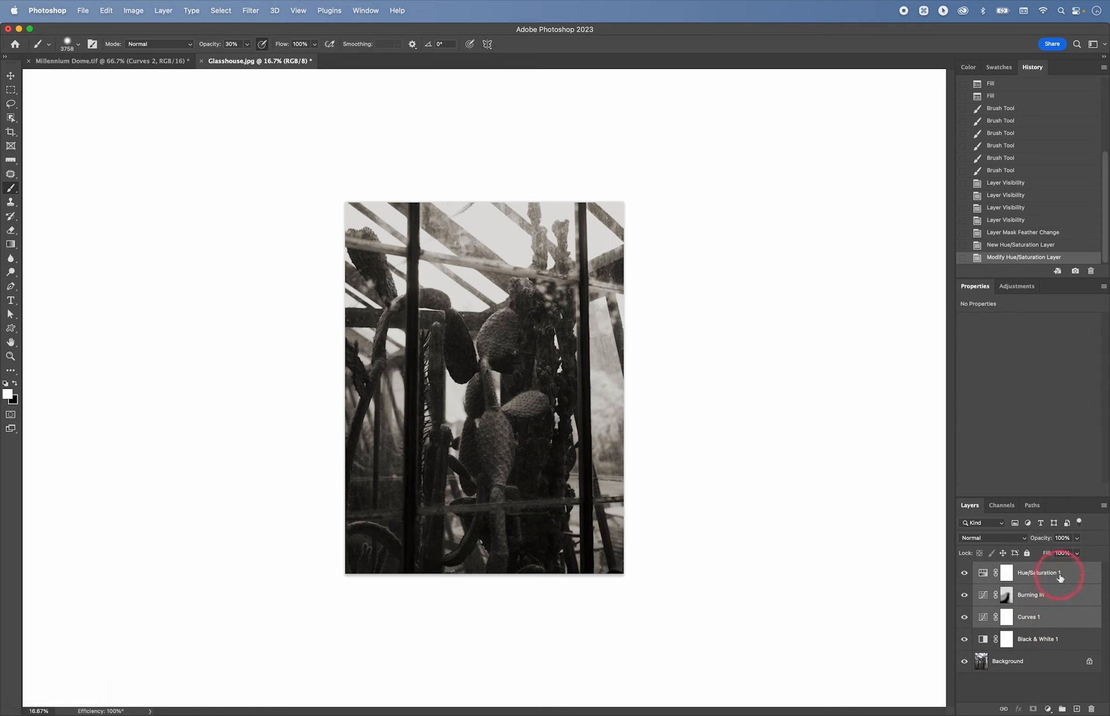
{"action": "key", "text": "cmd+g"}
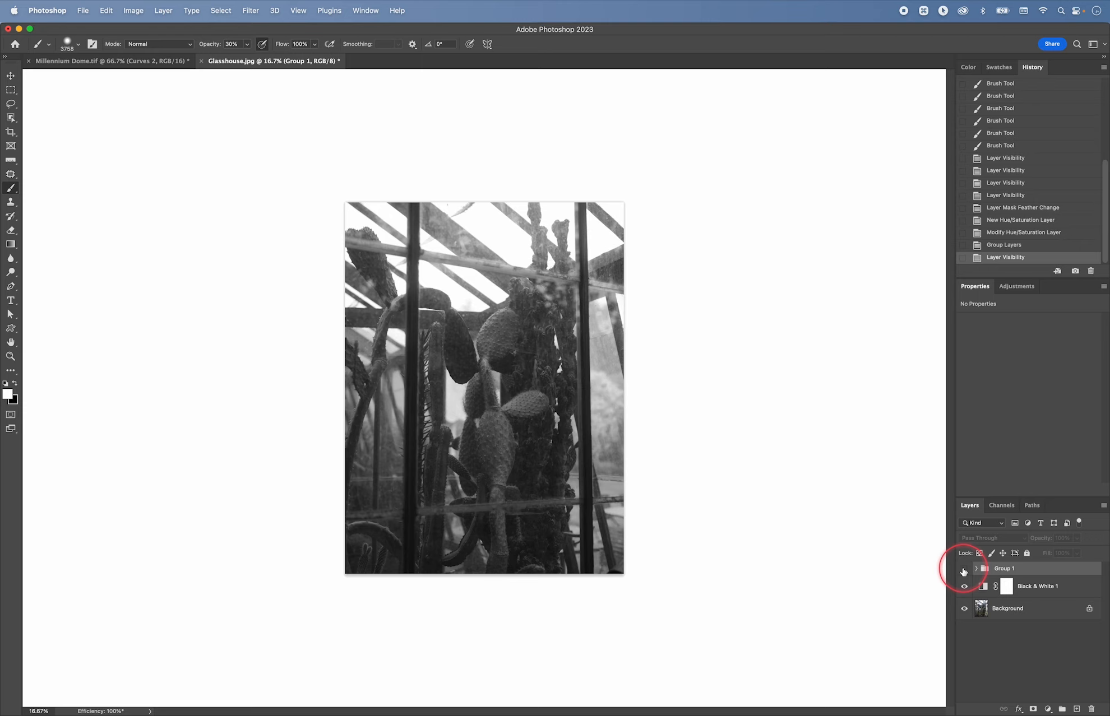
{"action": "left_click", "coordinate": [964, 571]}
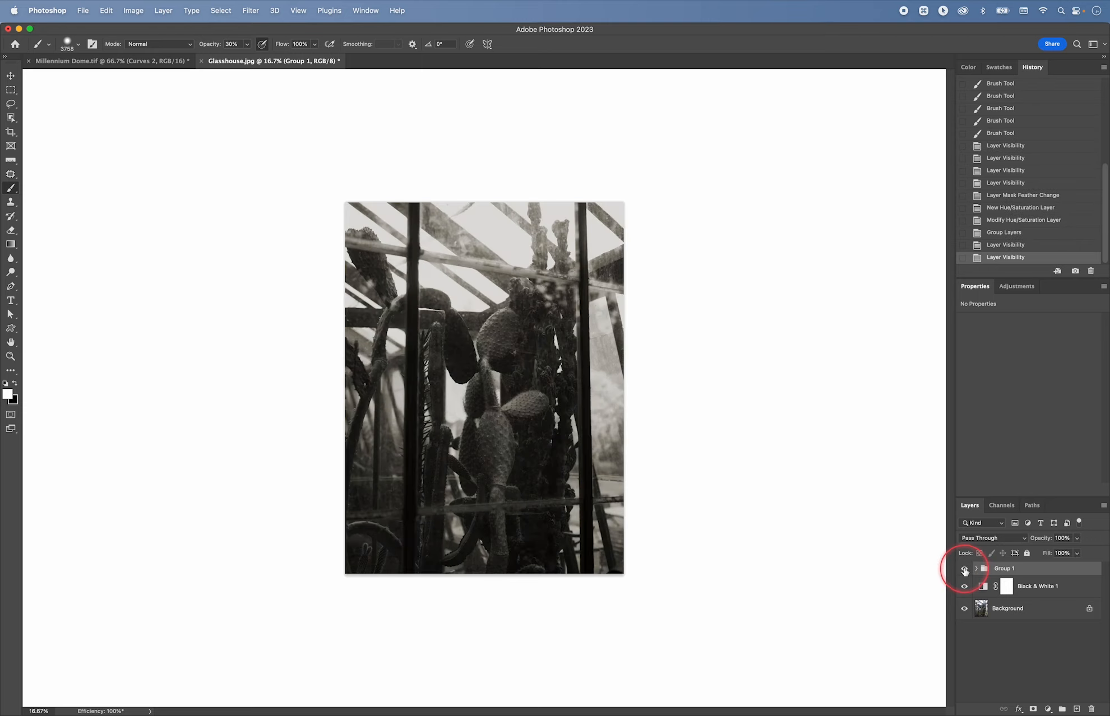
{"action": "left_click", "coordinate": [964, 568]}
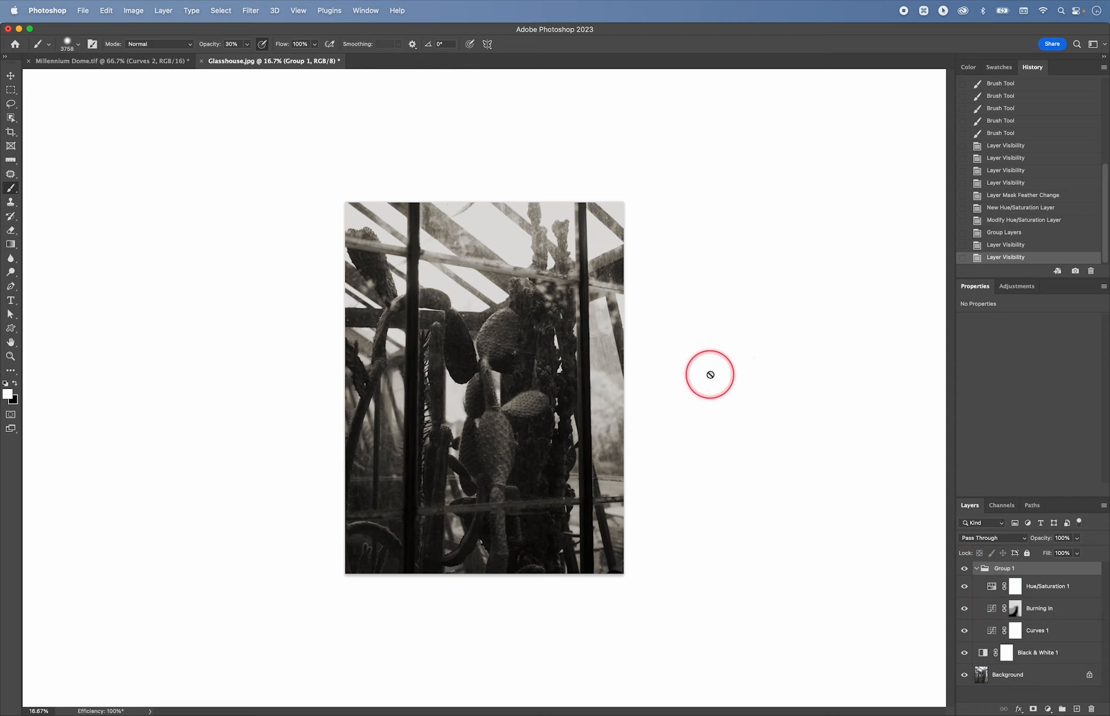
Zoom in and bring up the pasteboard's backdrop colour choices for Dark Gray
{"action": "key", "text": "cmd+="}
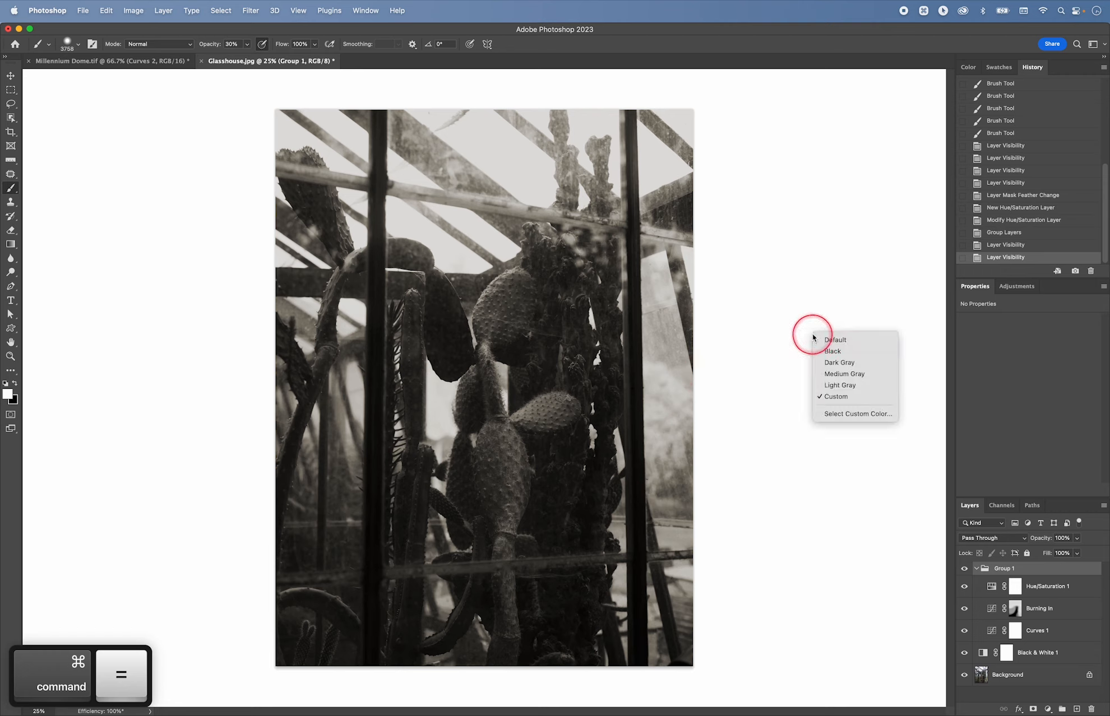
{"action": "mouse_move", "coordinate": [699, 262]}
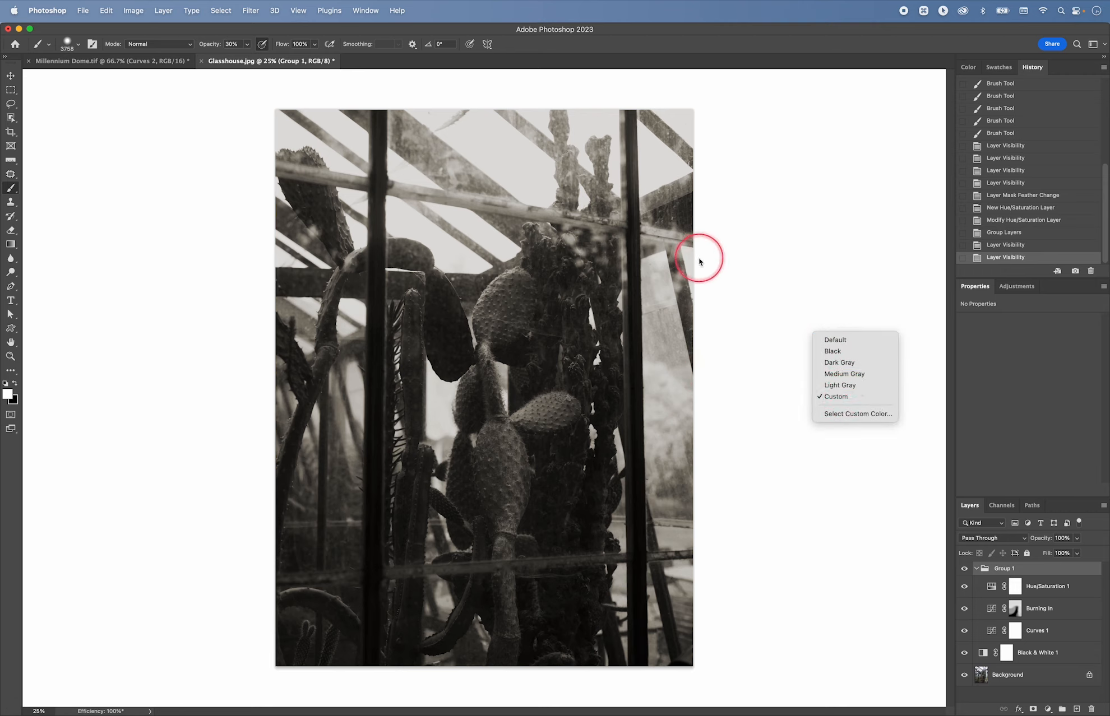
{"action": "mouse_move", "coordinate": [857, 457]}
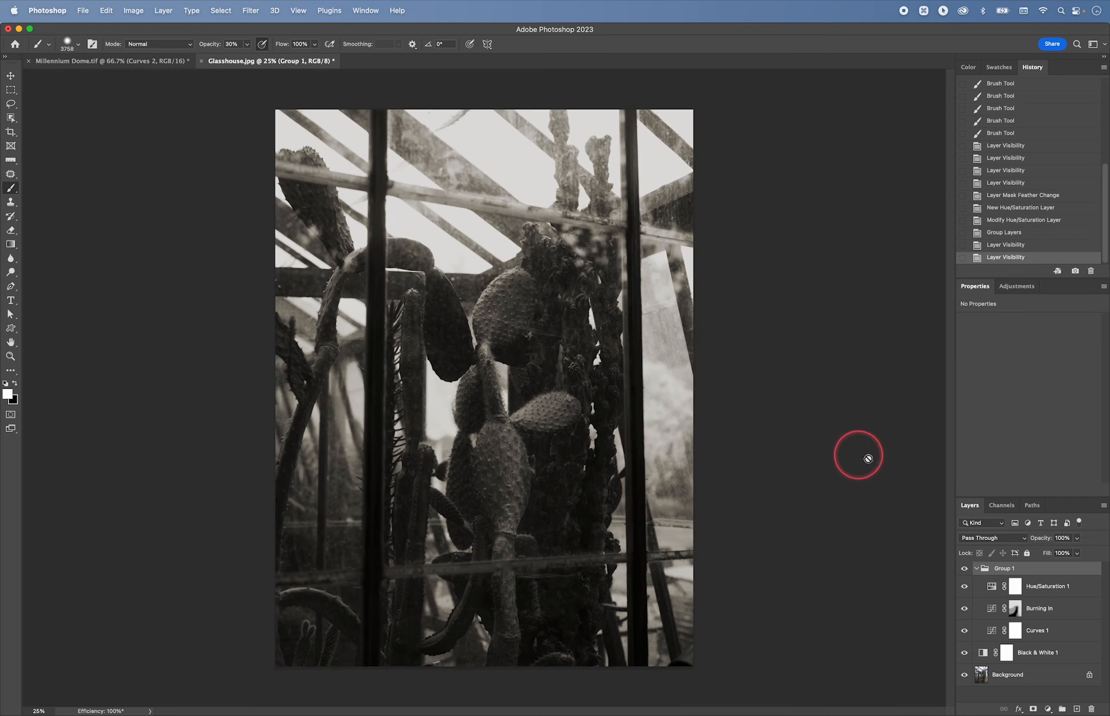
{"action": "mouse_move", "coordinate": [878, 468]}
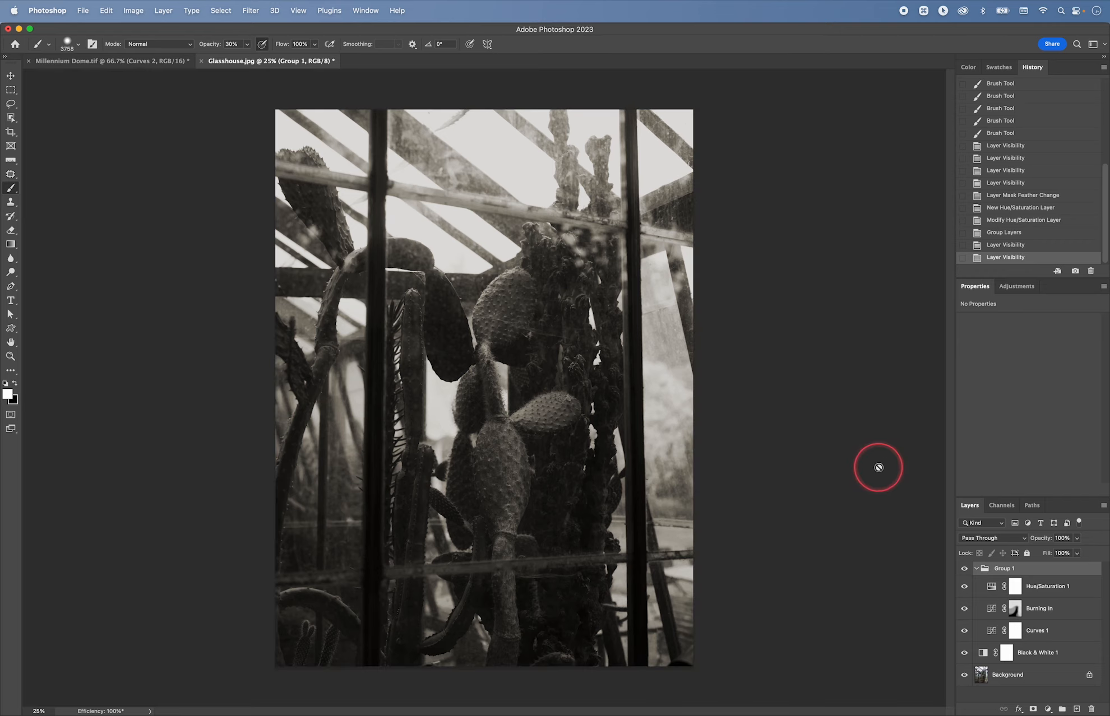
{"action": "mouse_move", "coordinate": [871, 453]}
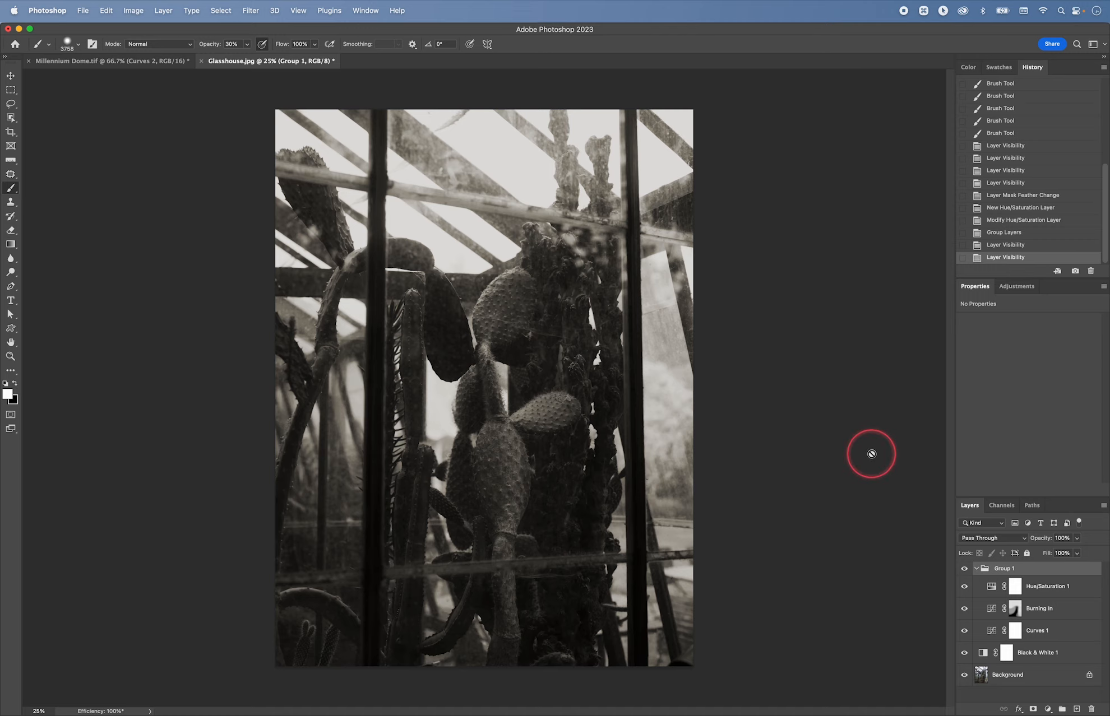
{"action": "right_click", "coordinate": [871, 453]}
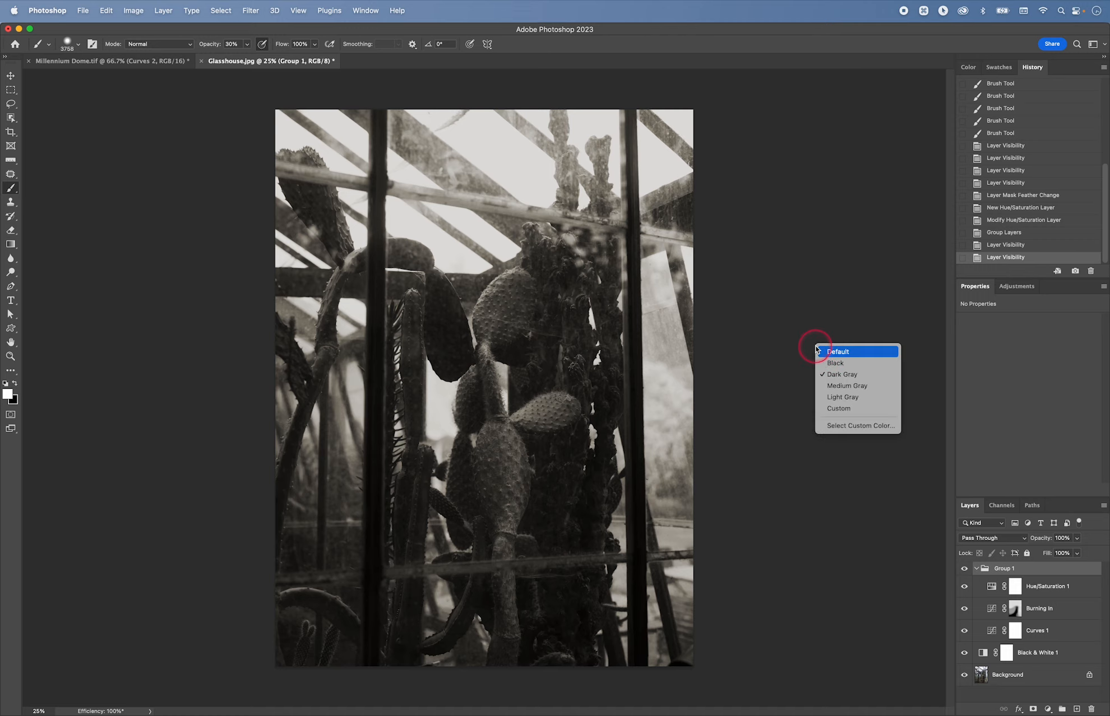